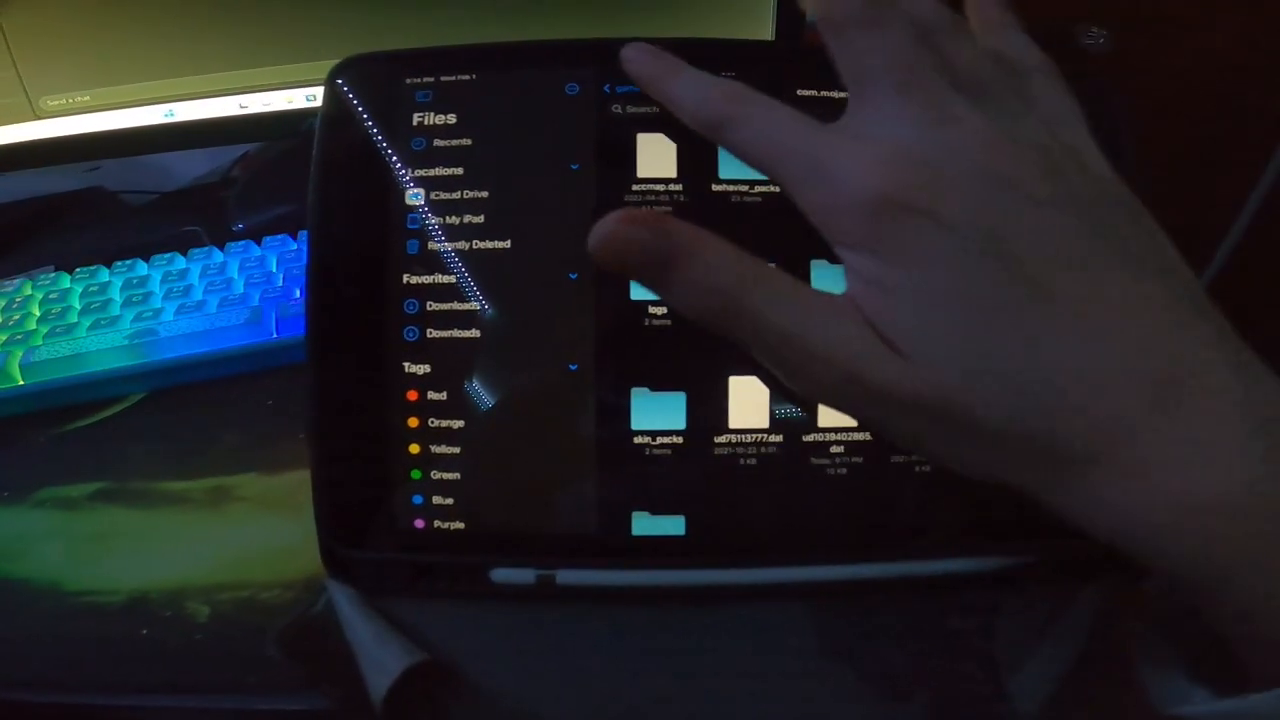
Browse On My iPad and open the Minecraft folder holding the saved world folders.
left_click(465, 218)
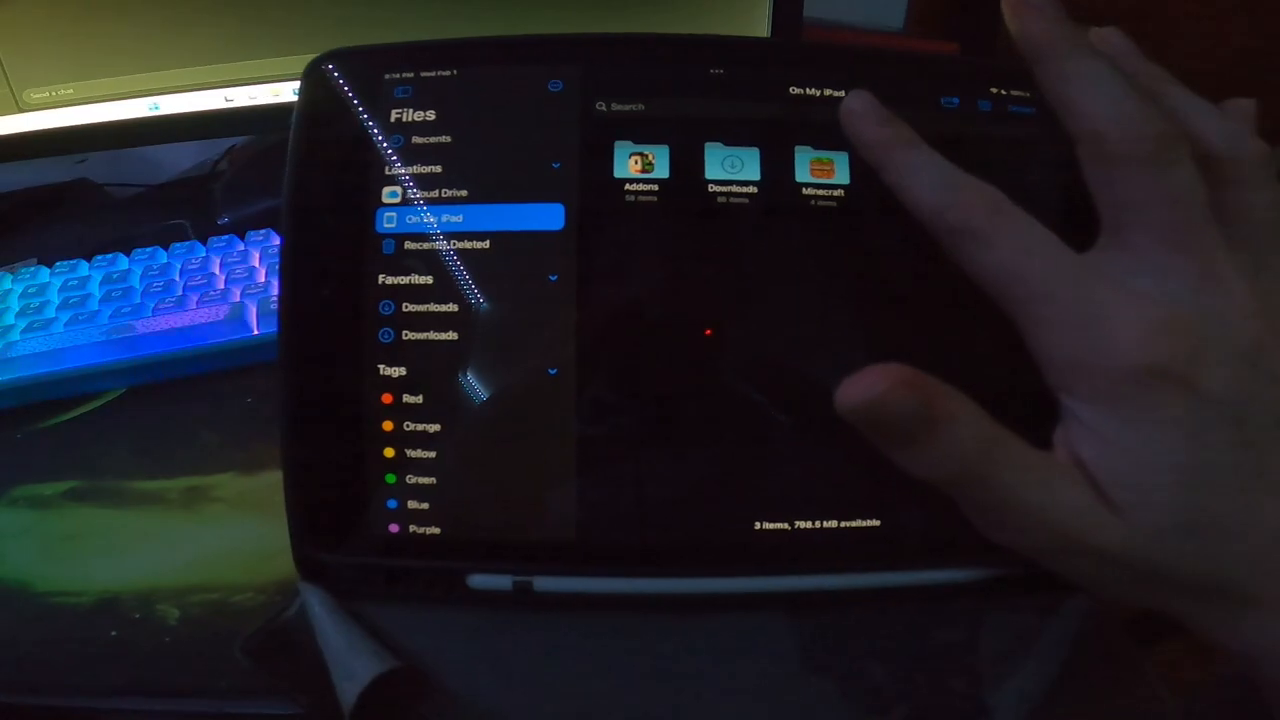
left_click(820, 168)
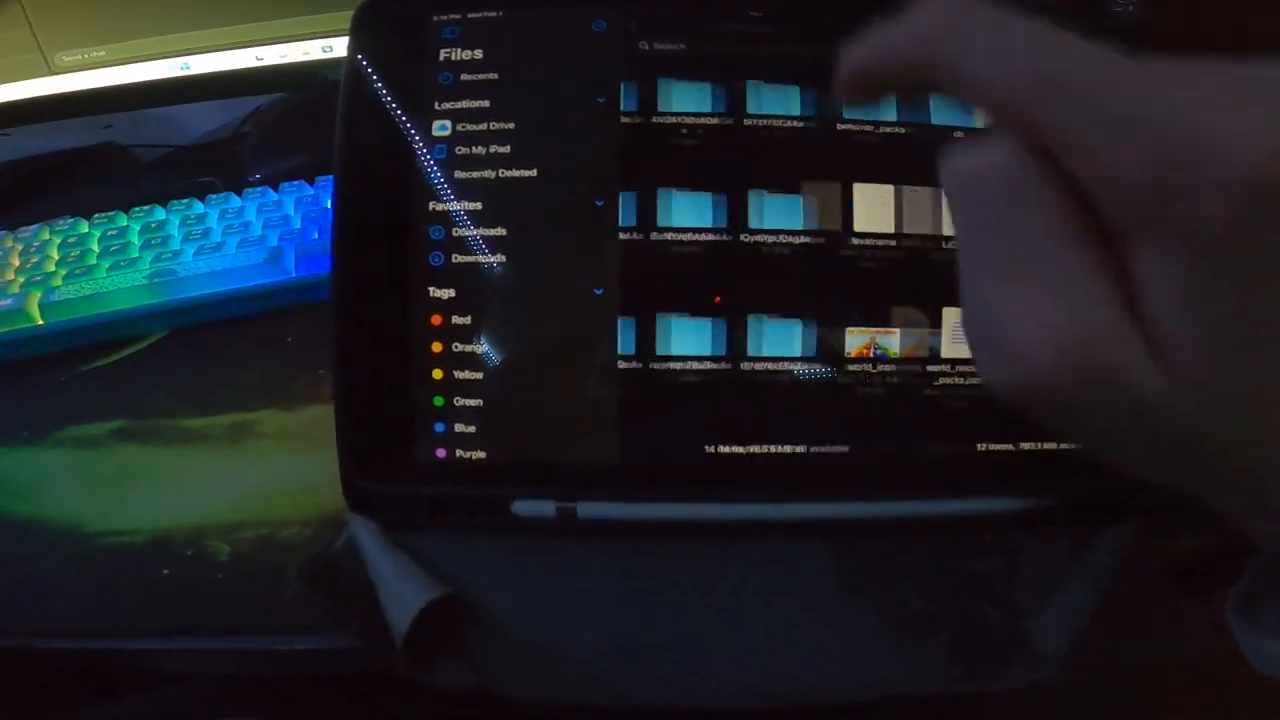
Compress the world folder and name the resulting zip 'Lucky block race'.
right_click(760, 330)
type("Lucky block rac")
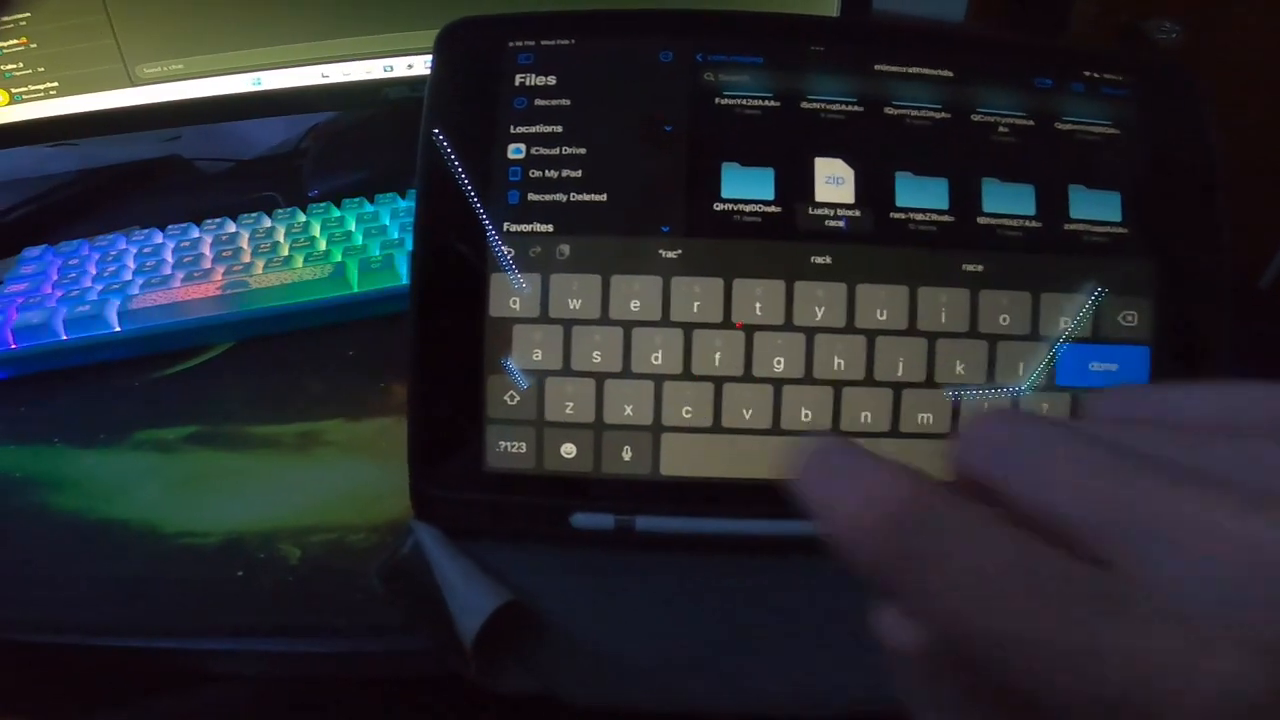
left_click(1104, 365)
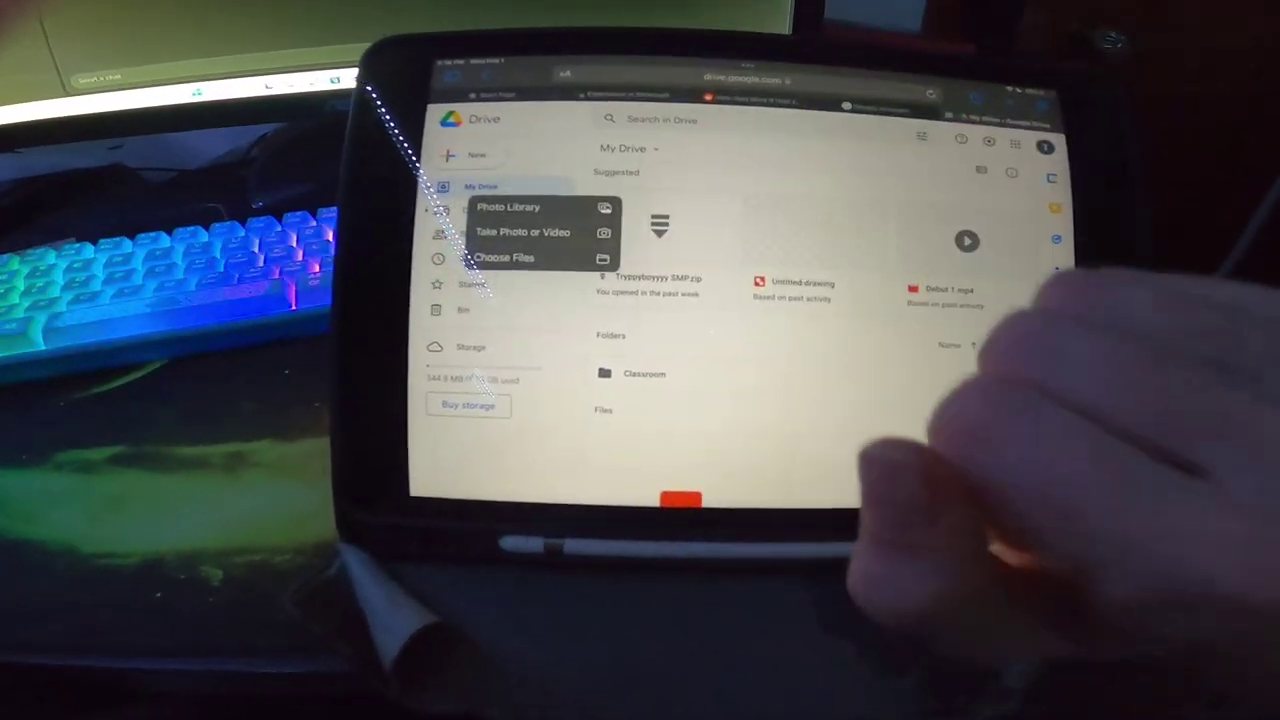
Choose a file to upload and search the iPad for 'Luck' to find the zip.
left_click(504, 257)
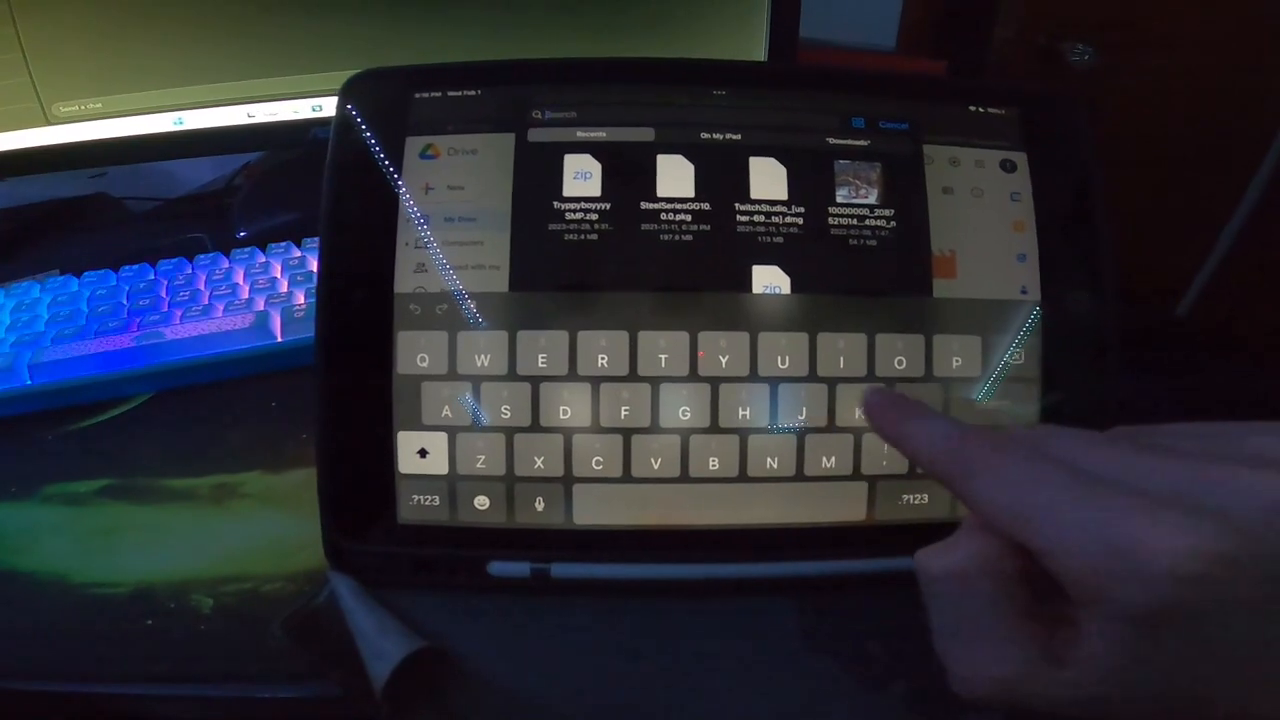
type("Luck")
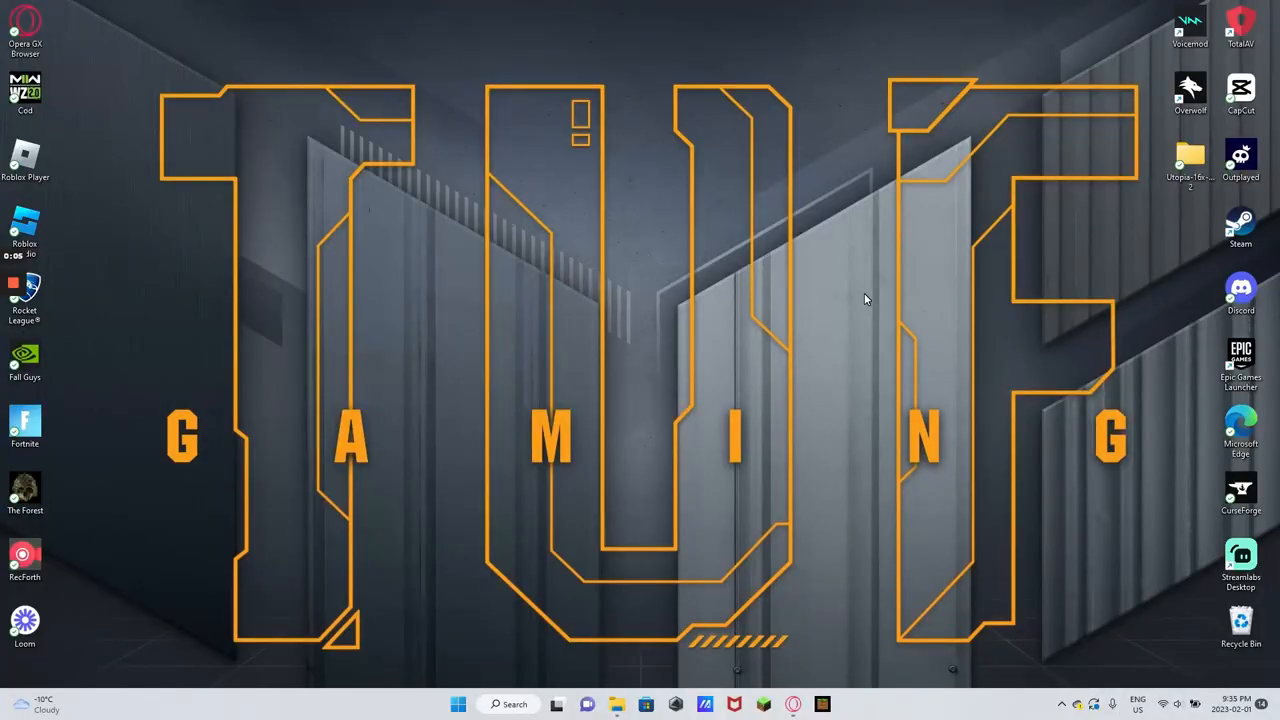
mouse_move(304, 328)
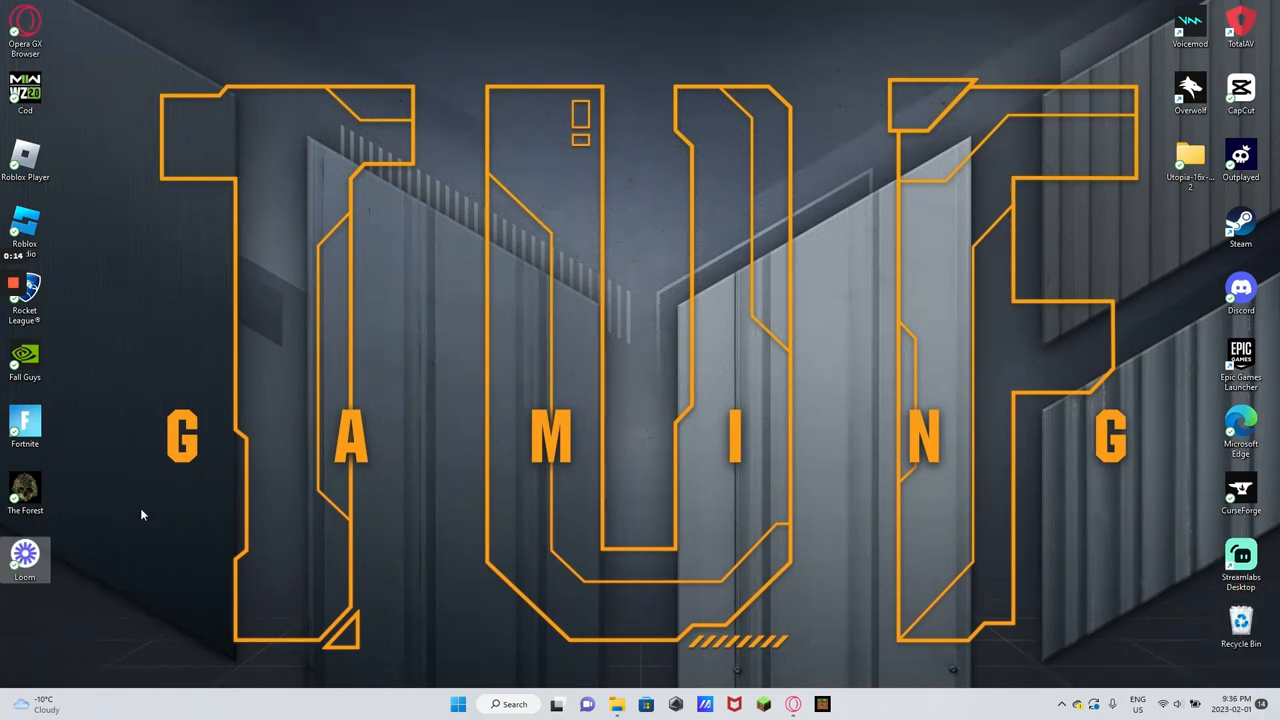
mouse_move(490, 200)
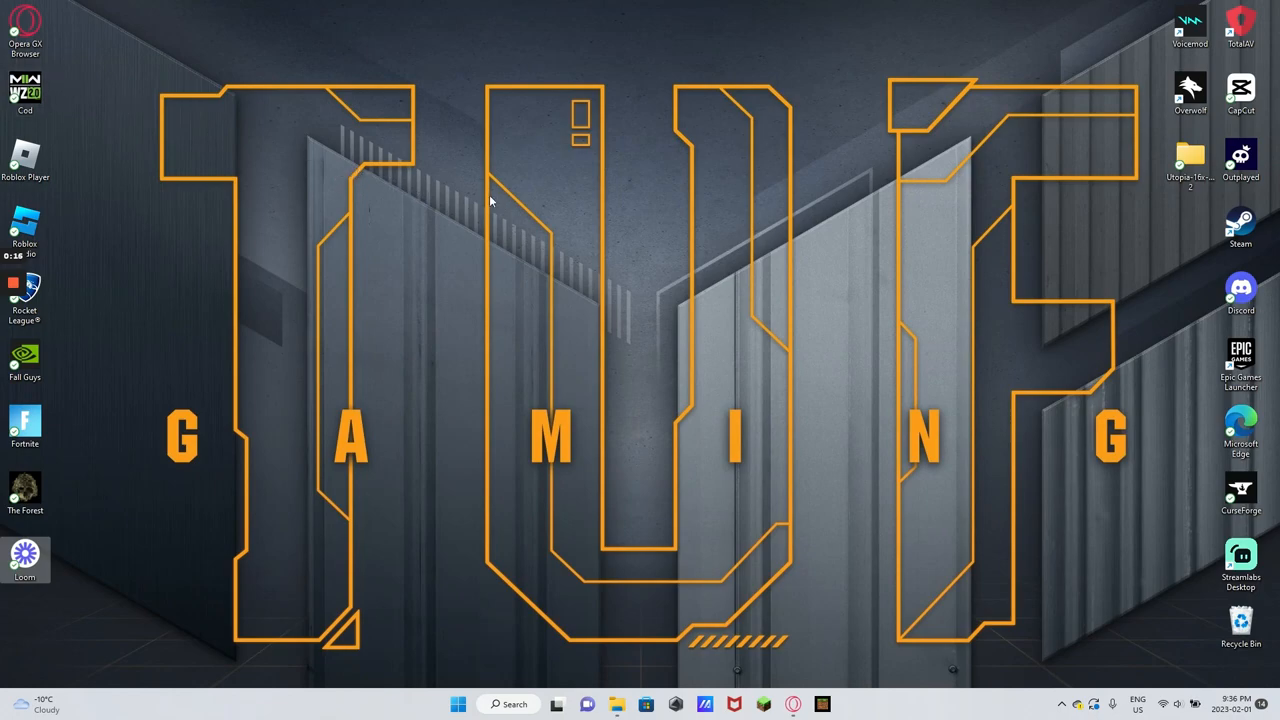
mouse_move(15, 340)
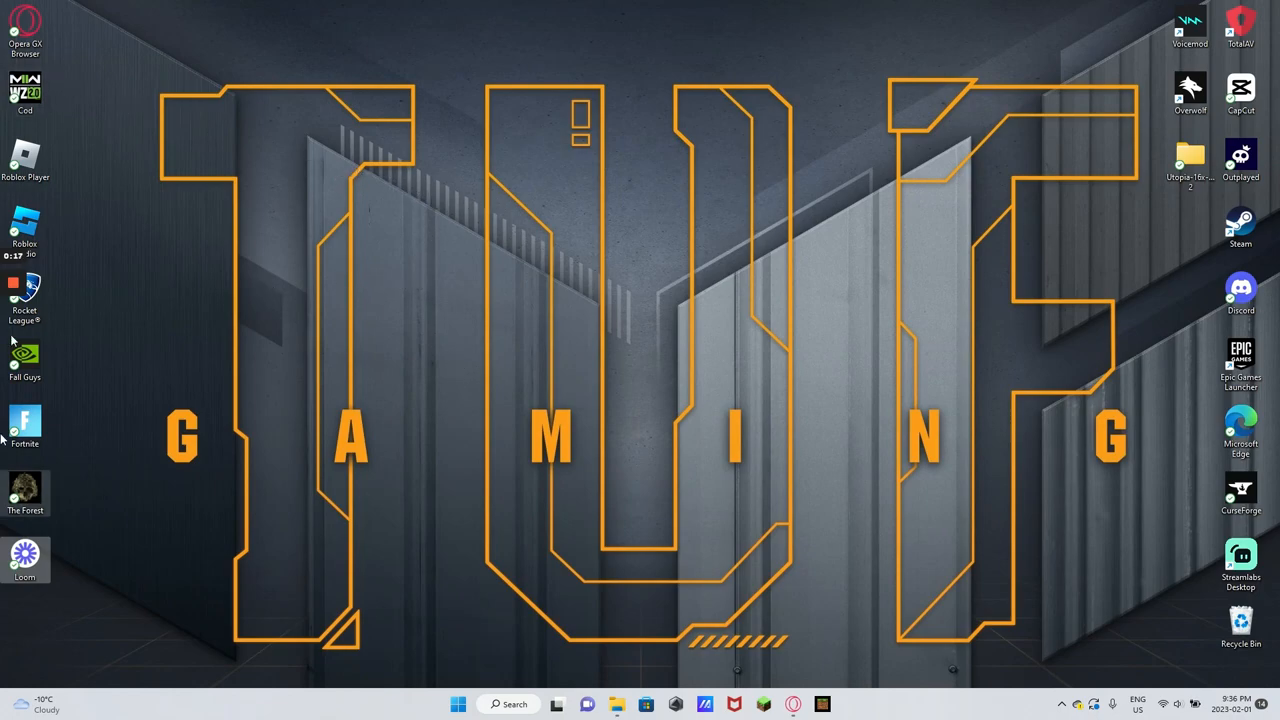
mouse_move(133, 6)
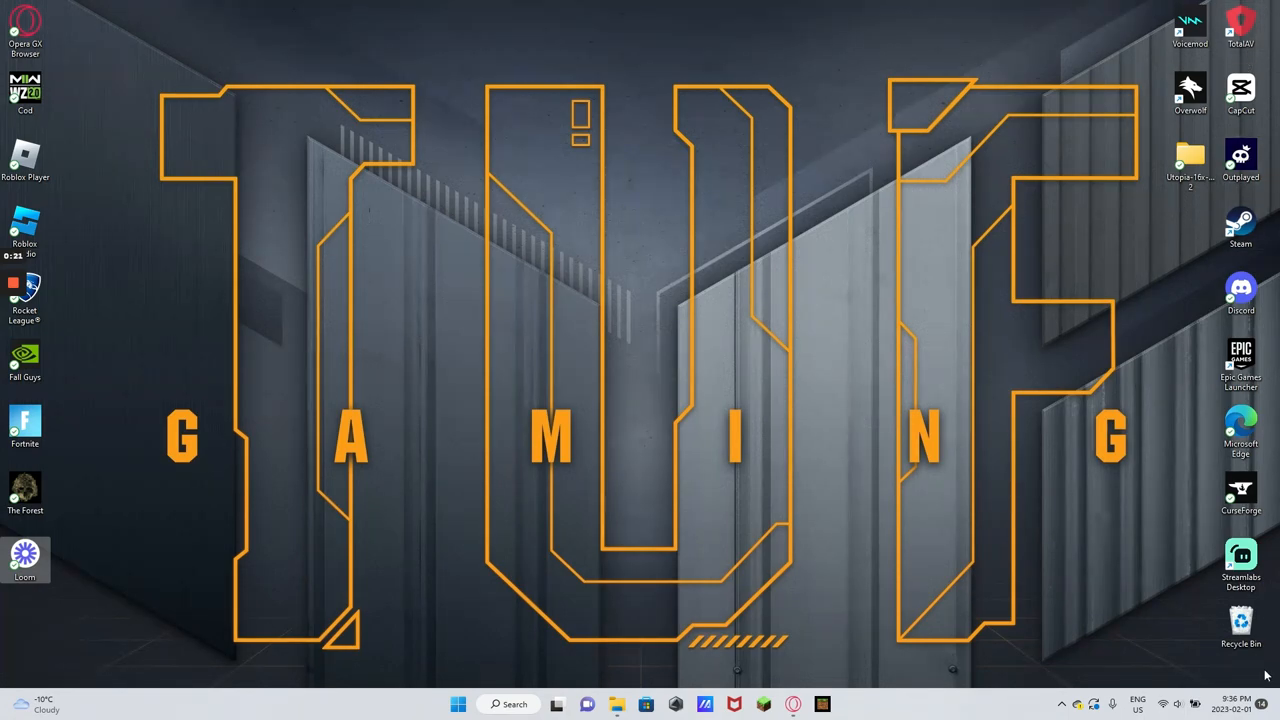
mouse_move(633, 670)
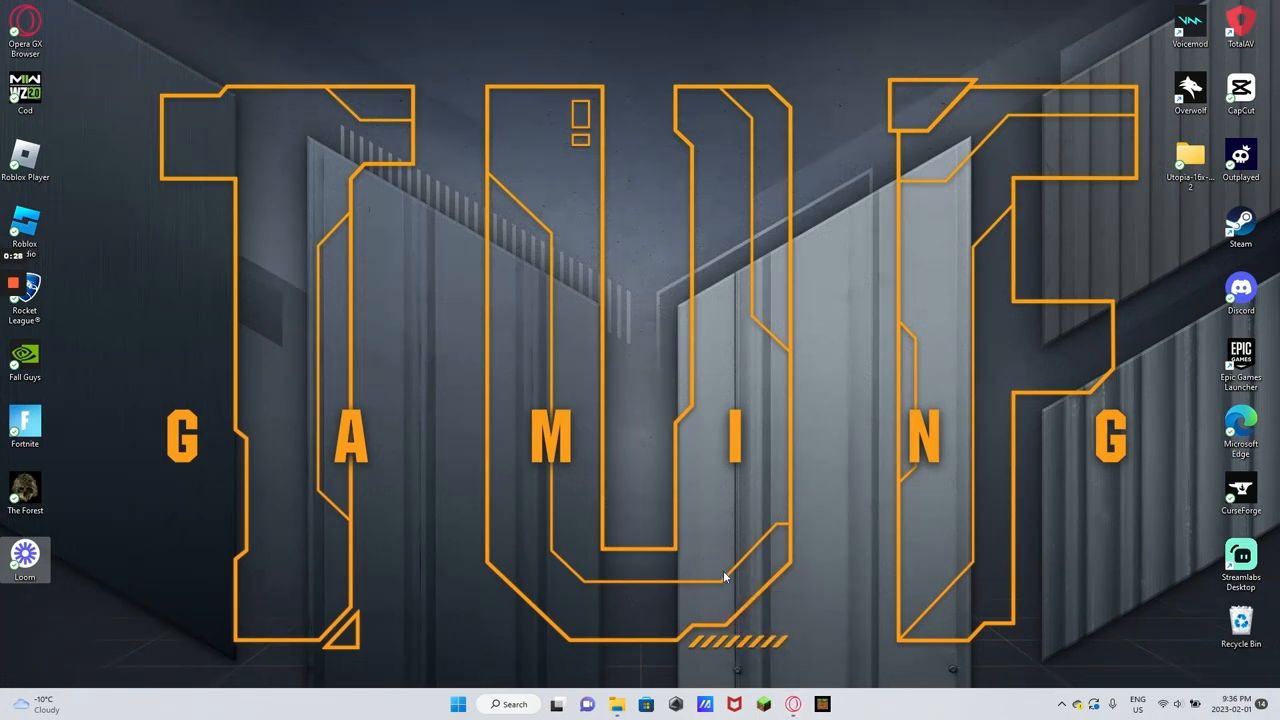
mouse_move(793, 704)
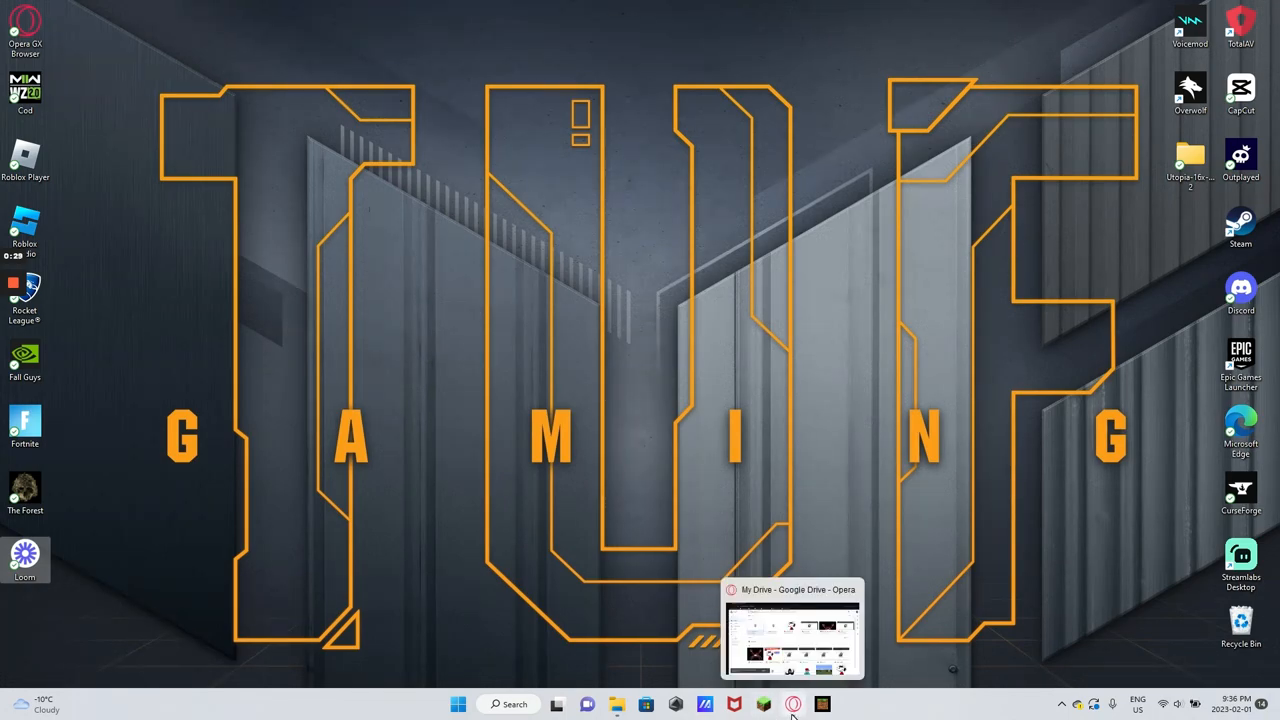
Bring the Google Drive browser window forward on the Windows PC.
left_click(792, 630)
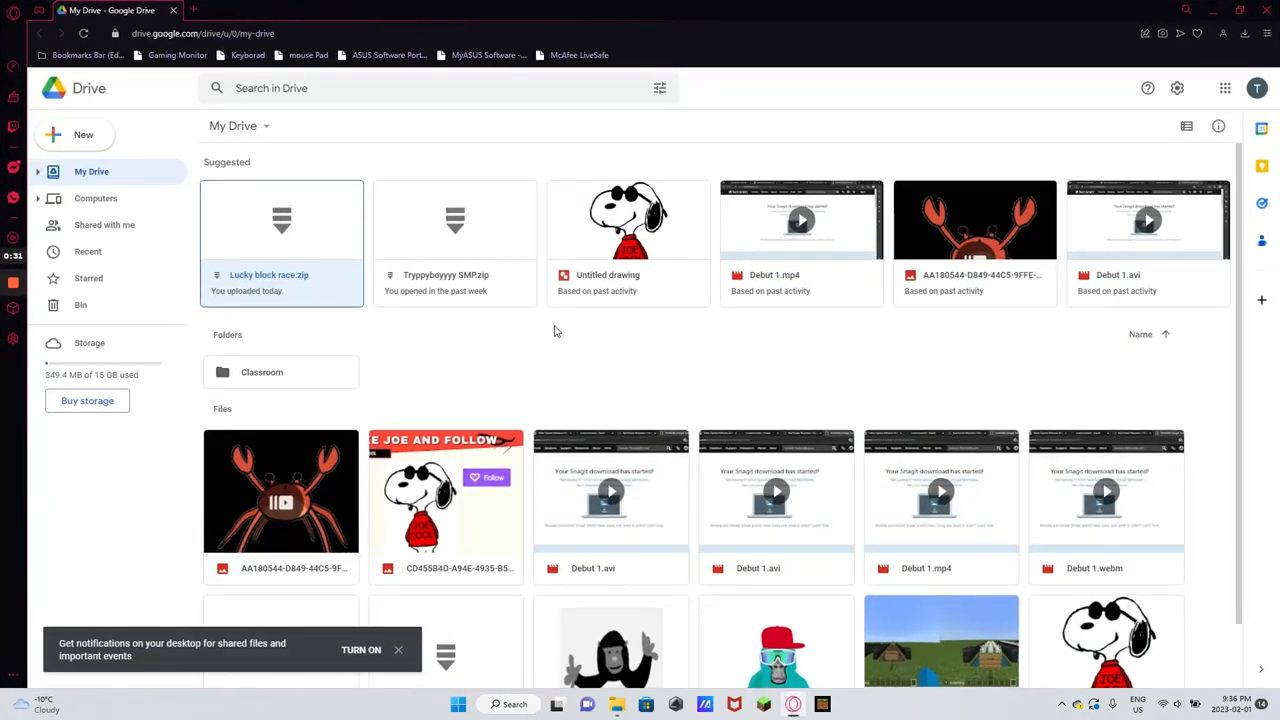
mouse_move(295, 258)
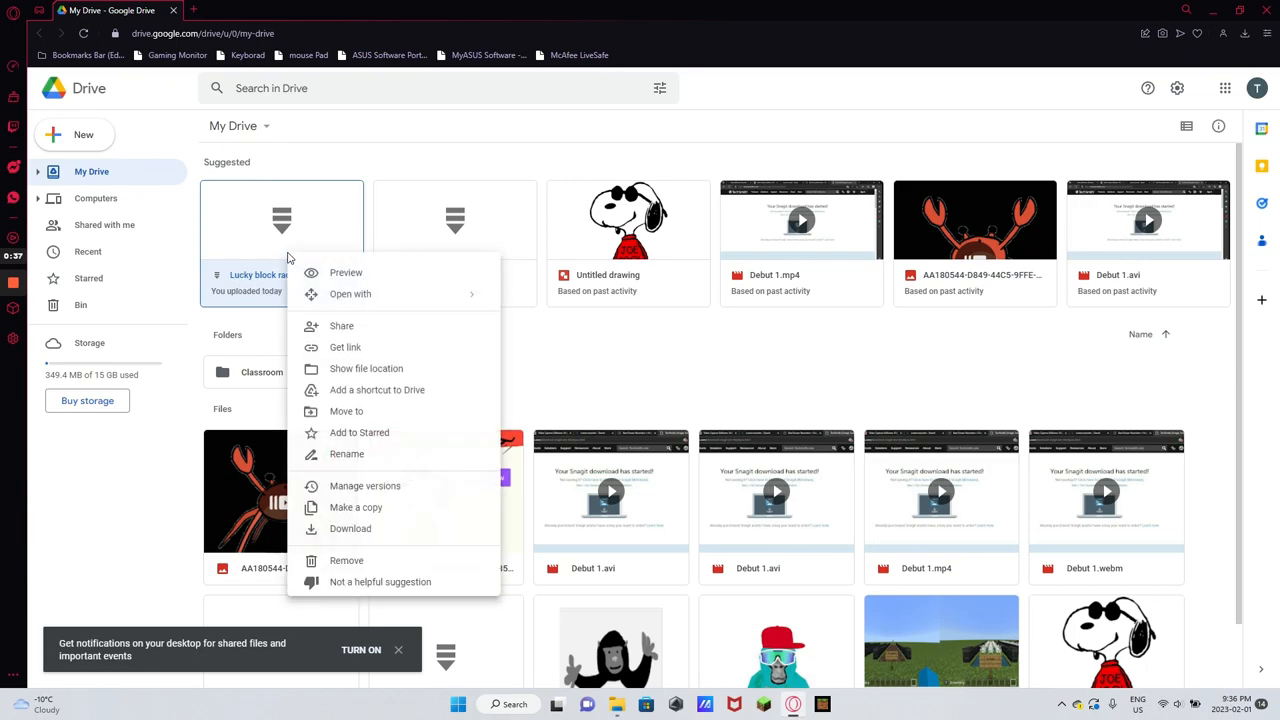
mouse_move(233, 170)
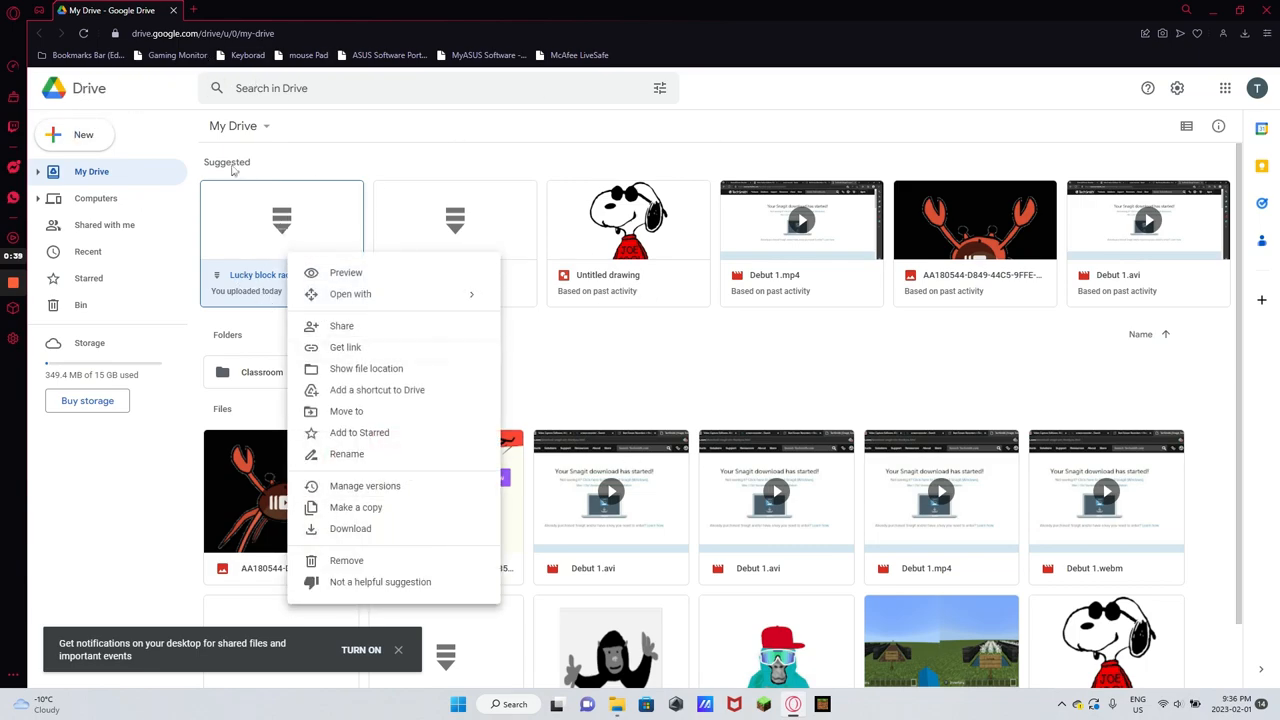
mouse_move(267, 240)
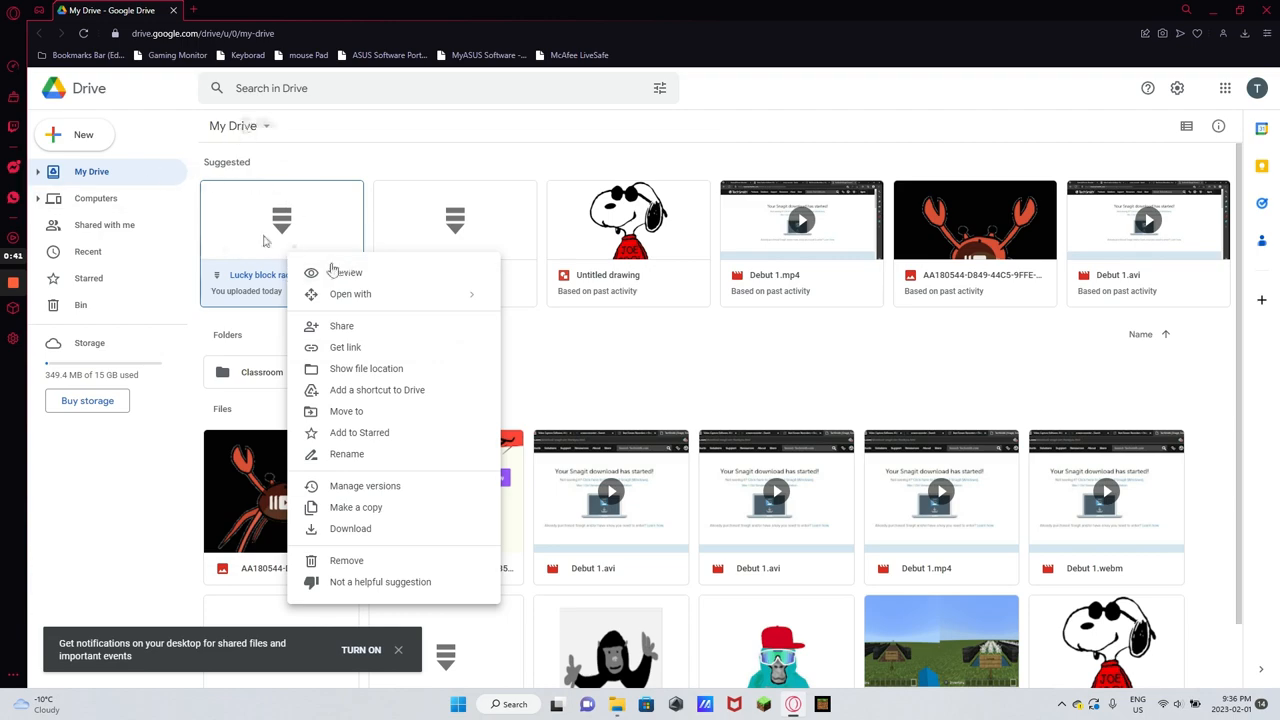
mouse_move(305, 121)
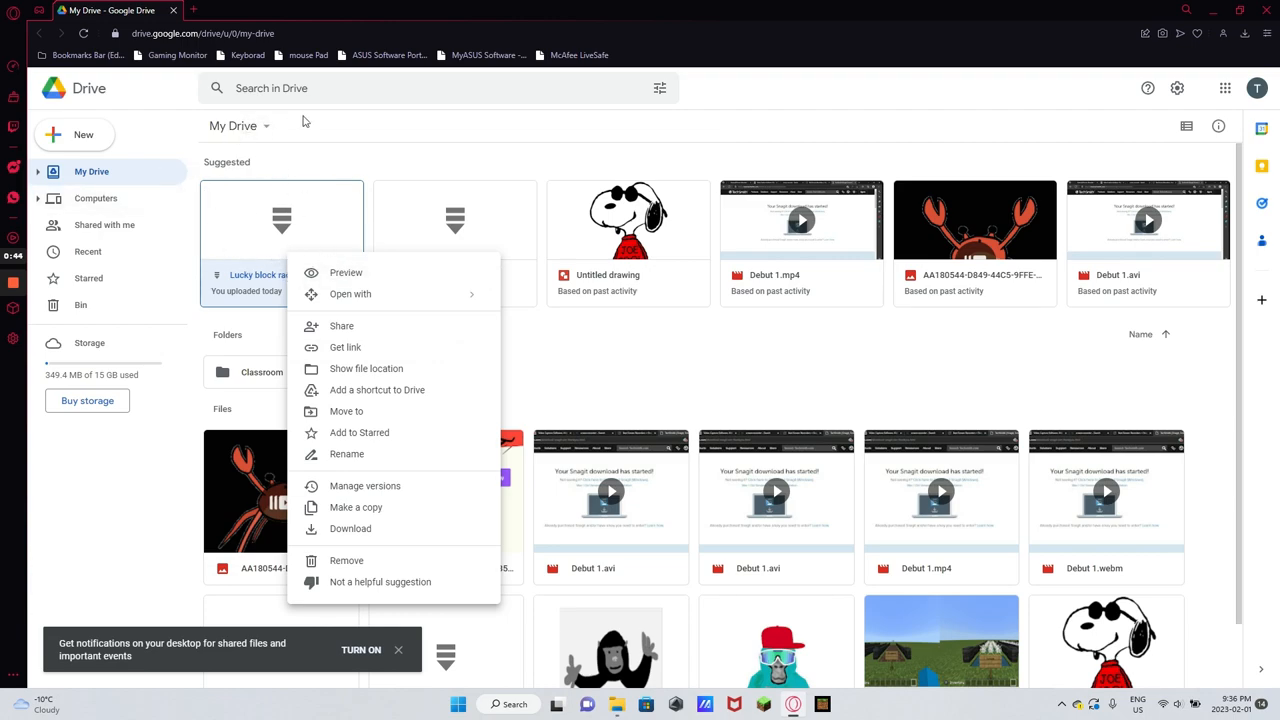
mouse_move(400, 346)
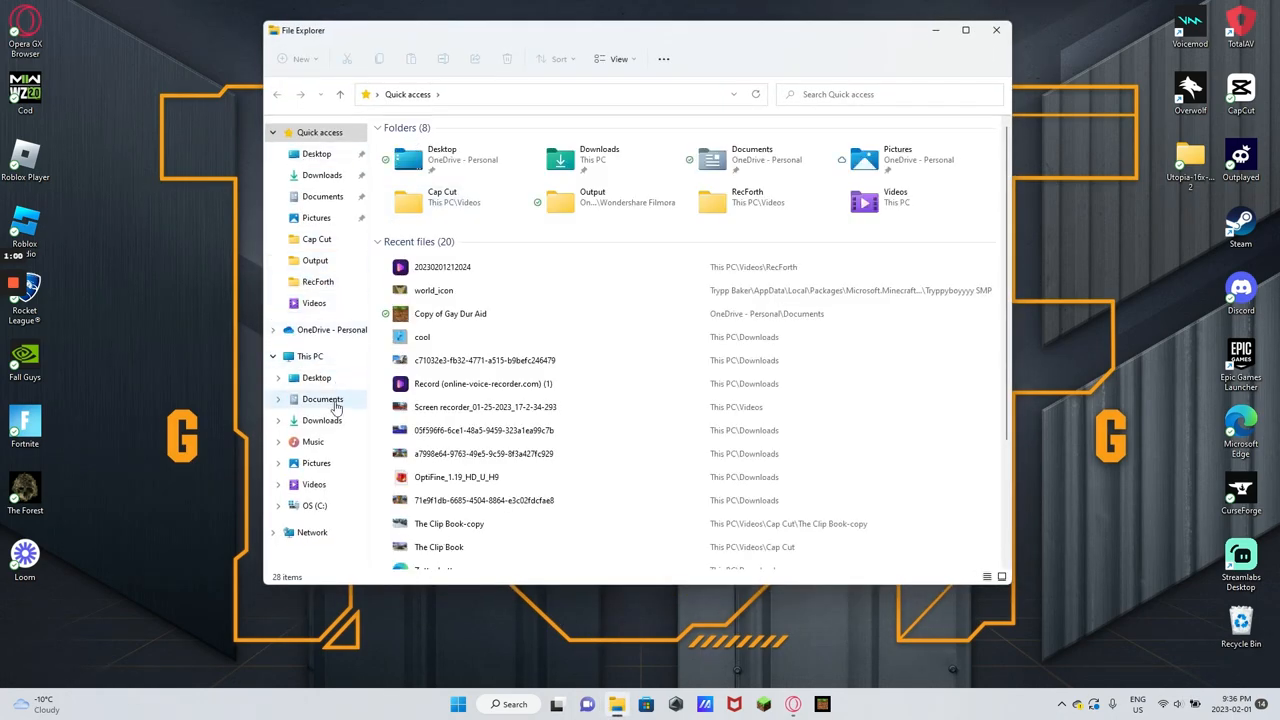
Open Downloads in File Explorer to find the Lucky block race zip.
left_click(321, 420)
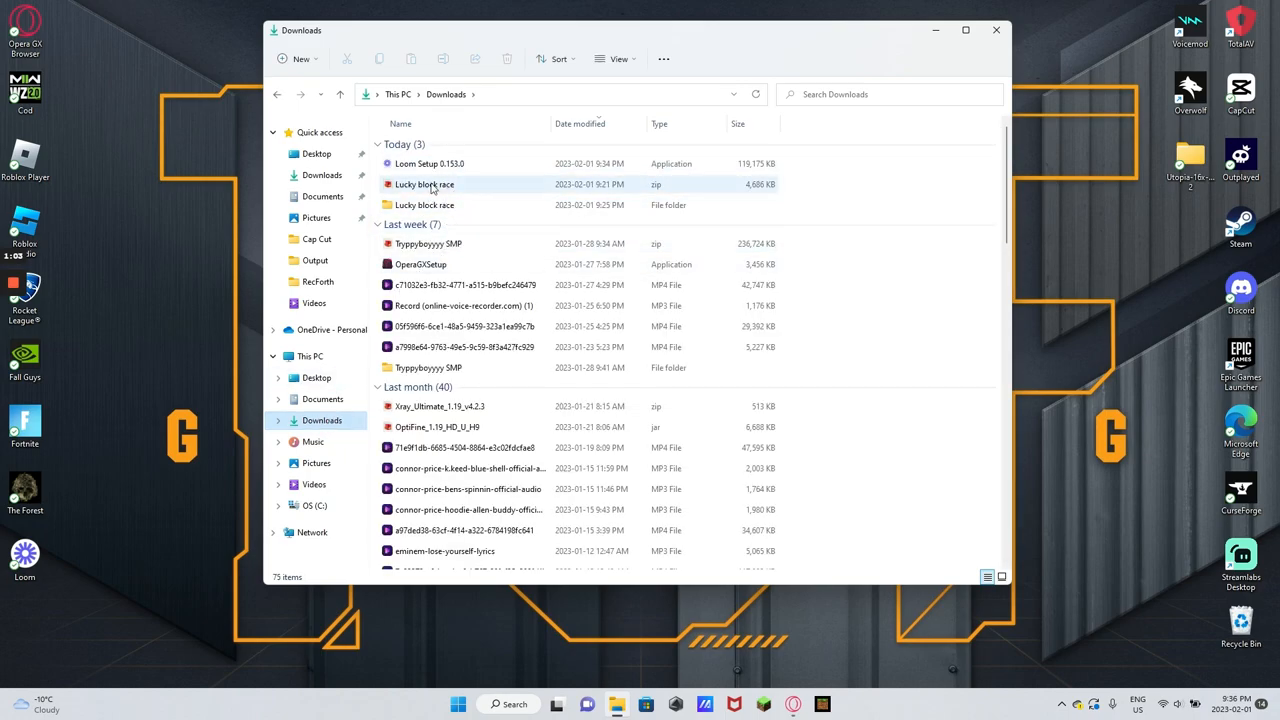
mouse_move(494, 195)
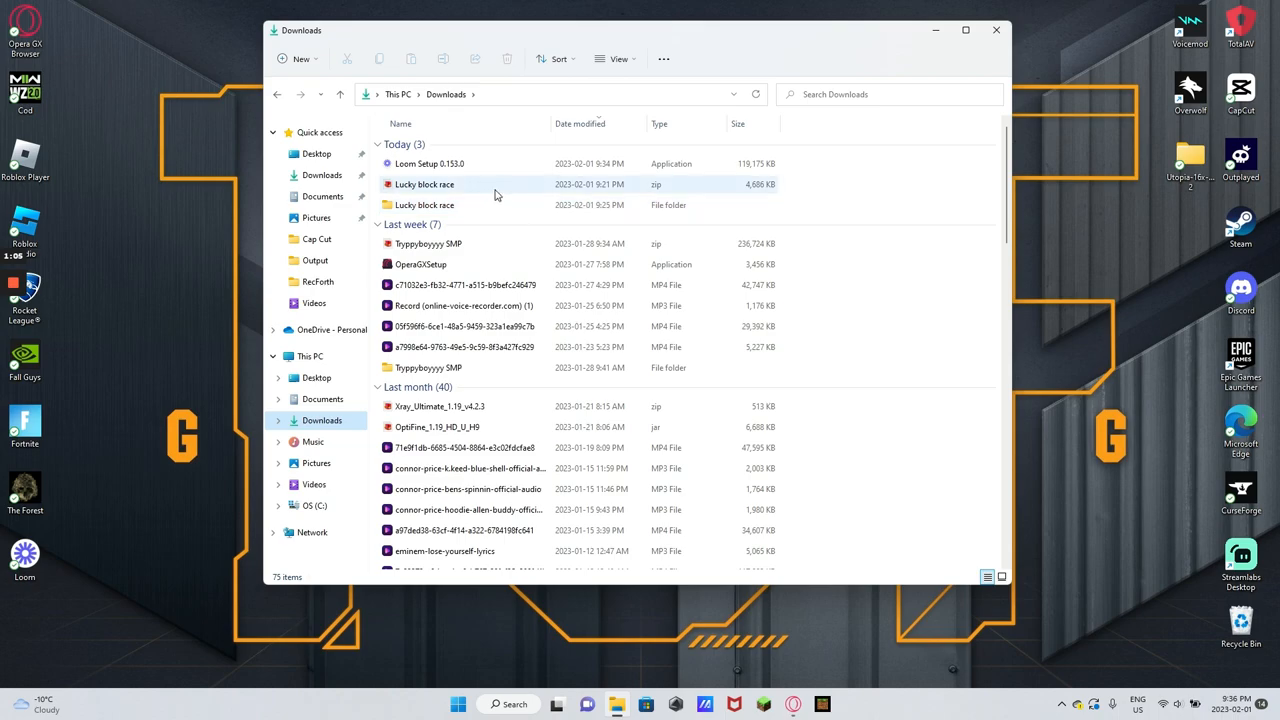
mouse_move(424, 184)
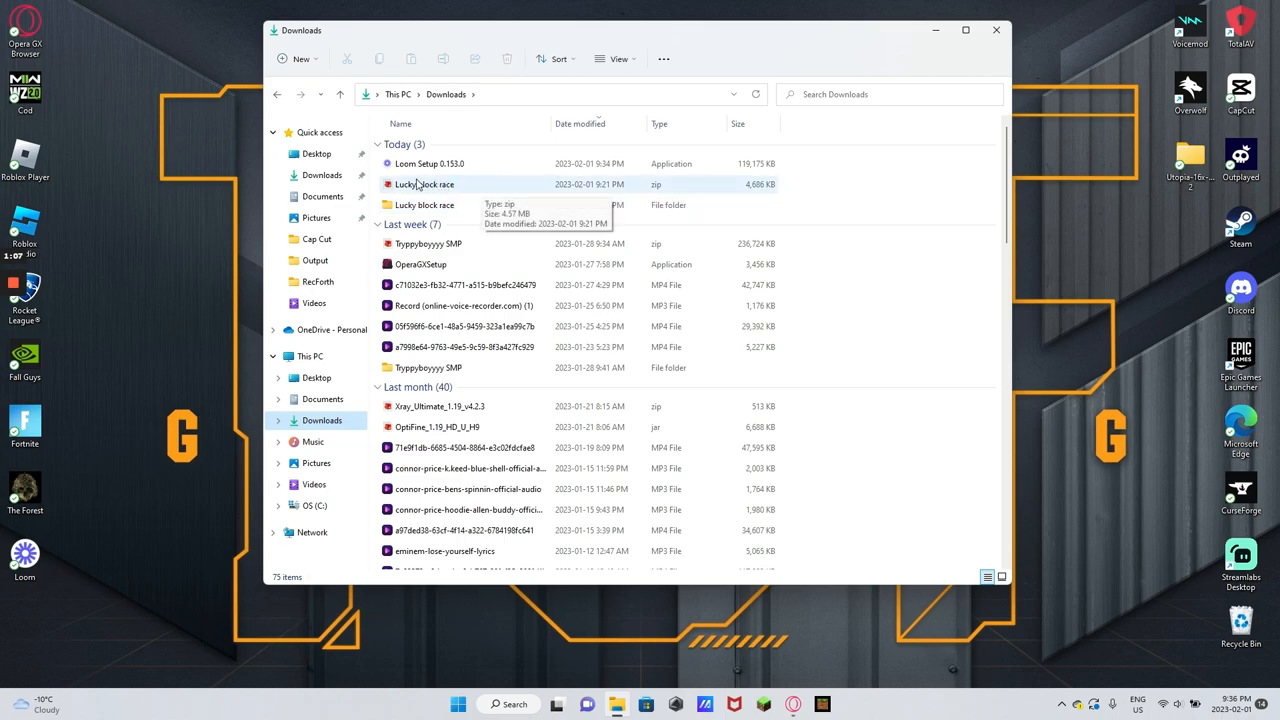
mouse_move(458, 184)
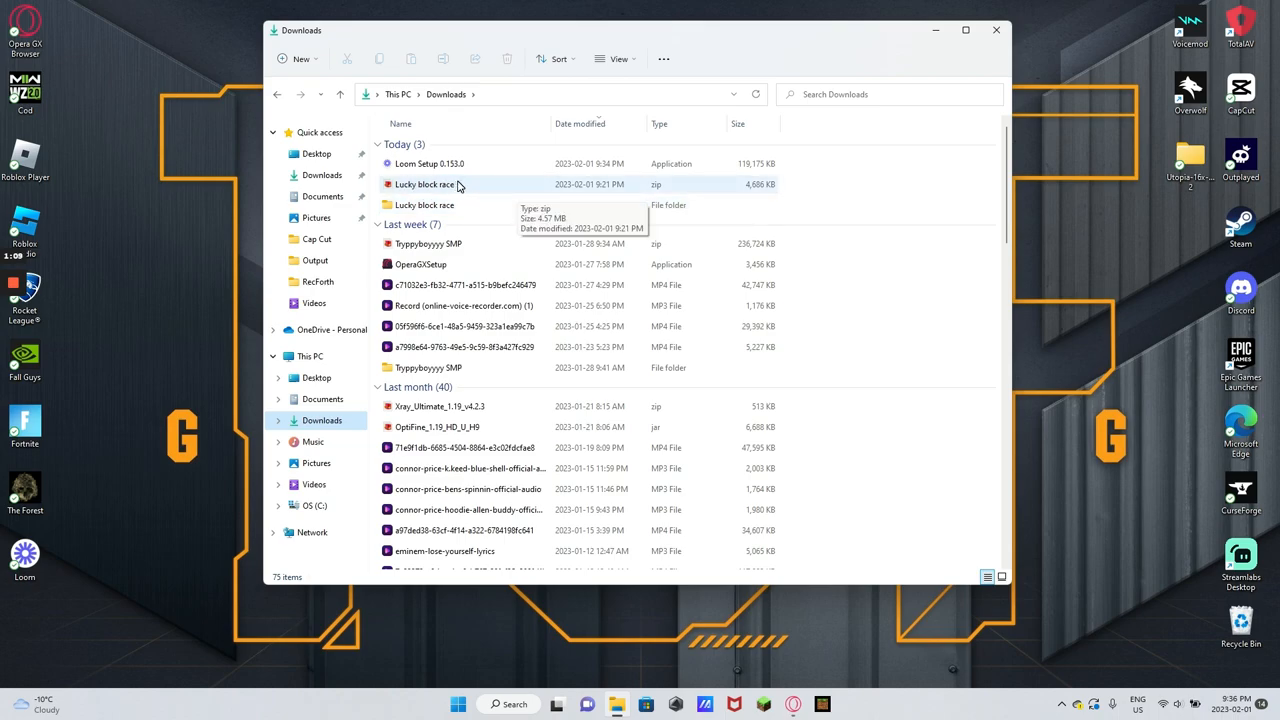
mouse_move(455, 190)
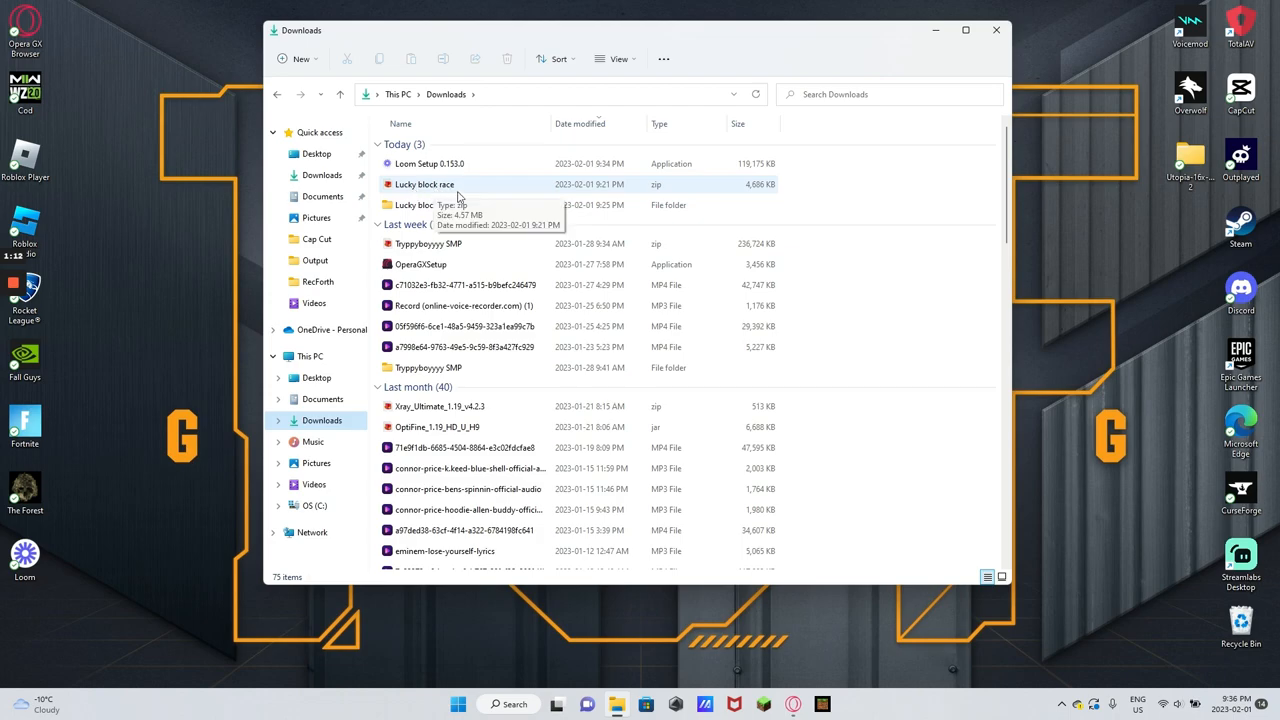
mouse_move(488, 186)
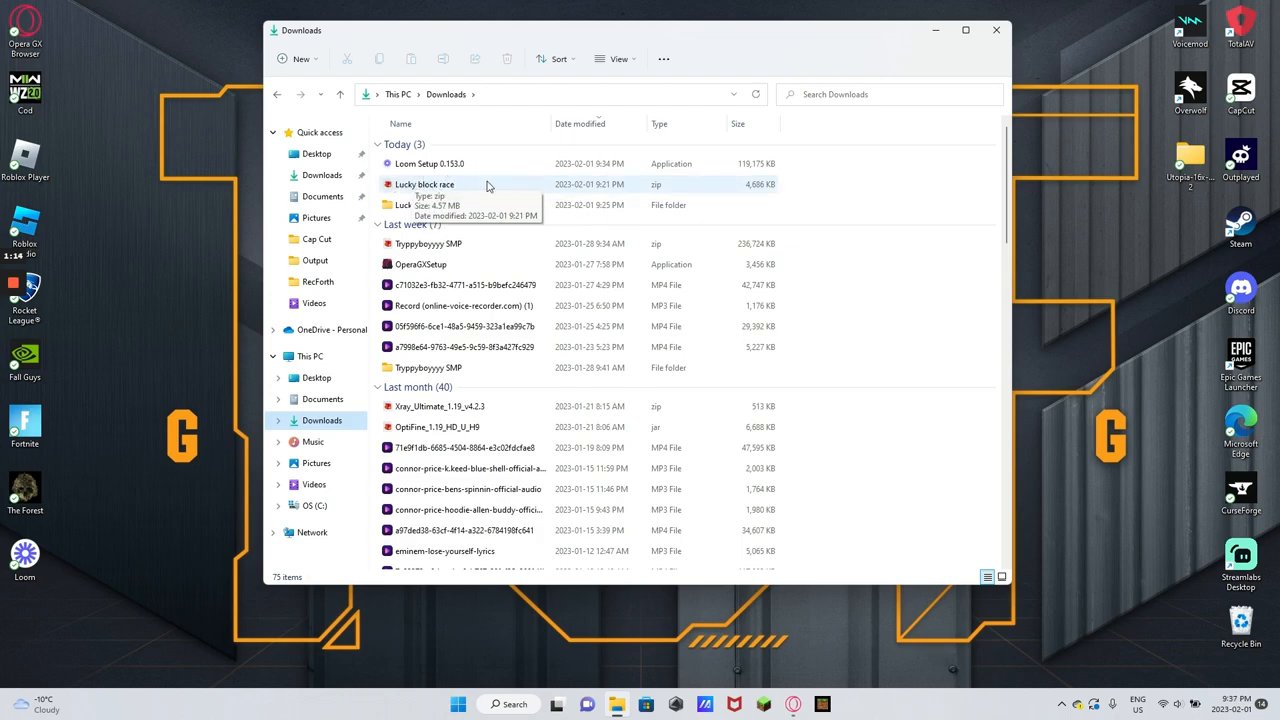
mouse_move(471, 195)
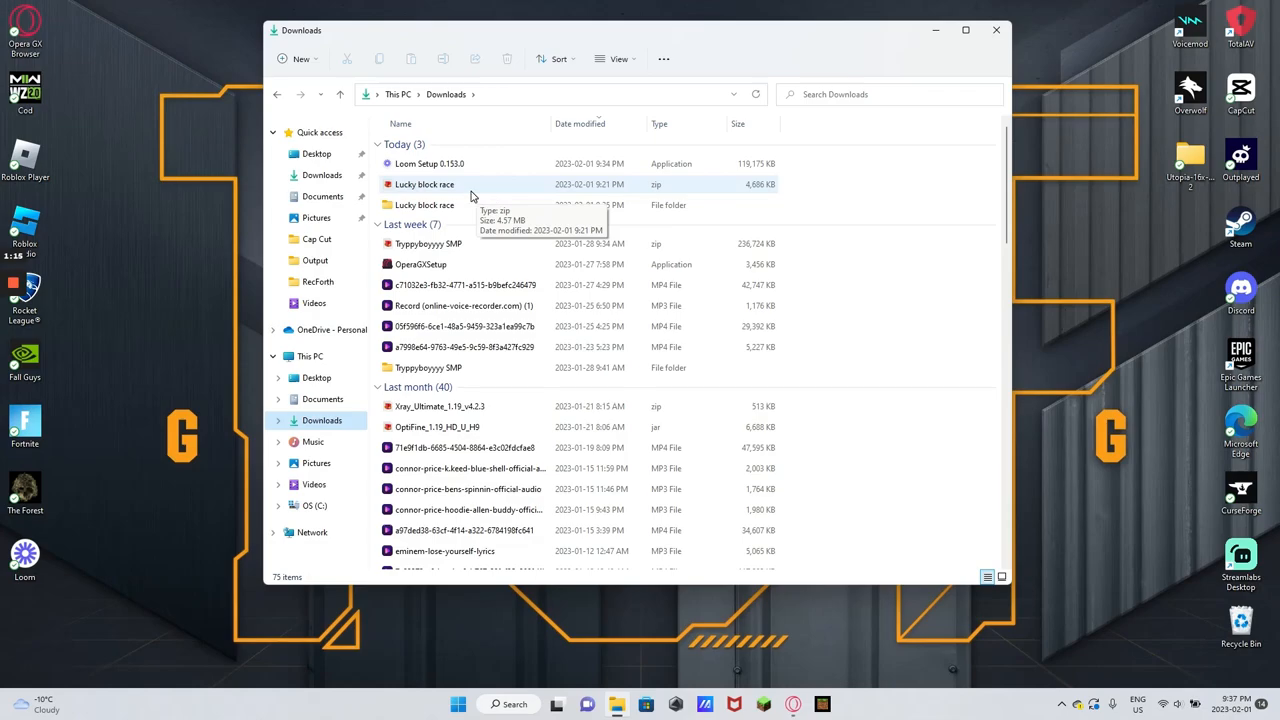
mouse_move(470, 186)
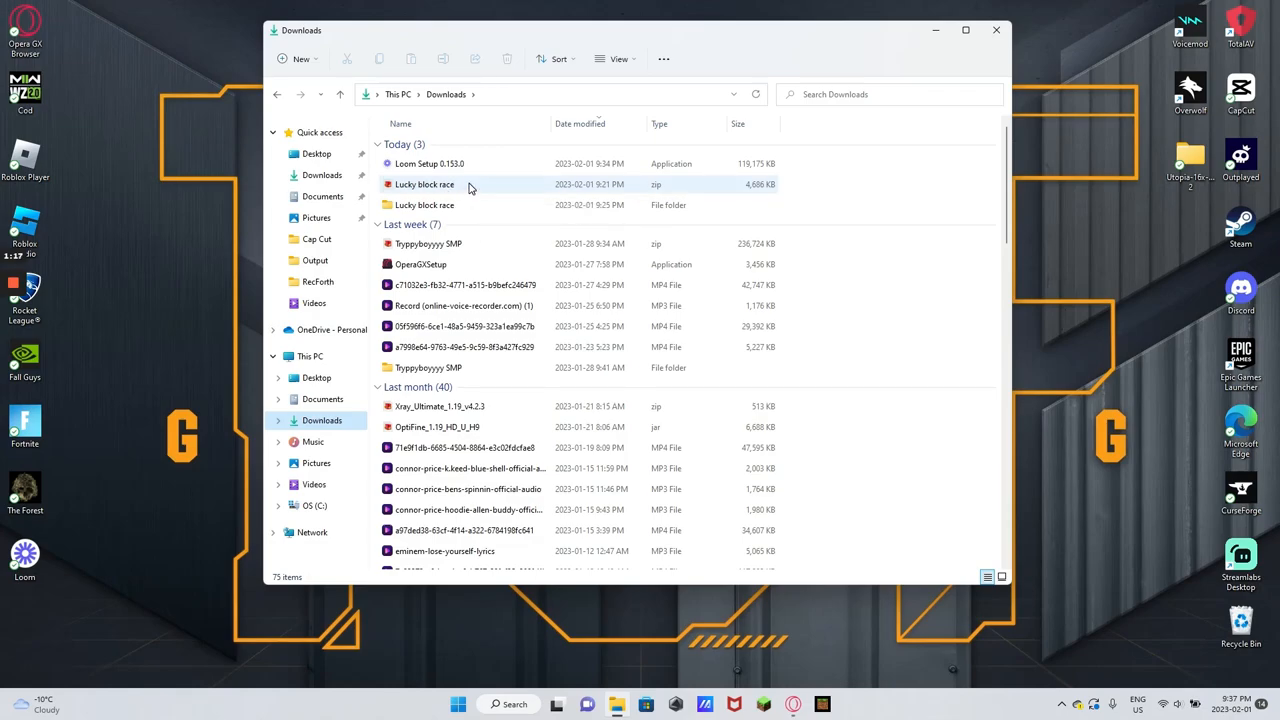
mouse_move(786, 117)
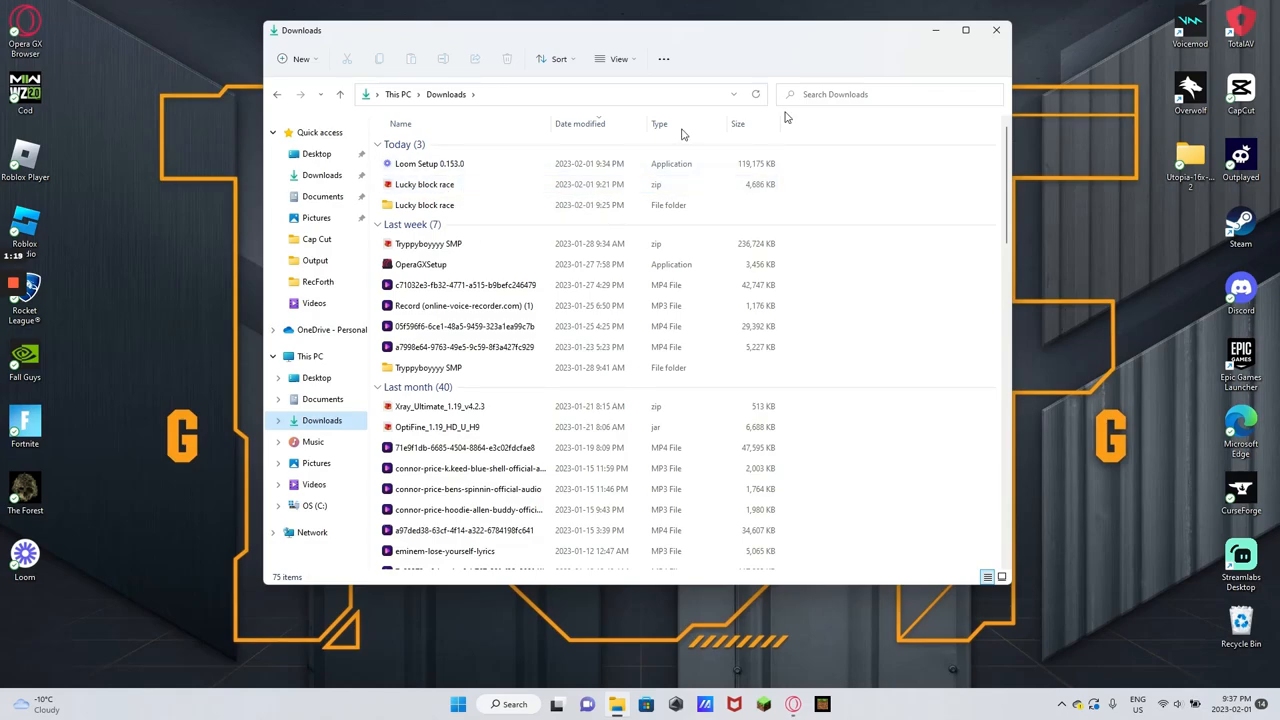
mouse_move(938, 29)
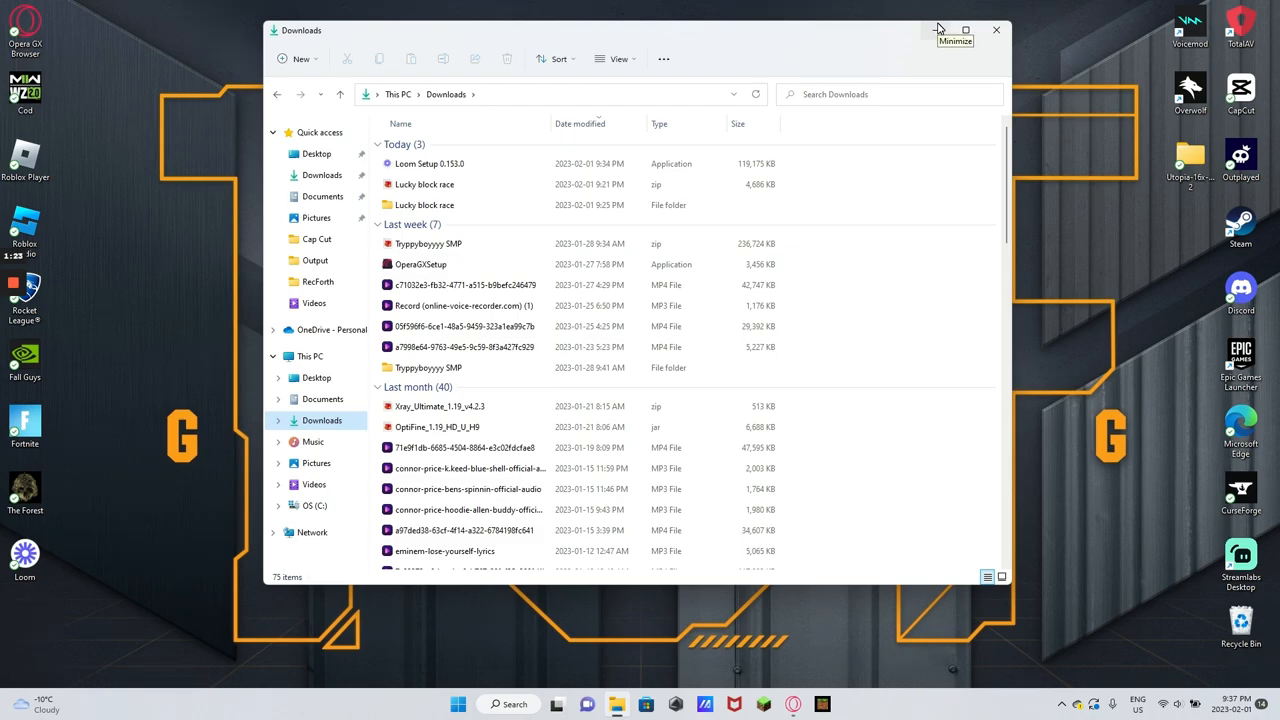
Minimise Downloads and run %appdata% from the Start button's Run prompt.
left_click(964, 30)
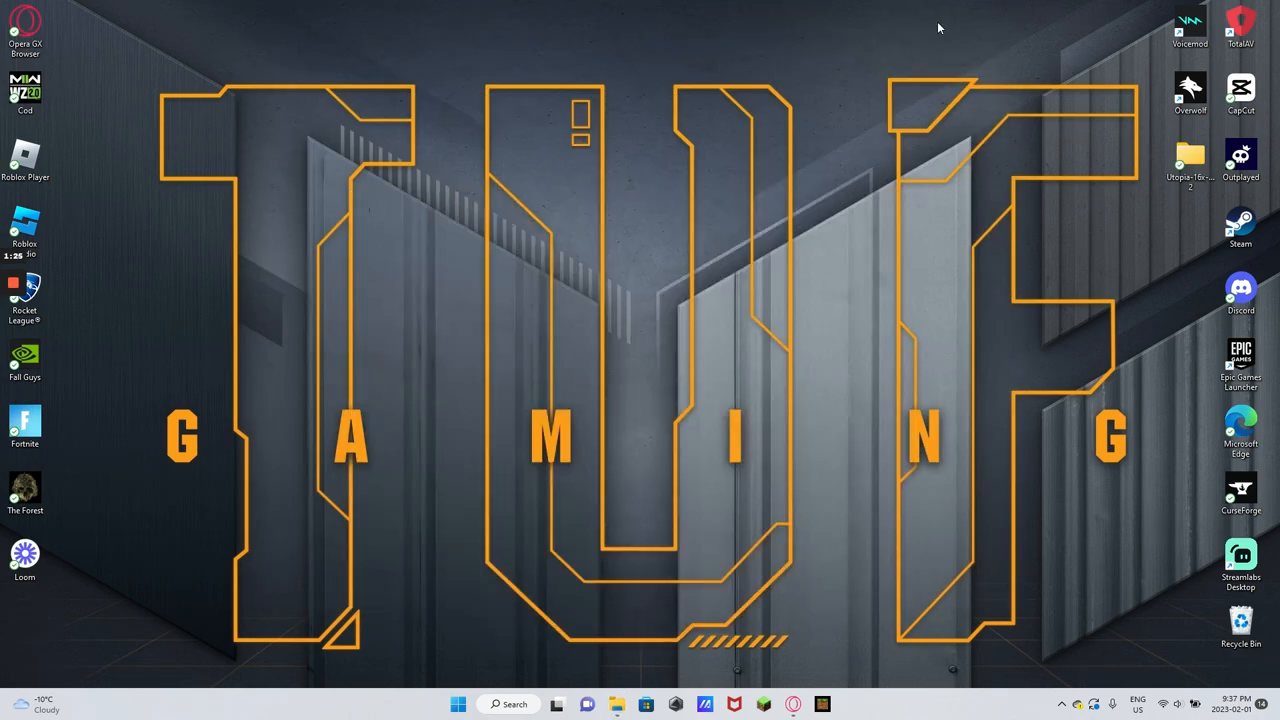
mouse_move(754, 484)
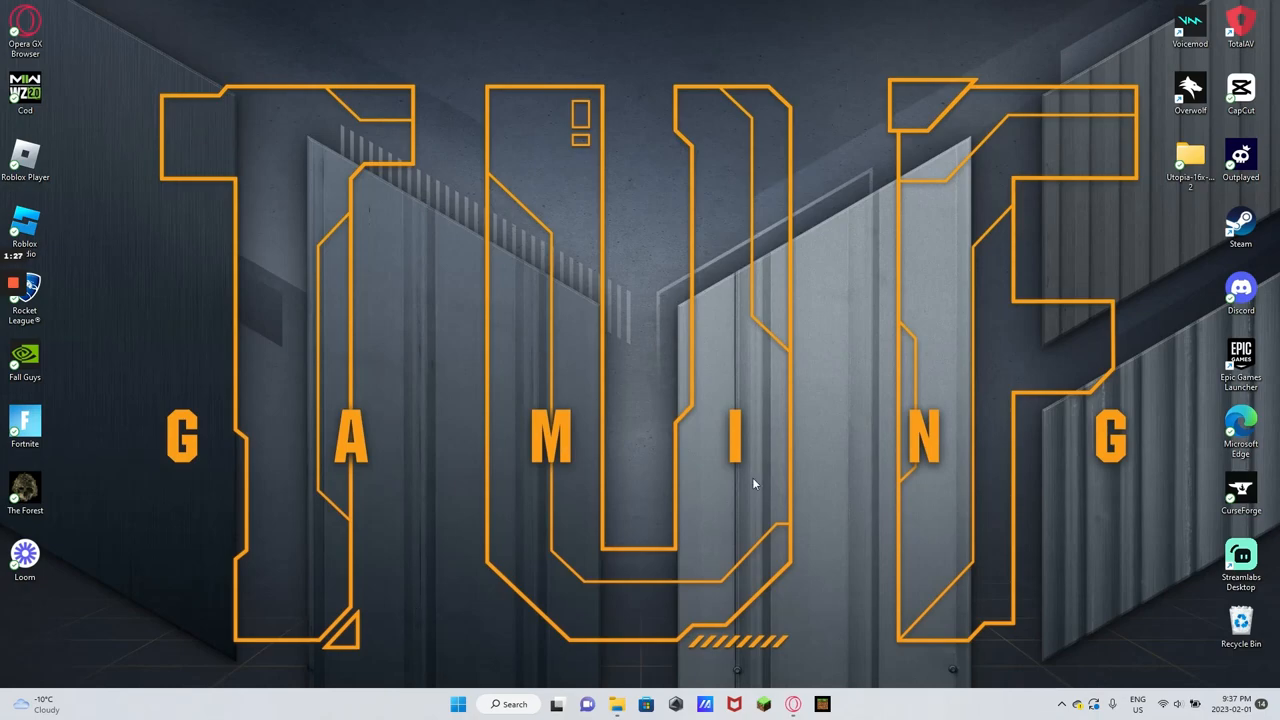
mouse_move(430, 687)
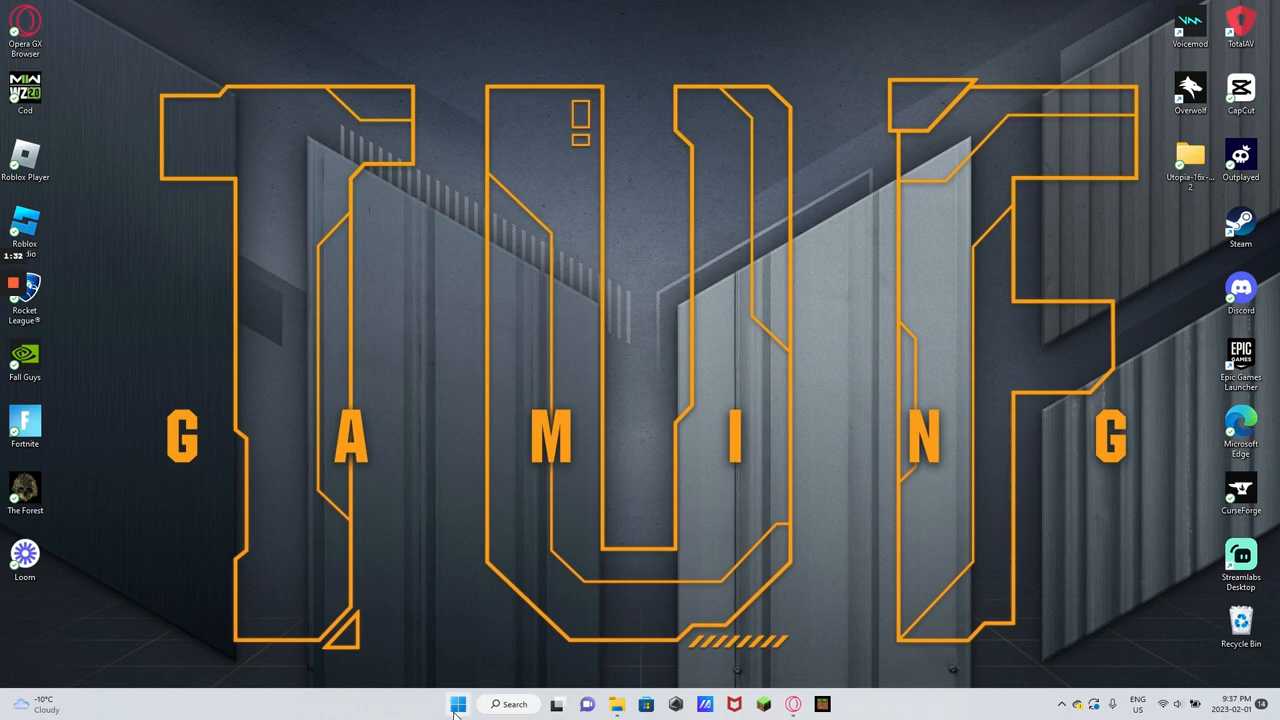
mouse_move(457, 704)
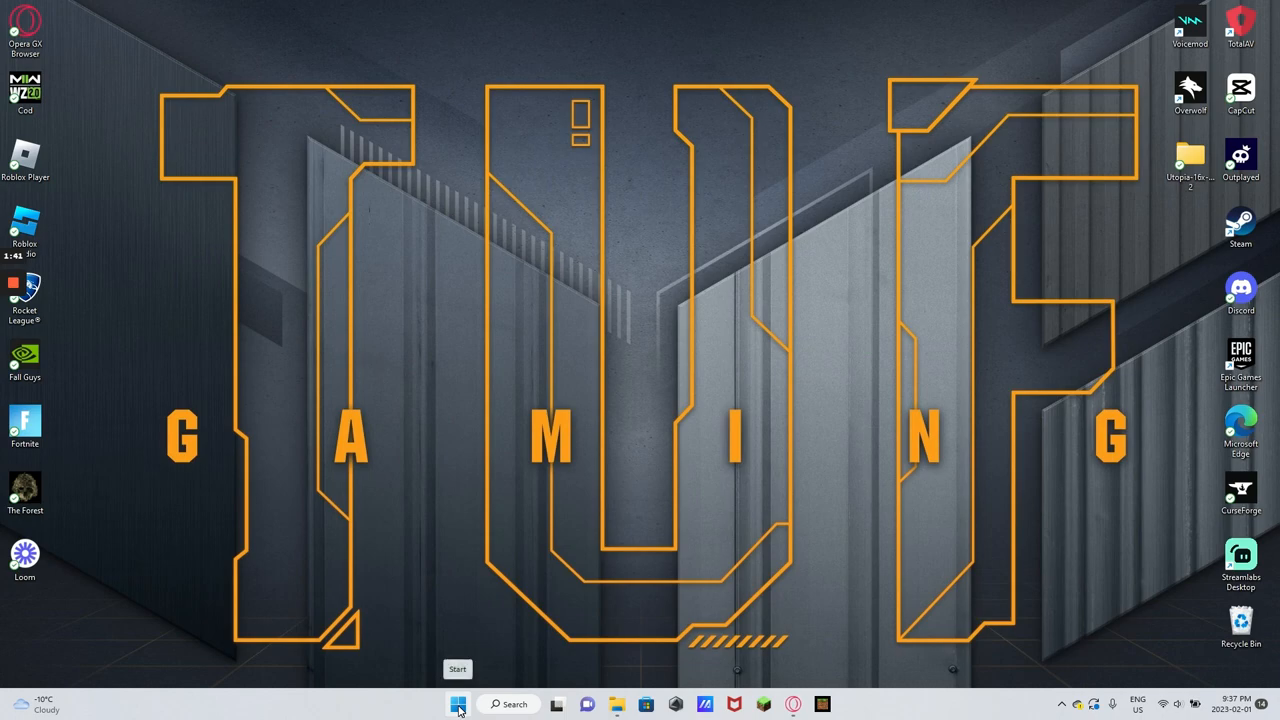
right_click(458, 704)
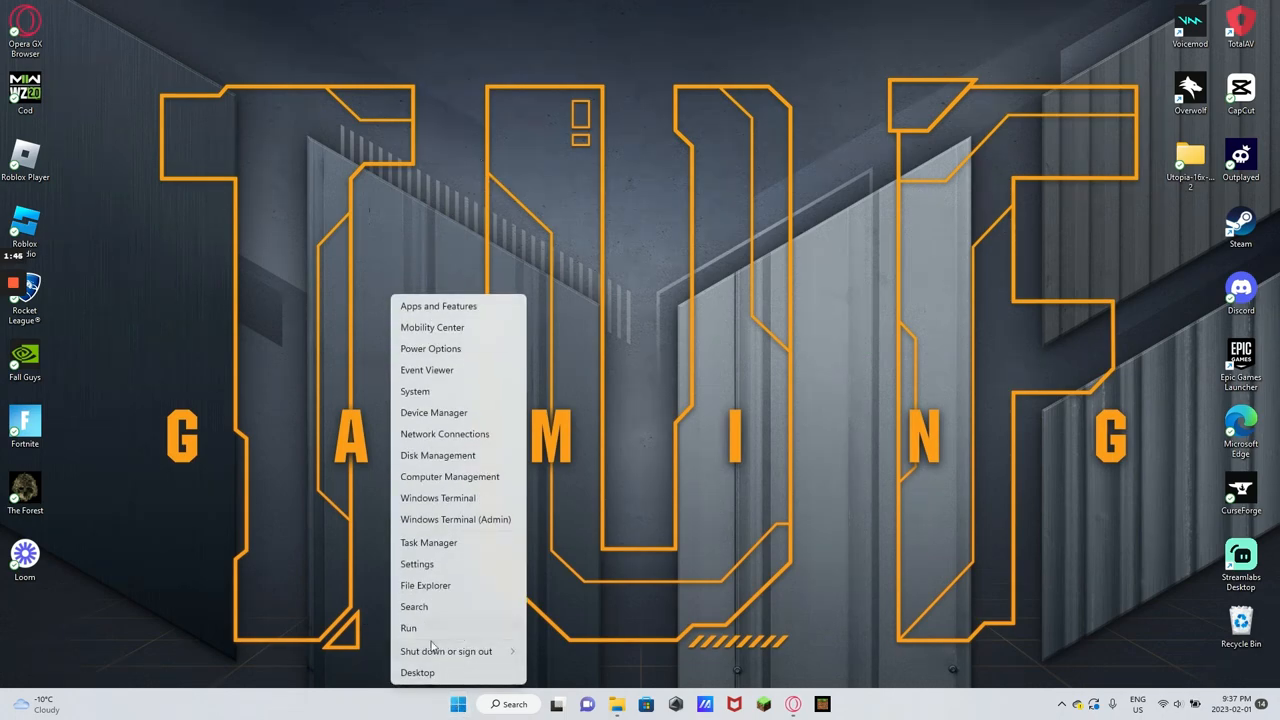
left_click(408, 628)
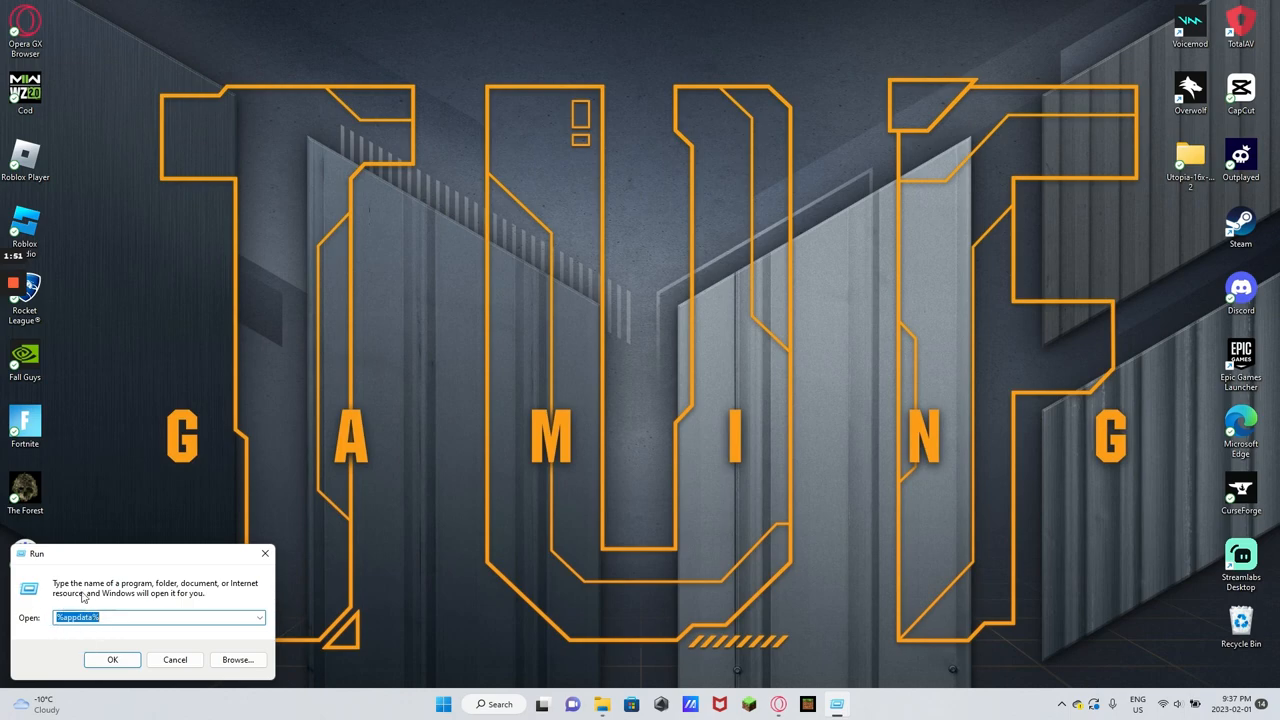
mouse_move(112, 657)
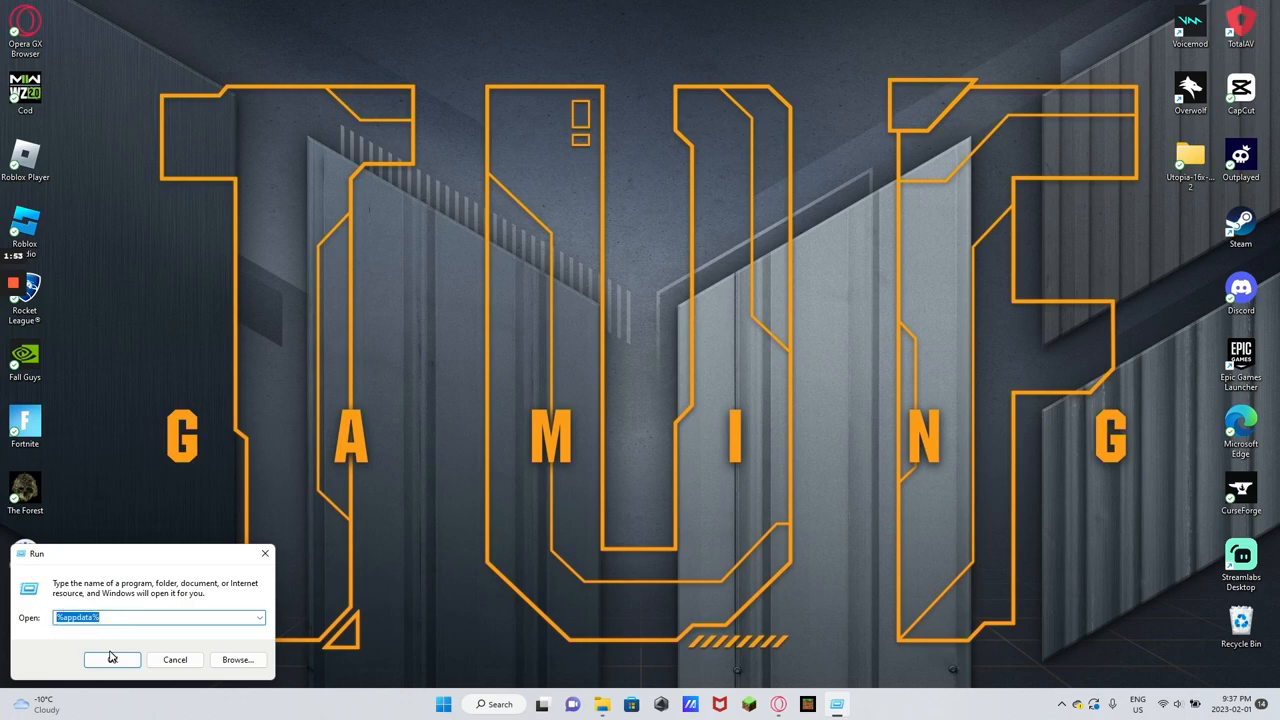
left_click(111, 659)
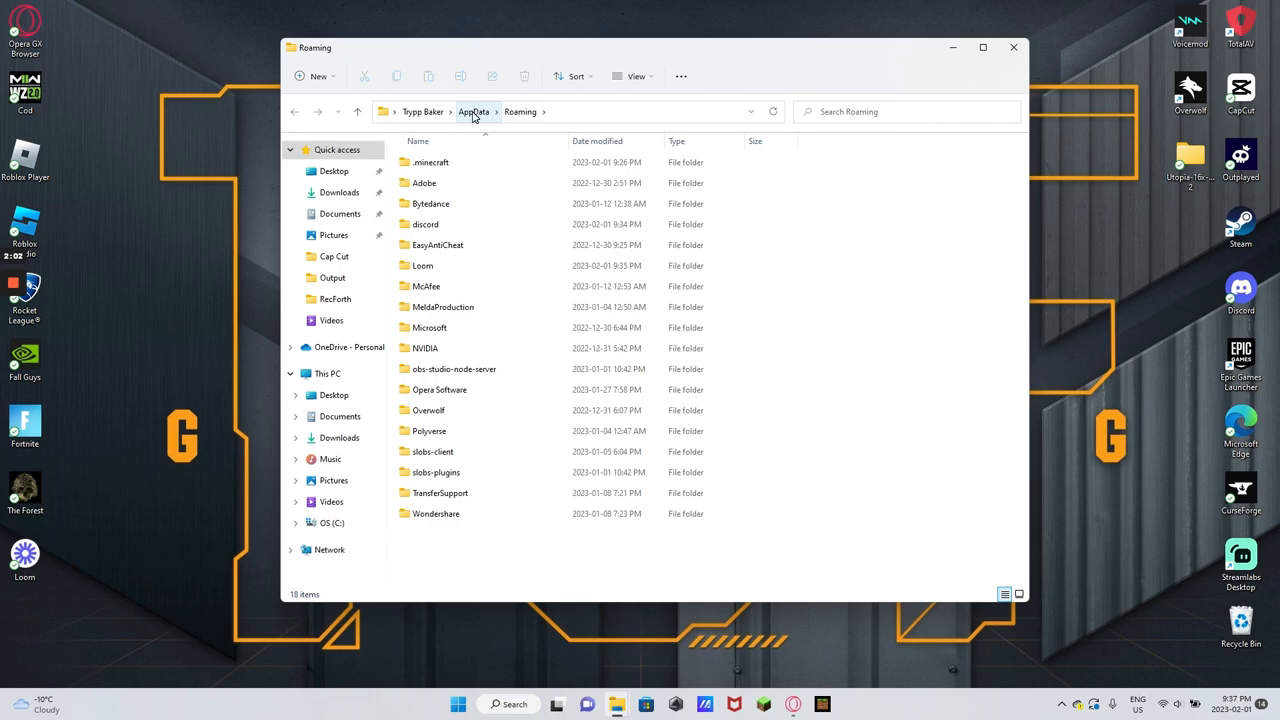
Go up to AppData and open Local > Packages.
left_click(473, 111)
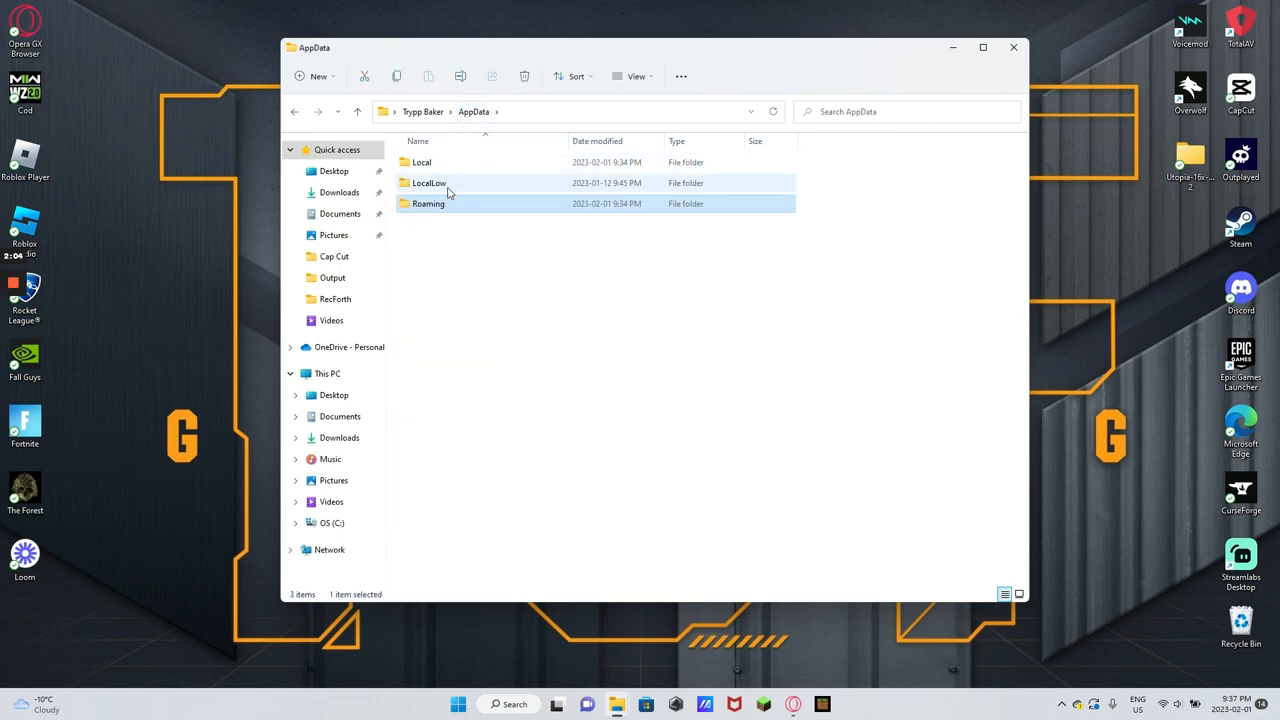
double_click(421, 162)
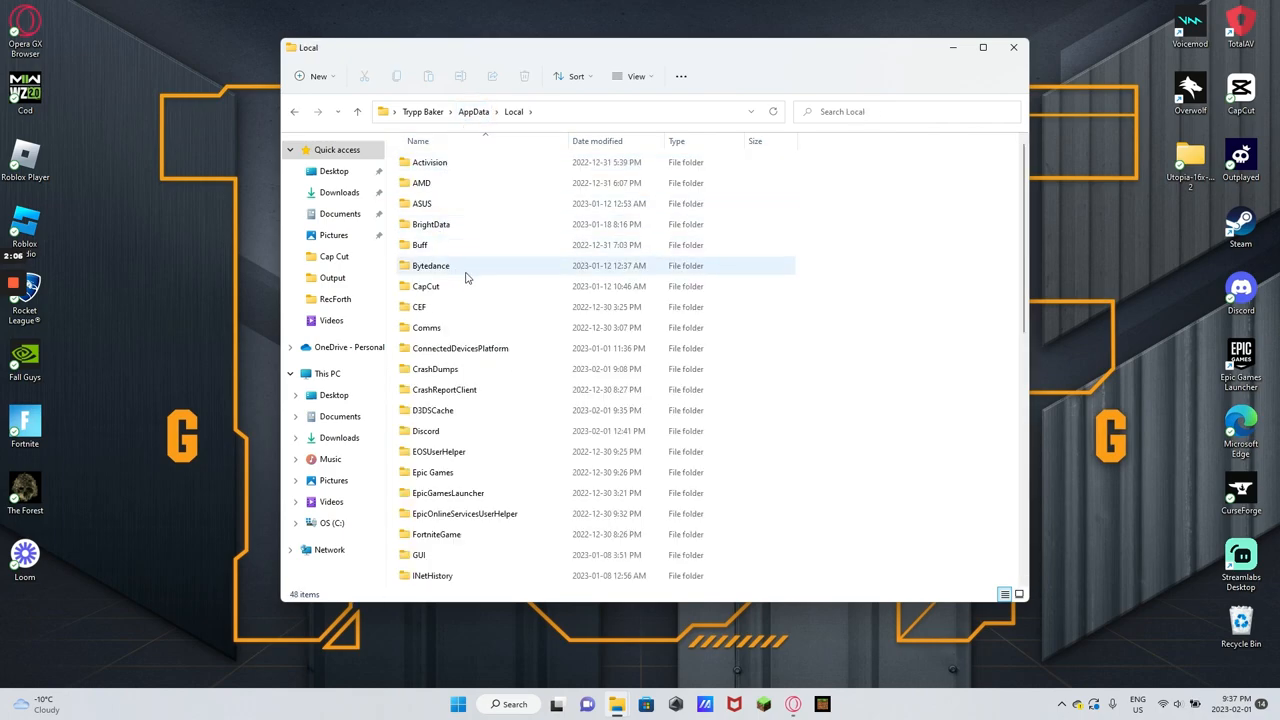
scroll("down", 3)
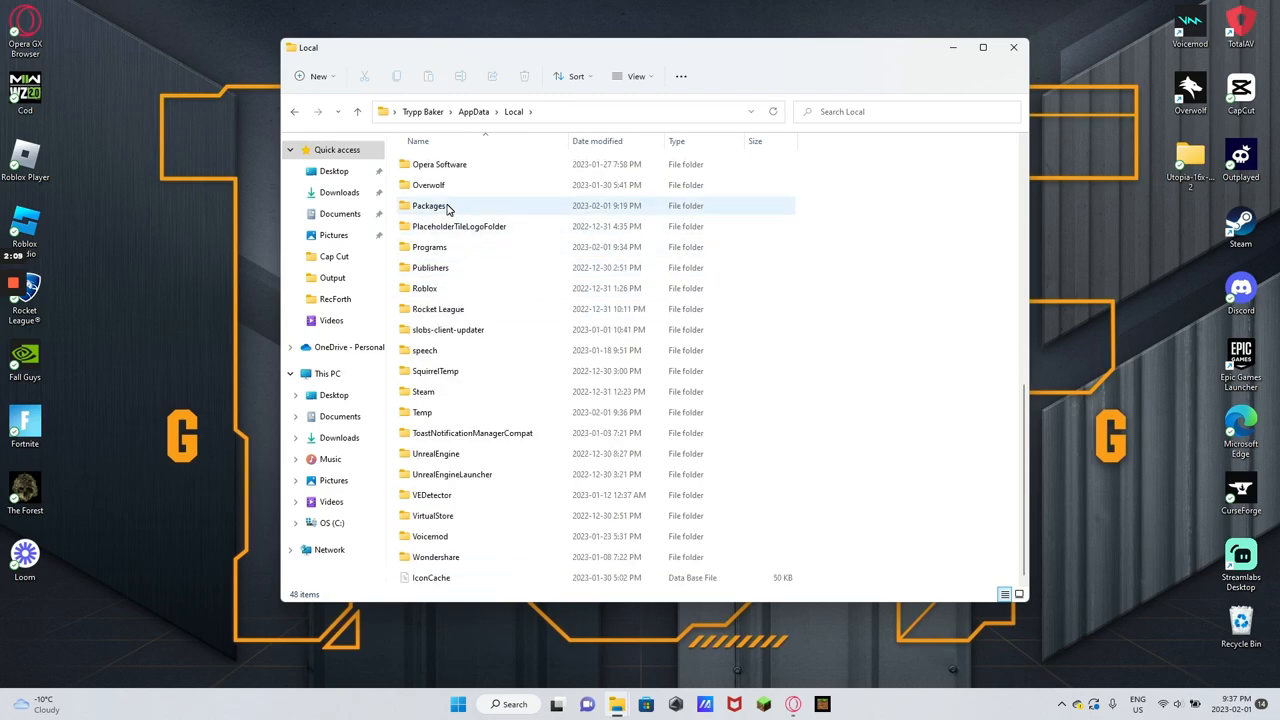
left_click(430, 205)
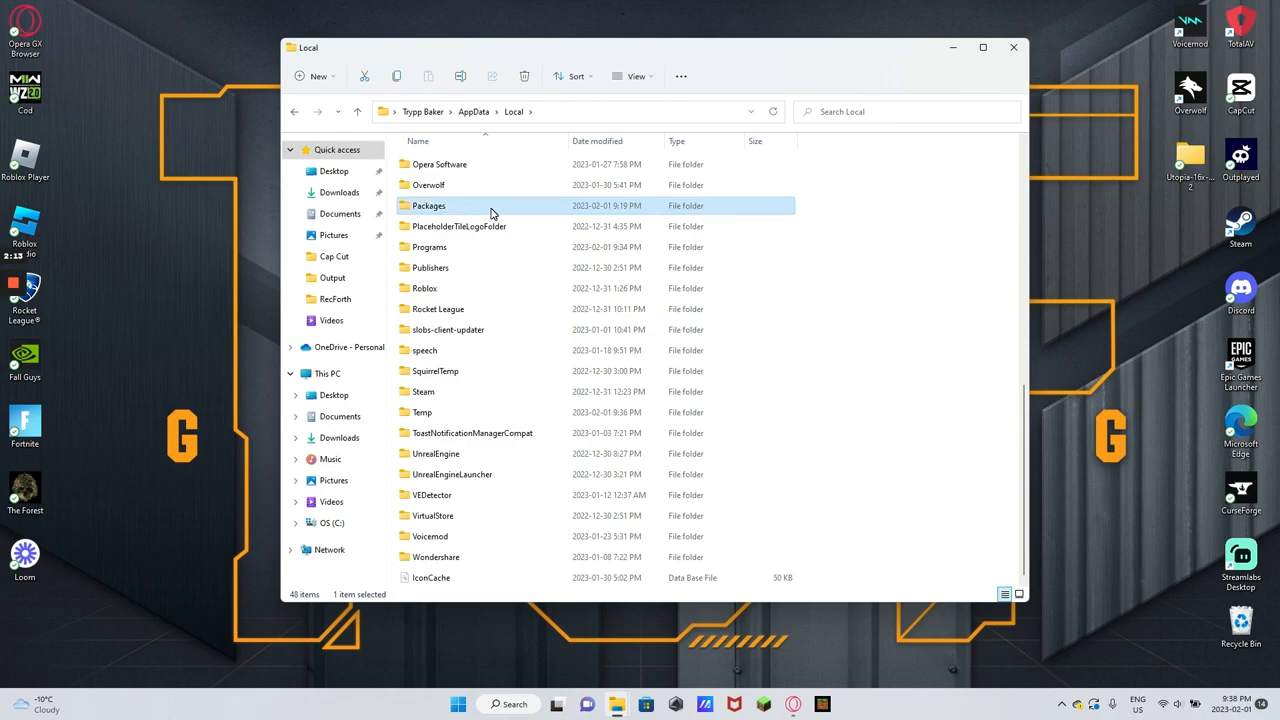
double_click(428, 205)
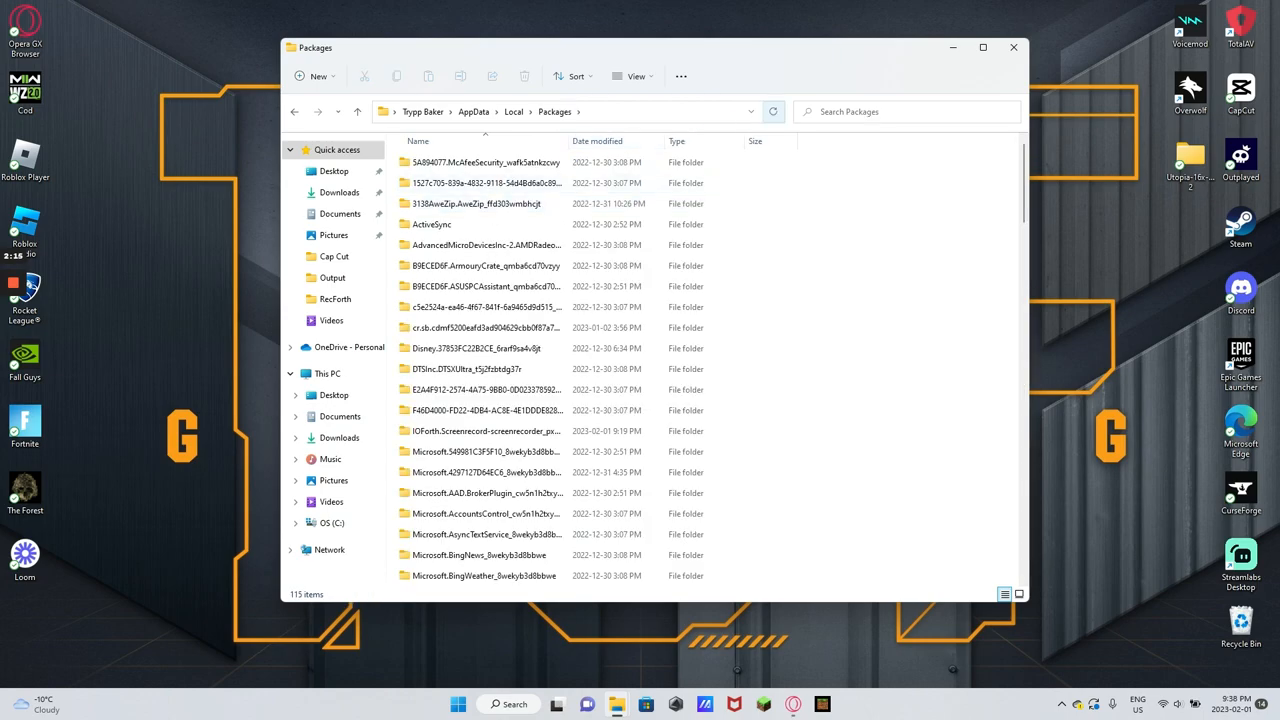
left_click(510, 534)
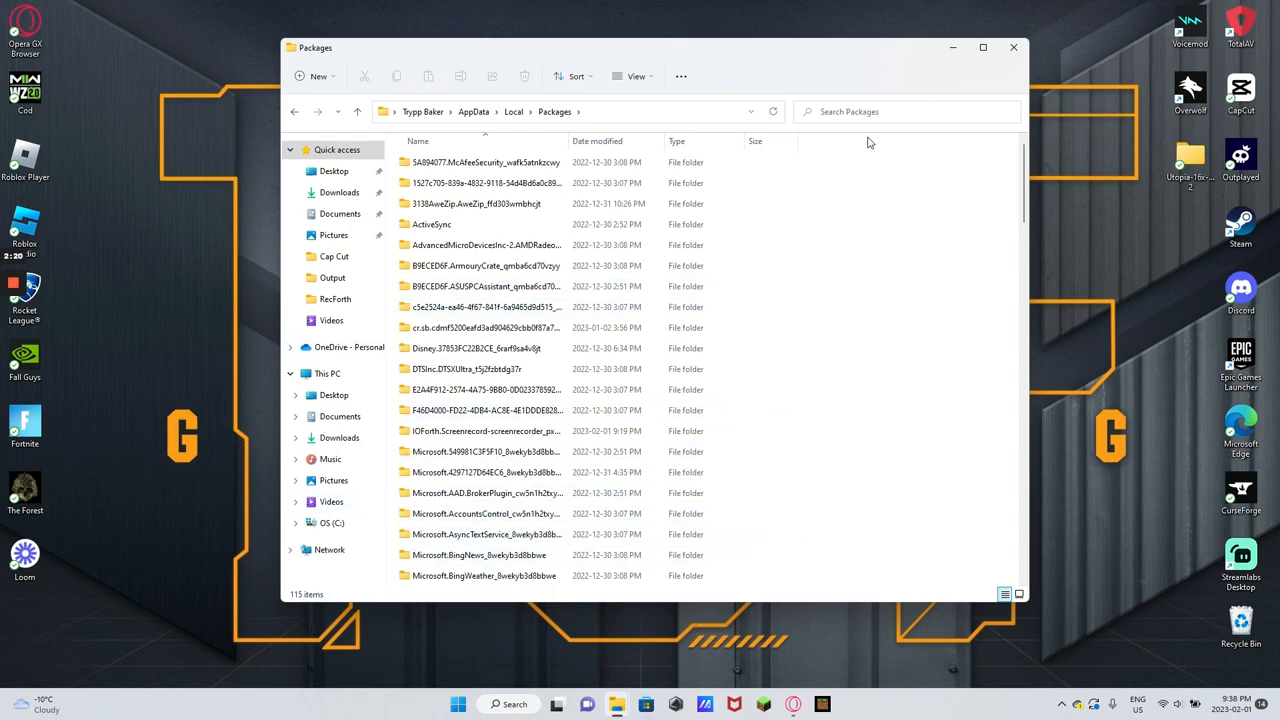
Search Packages for 'minecr' and open the Microsoft.MinecraftUWP_8wekyb3d8bbwe folder.
left_click(900, 111)
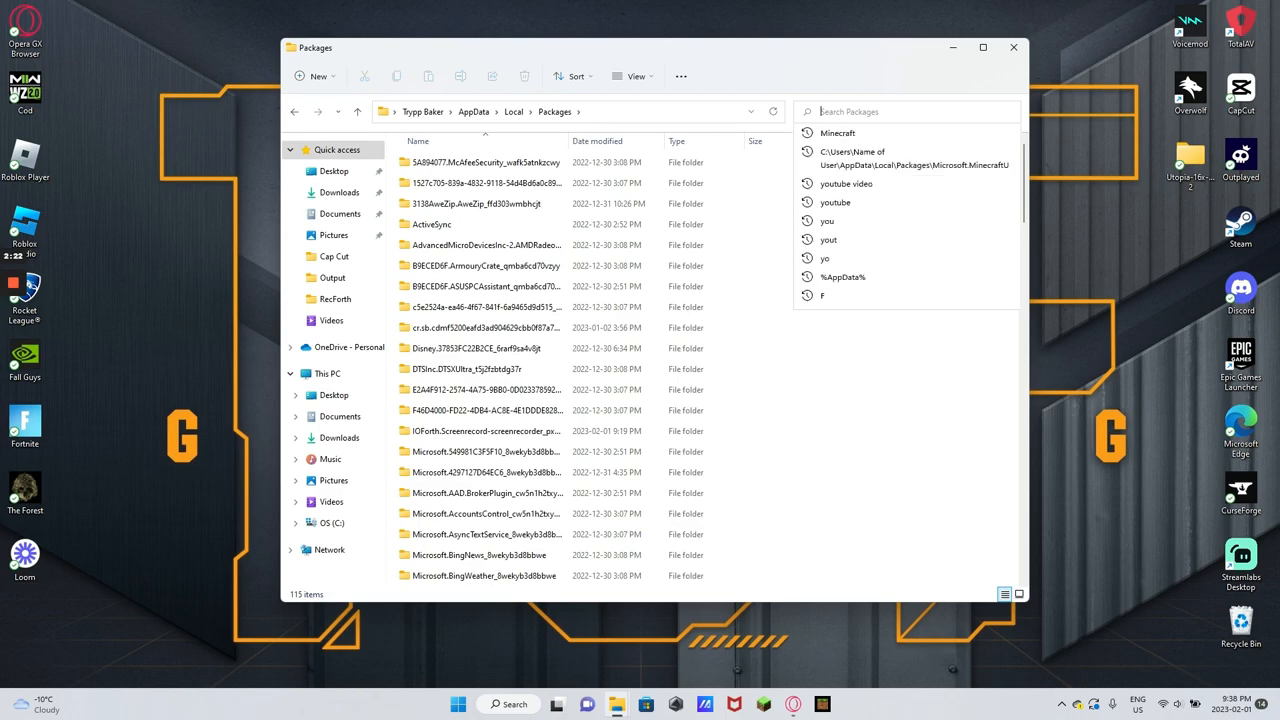
type("mine")
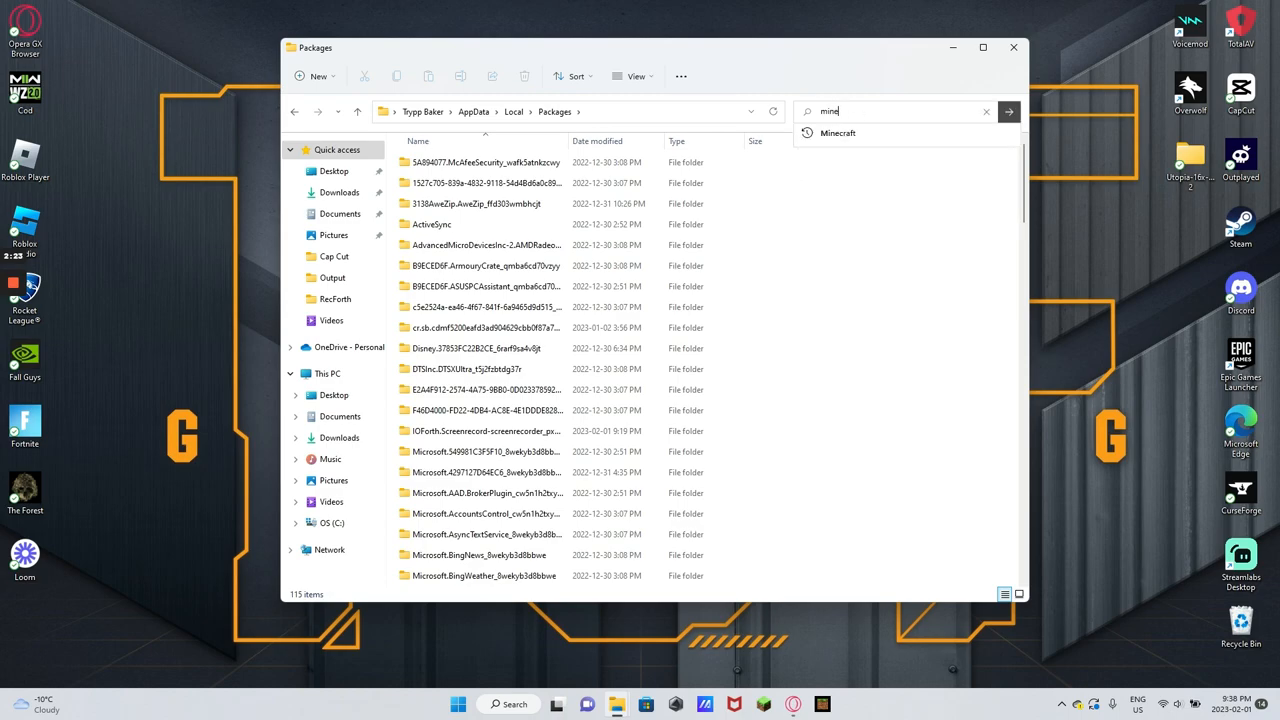
type("craft")
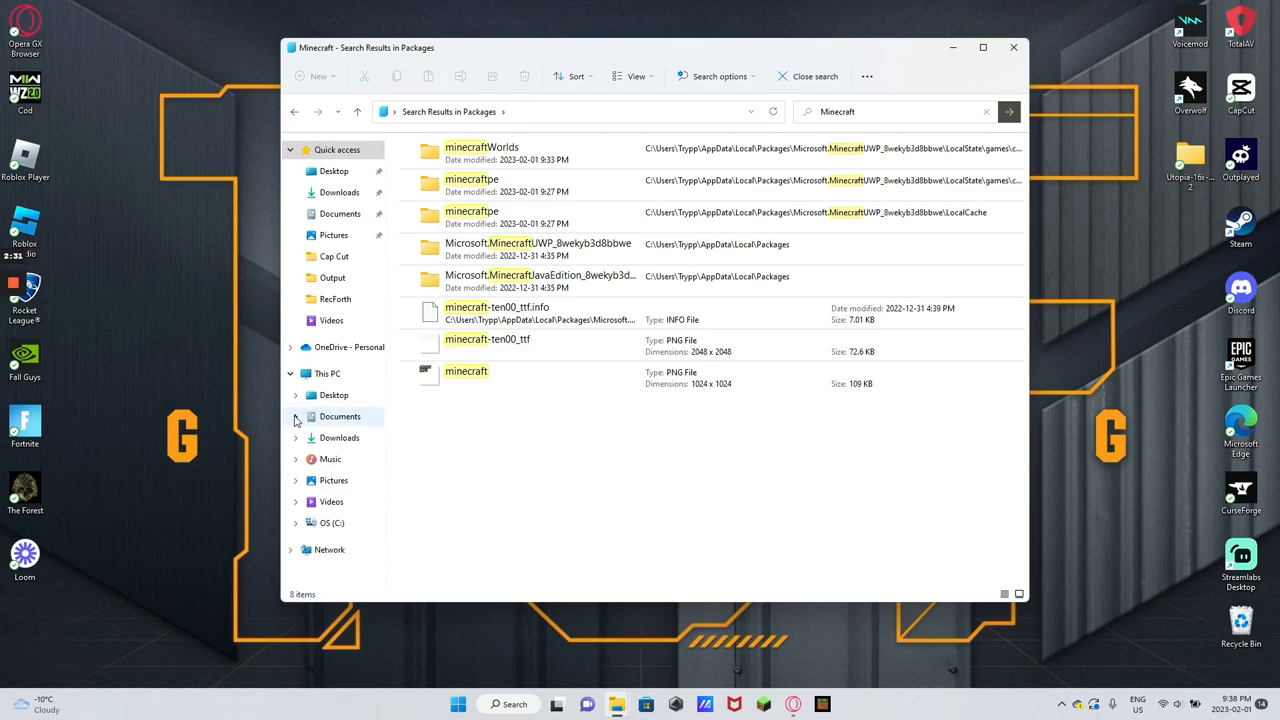
left_click(540, 248)
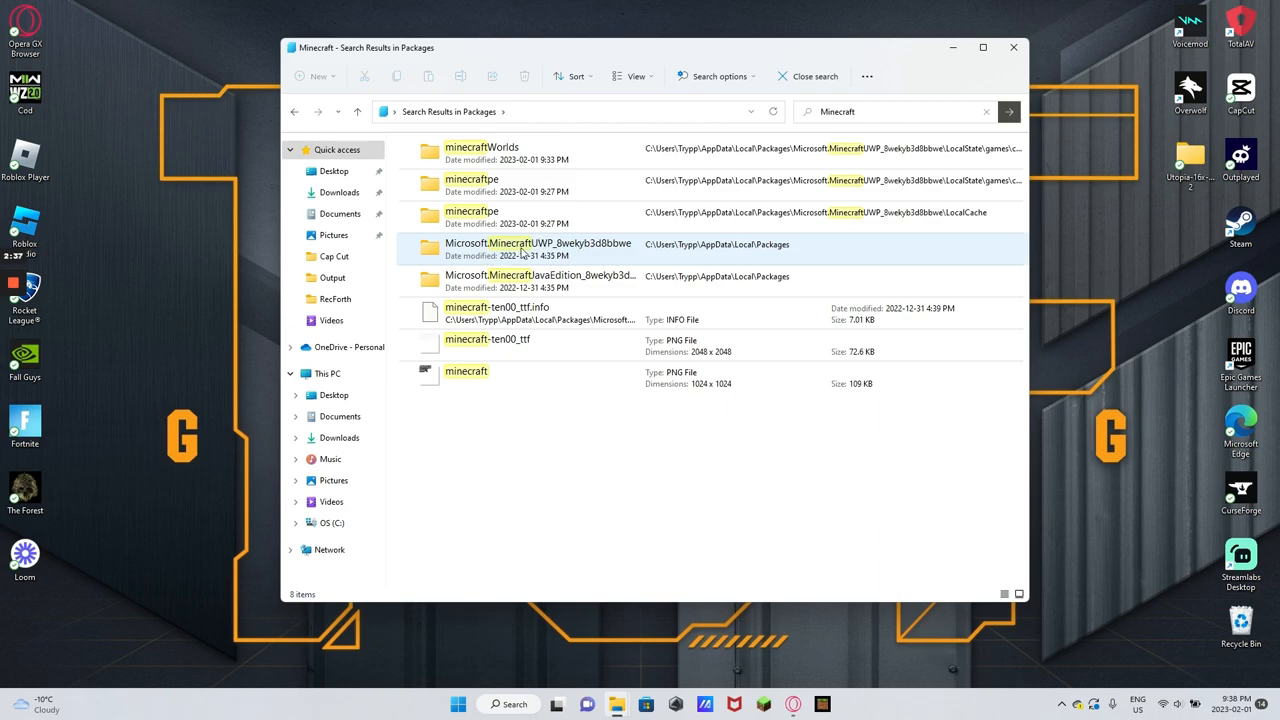
double_click(540, 244)
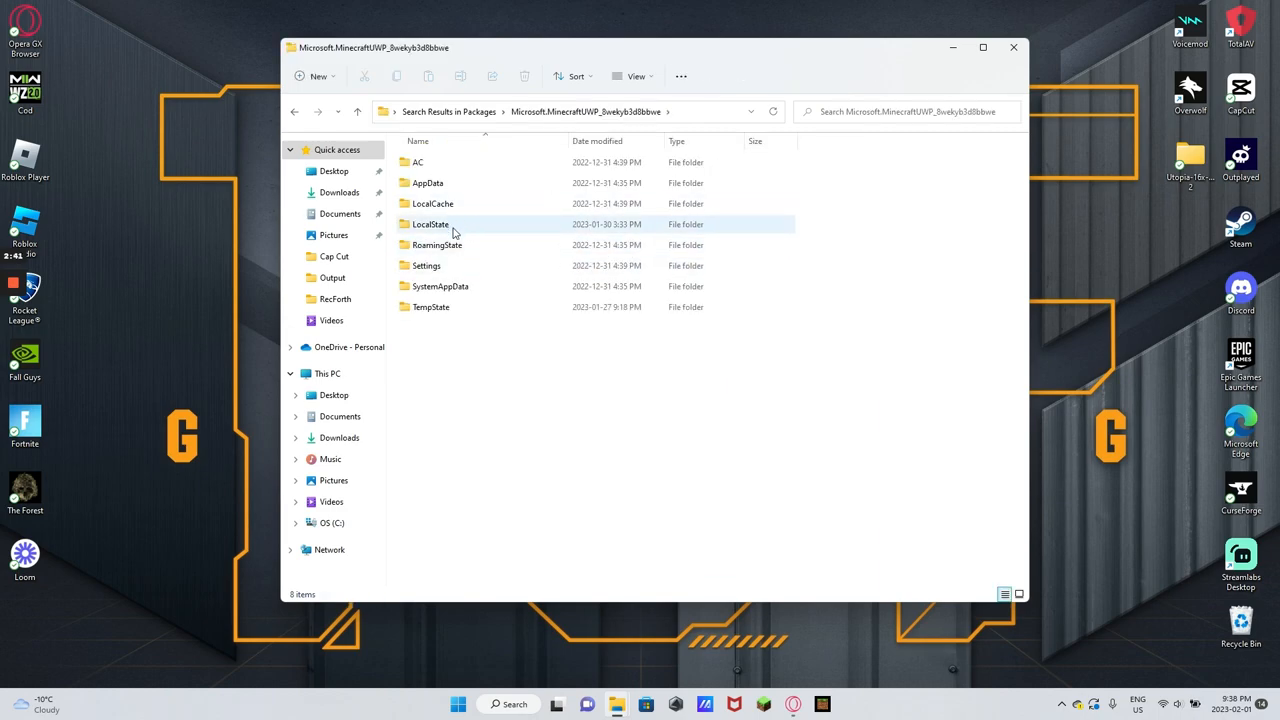
Open LocalState > games > com.mojang > minecraftWorlds.
double_click(430, 224)
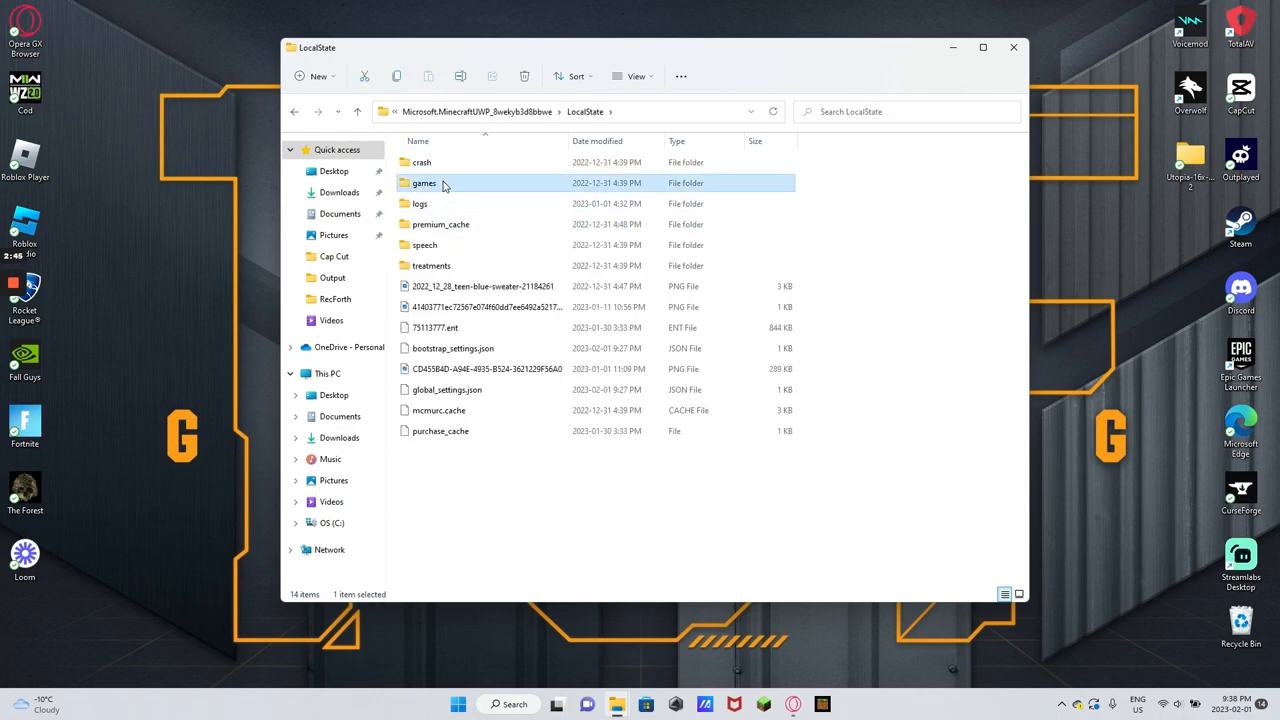
double_click(424, 183)
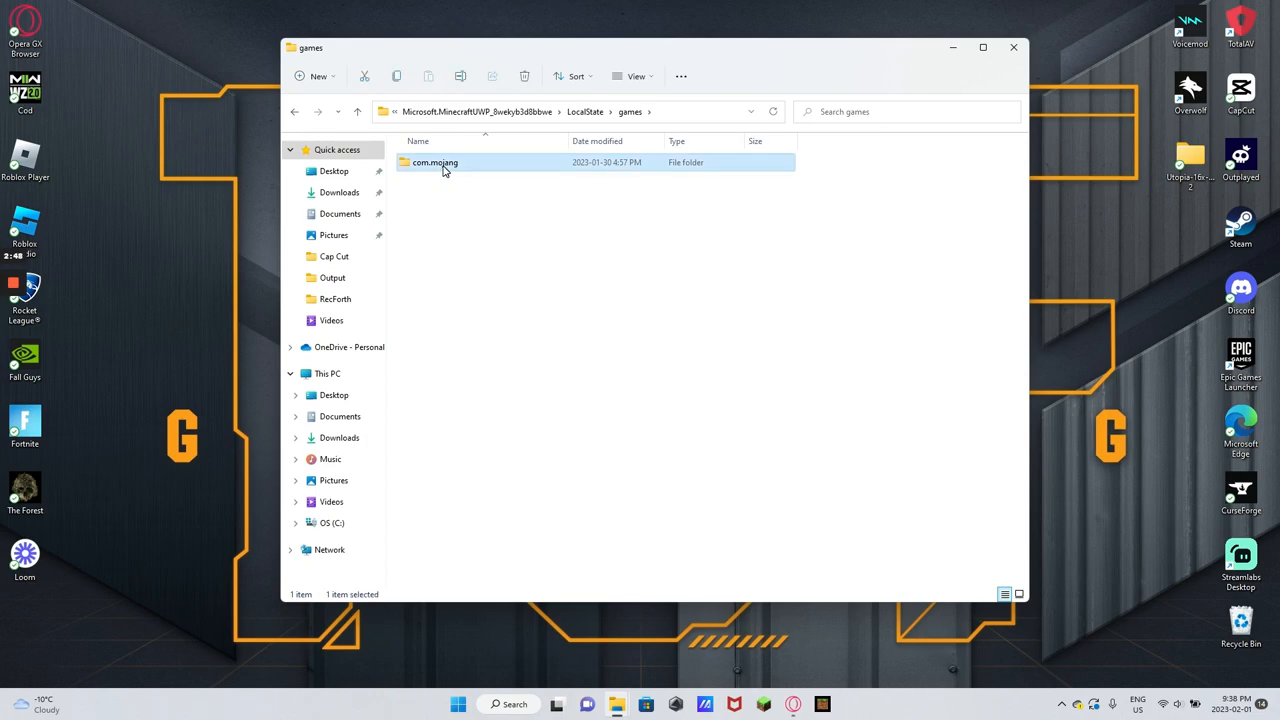
double_click(435, 162)
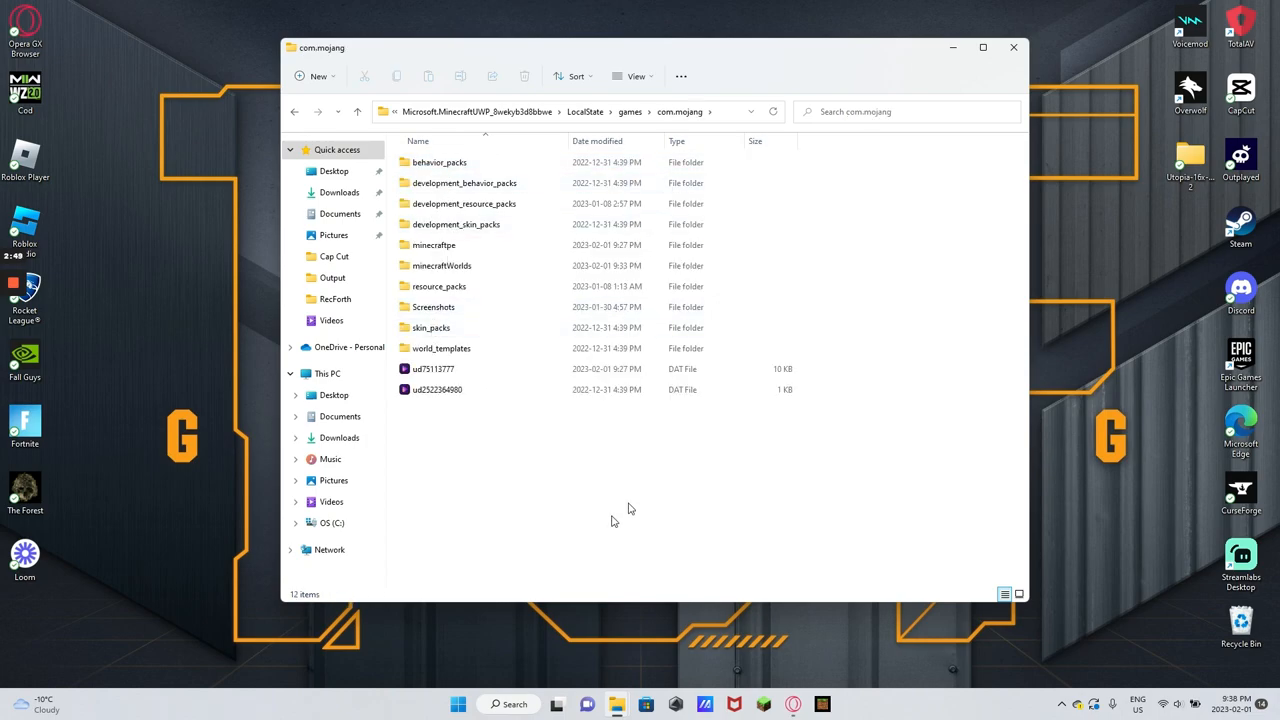
double_click(442, 265)
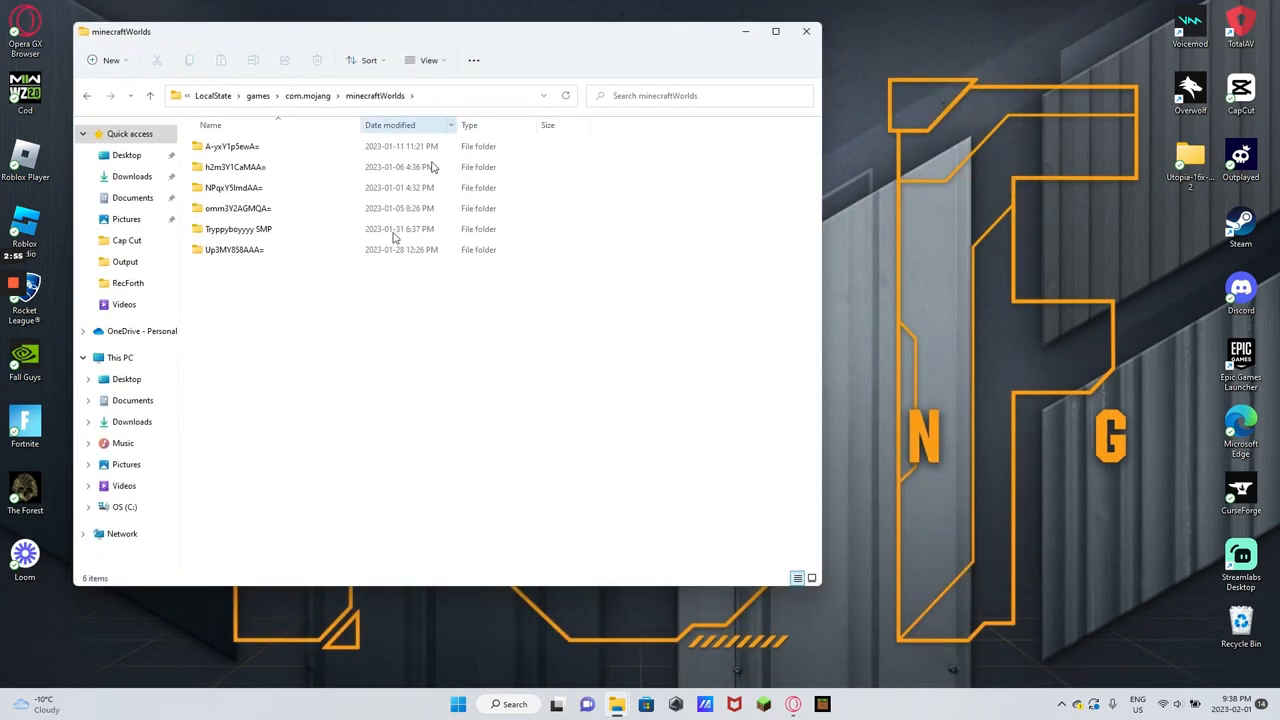
Select the first existing world folder in the minecraftWorlds window.
left_click(231, 146)
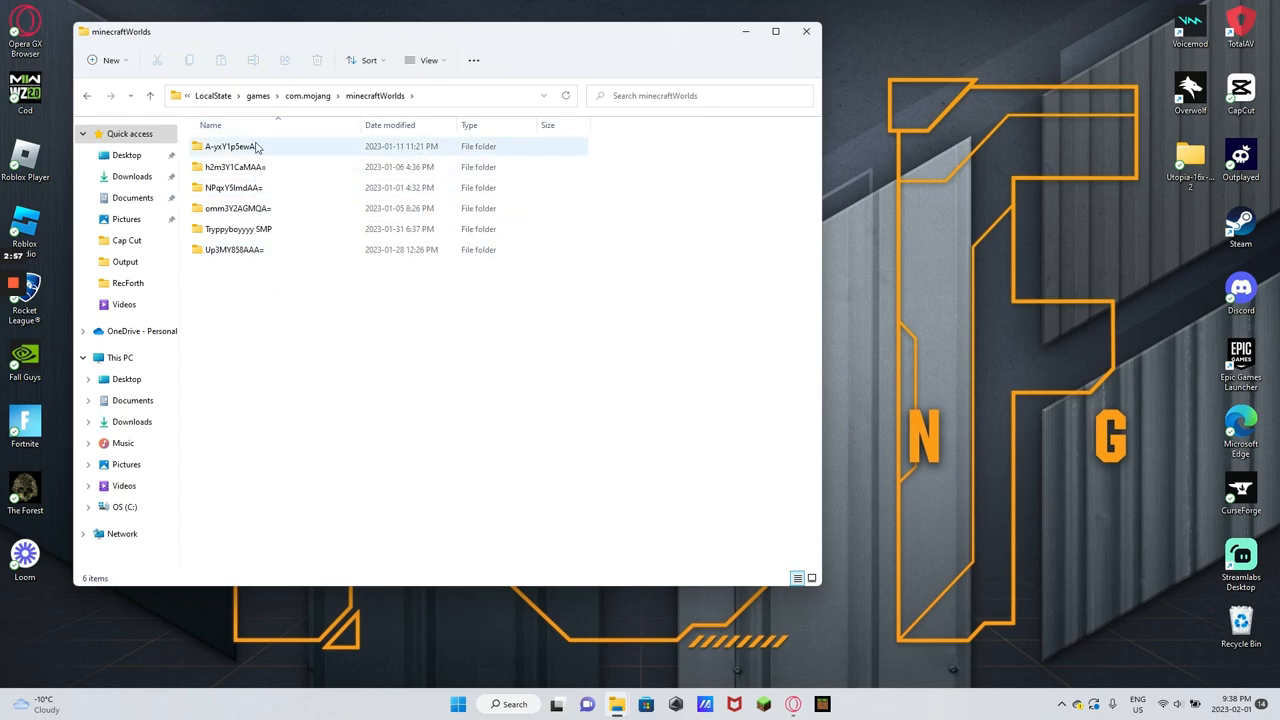
left_click(234, 249)
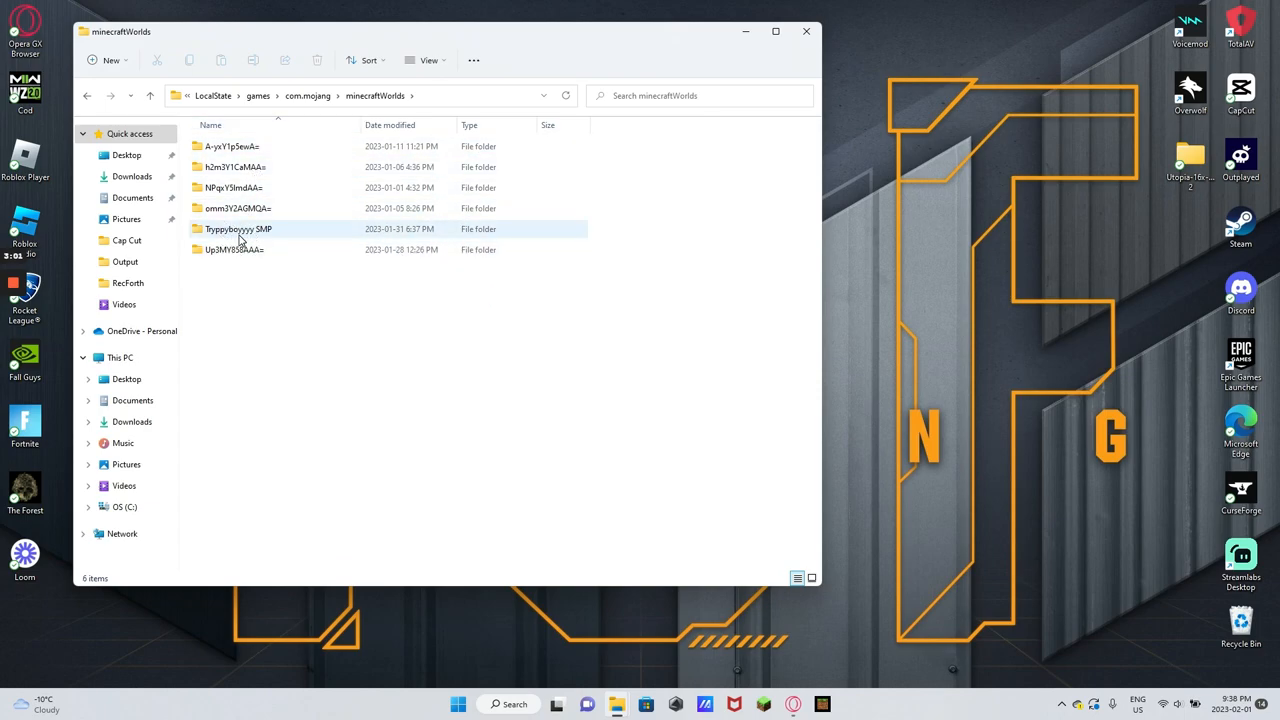
mouse_move(287, 230)
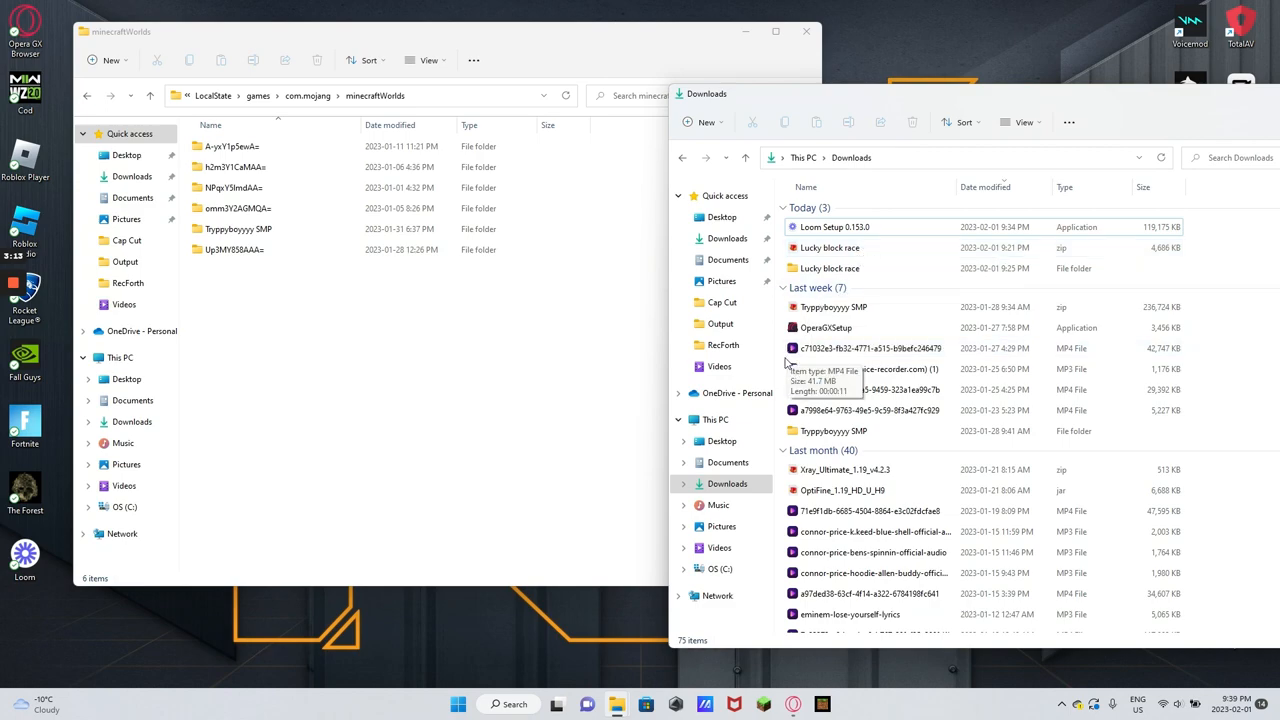
Extract Lucky block race.zip in BreeZip to 'Lucky block race 2', then close BreeZip.
left_click_drag(829, 247, 452, 290)
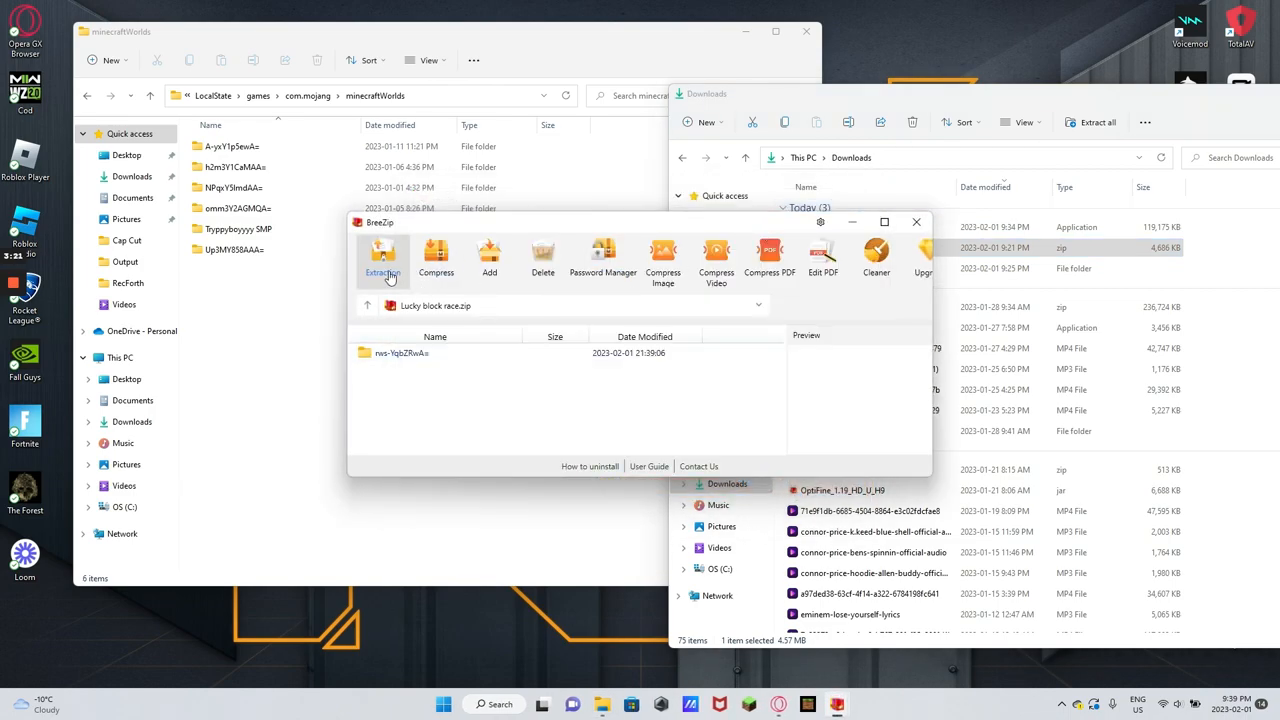
left_click(383, 258)
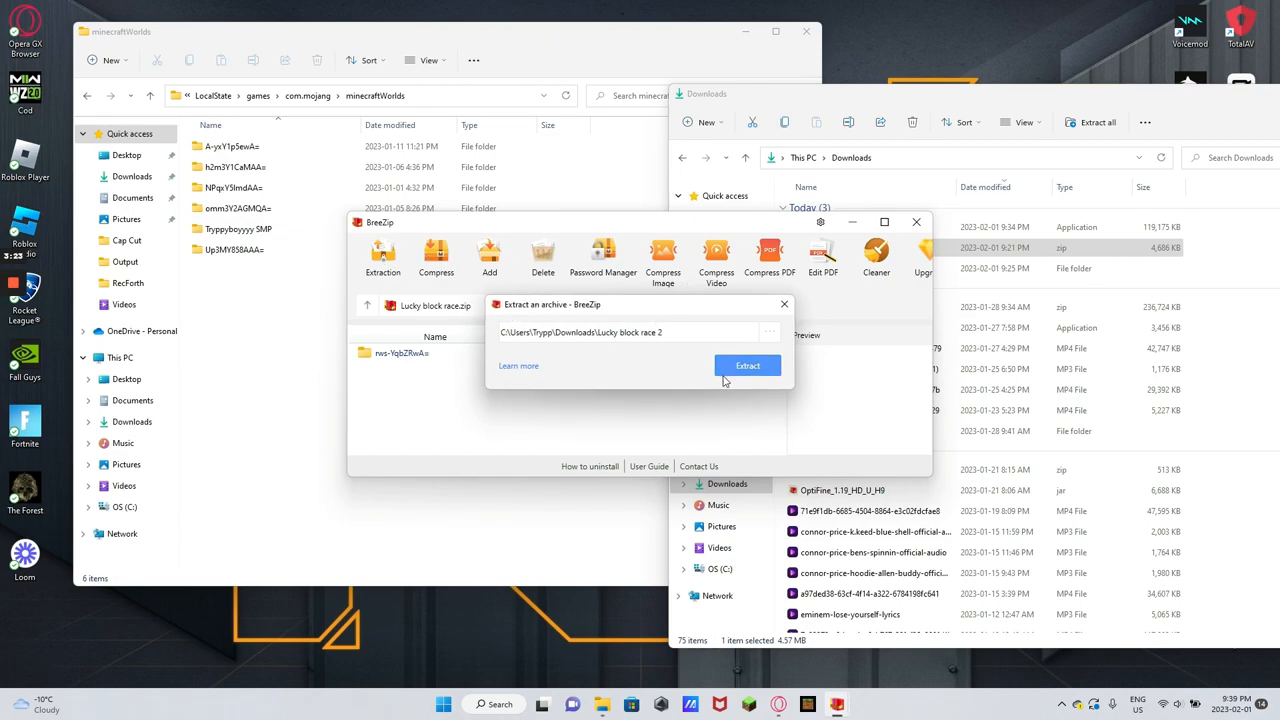
left_click(747, 365)
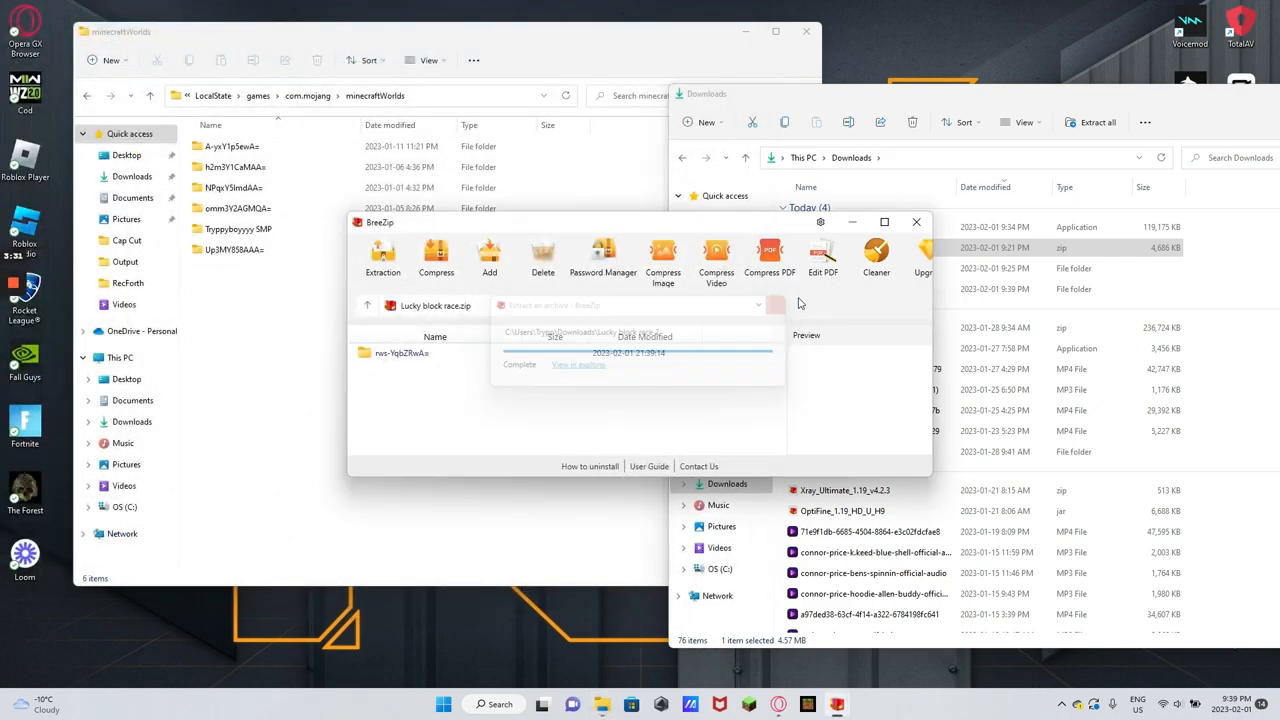
left_click(916, 221)
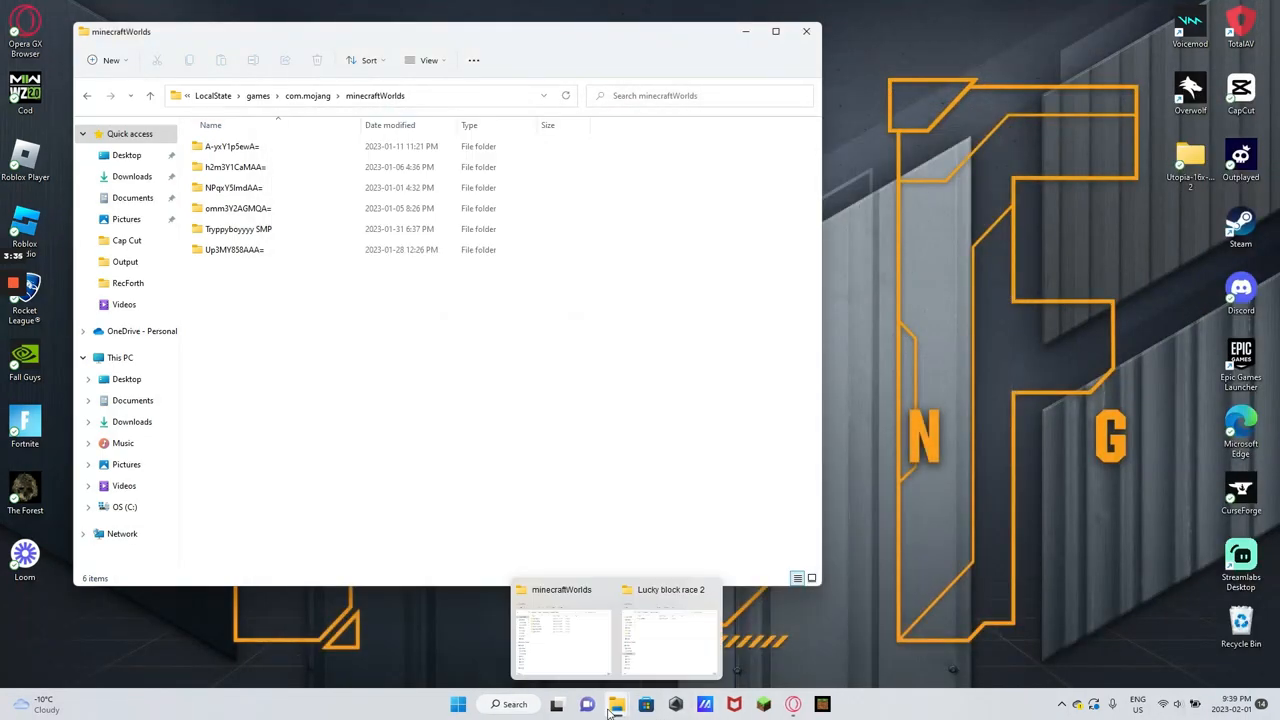
Move the extracted rws-YqbZRwA= world into minecraftWorlds, then minimise both windows.
left_click(668, 635)
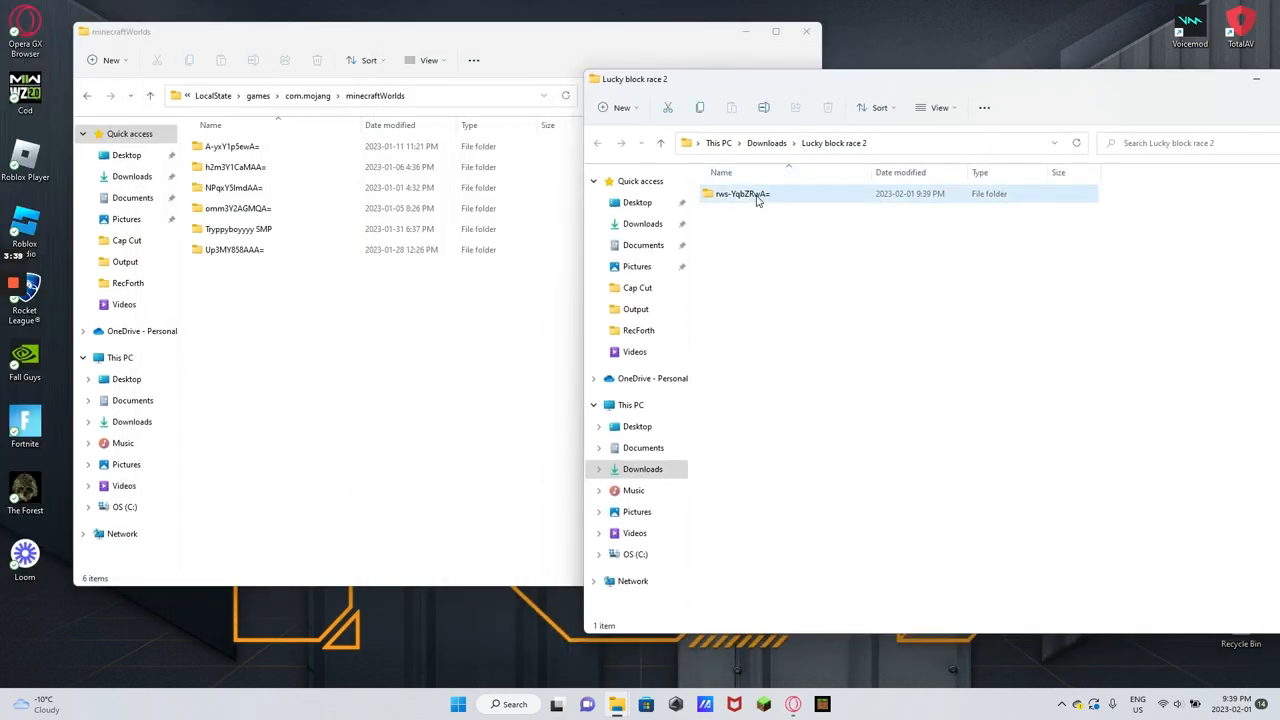
left_click(742, 193)
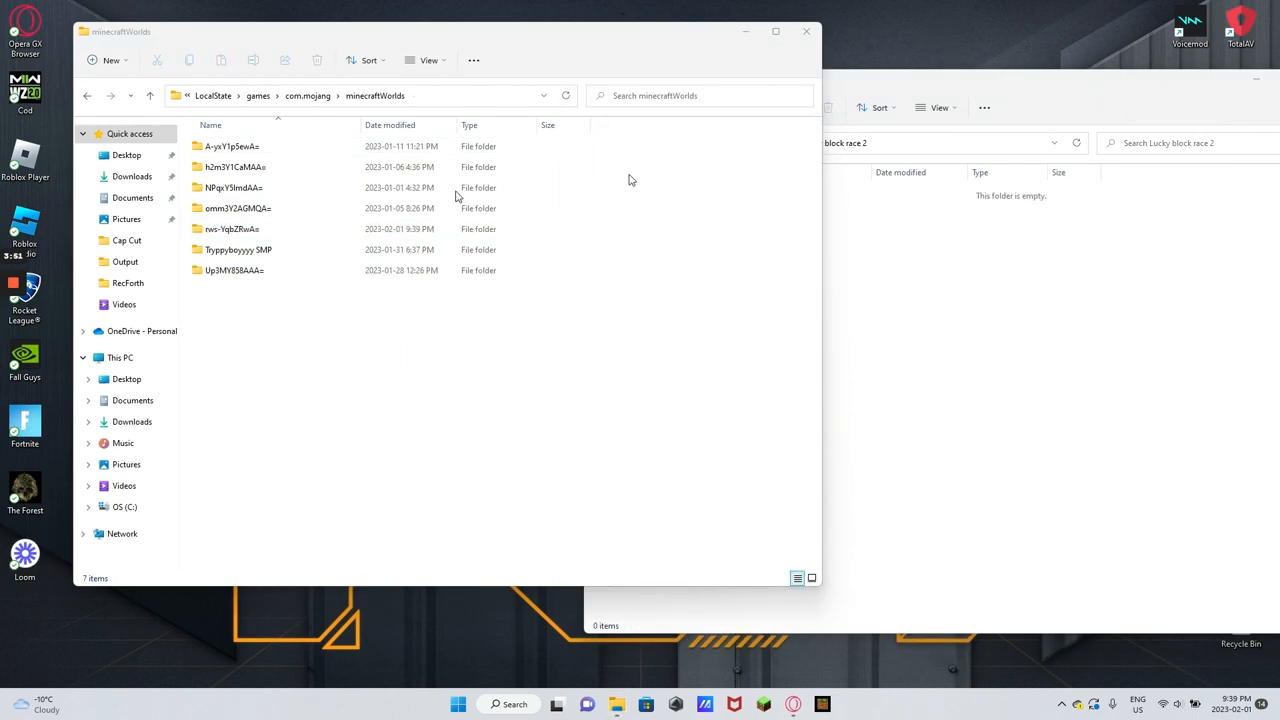
left_click(234, 270)
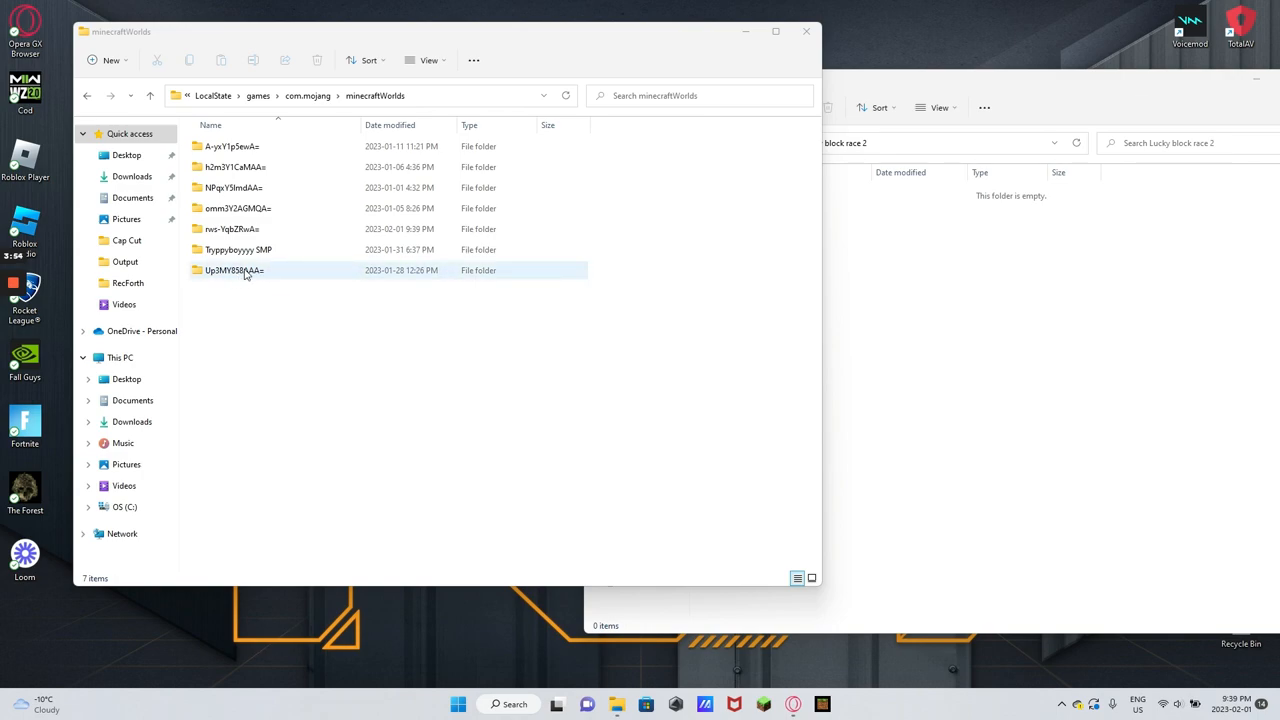
left_click(232, 229)
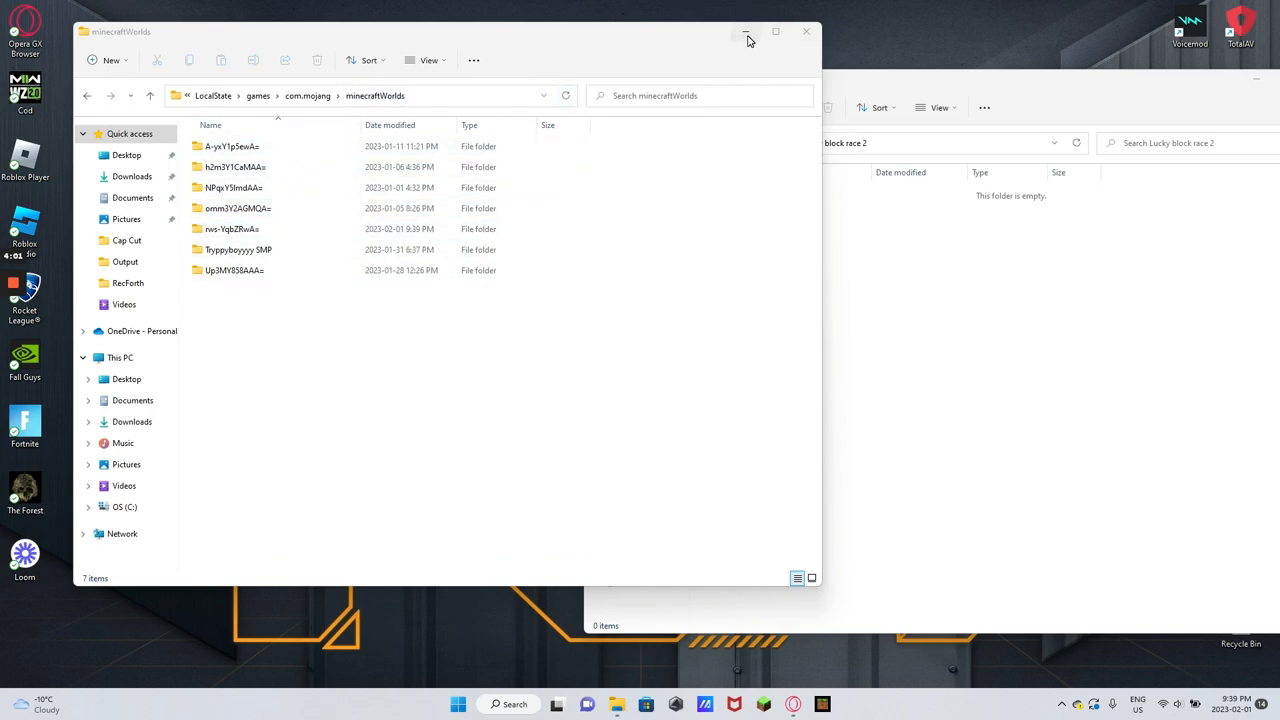
left_click(745, 32)
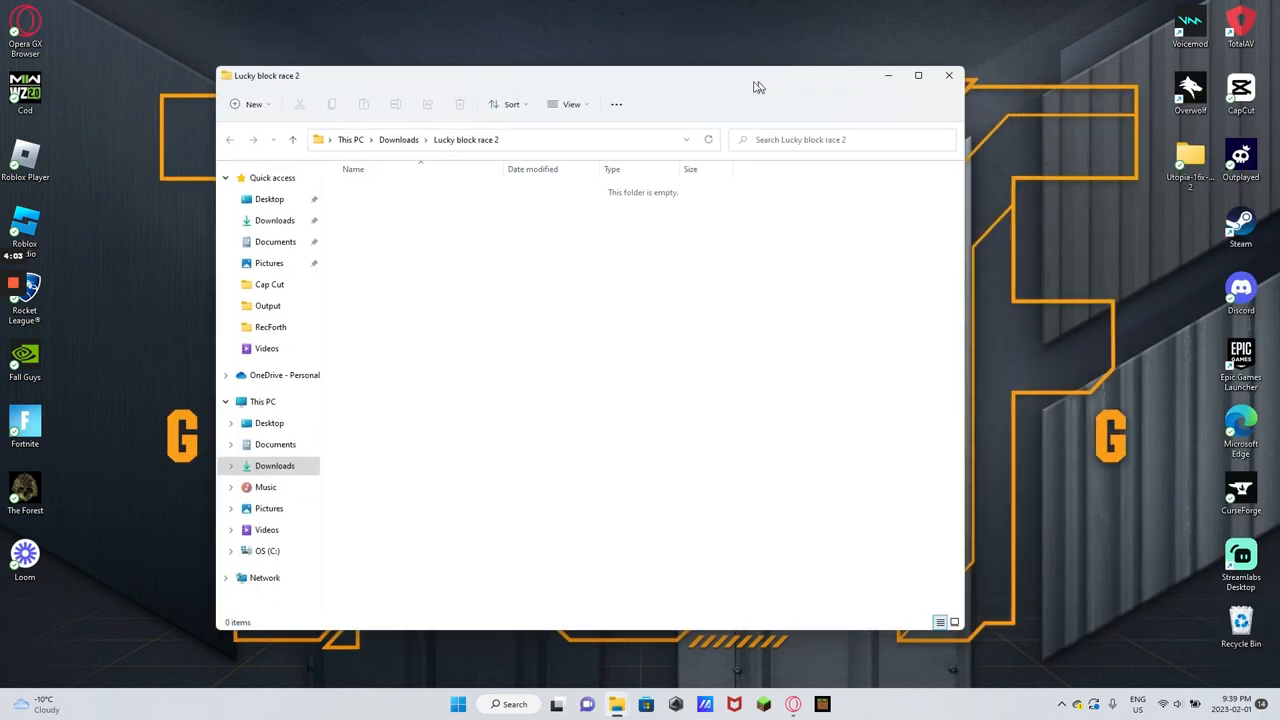
left_click(948, 75)
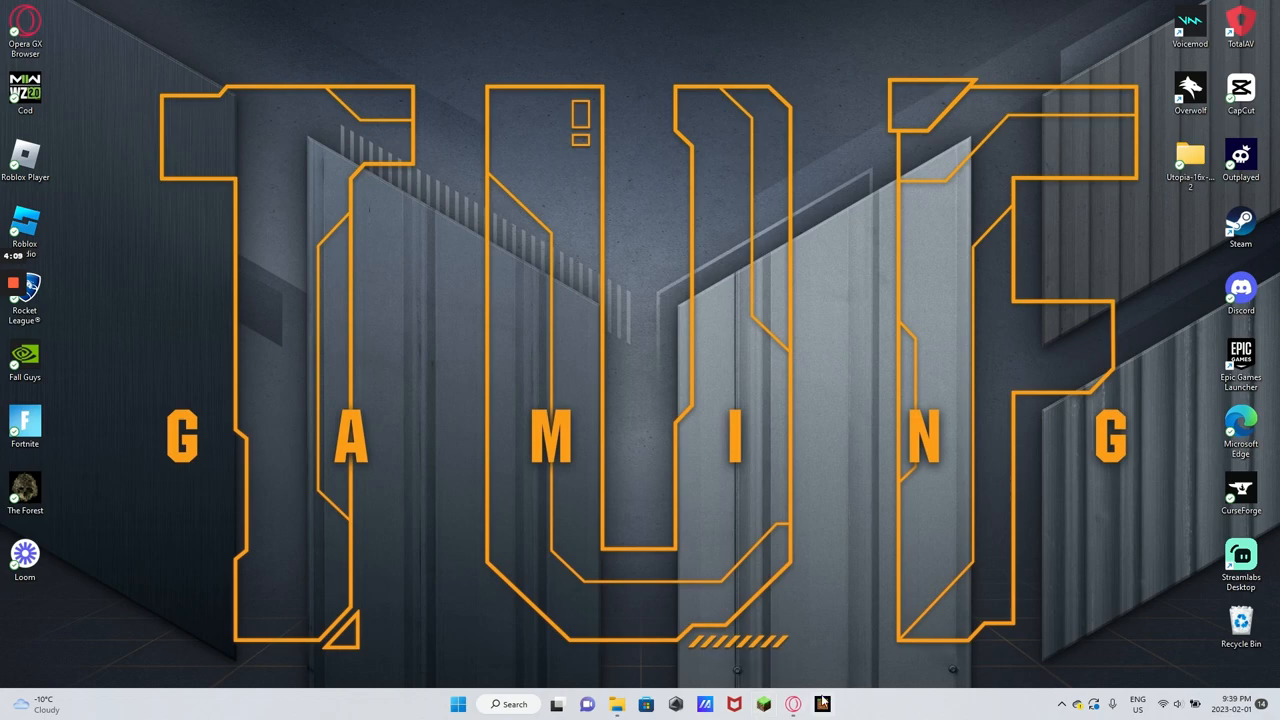
mouse_move(730, 517)
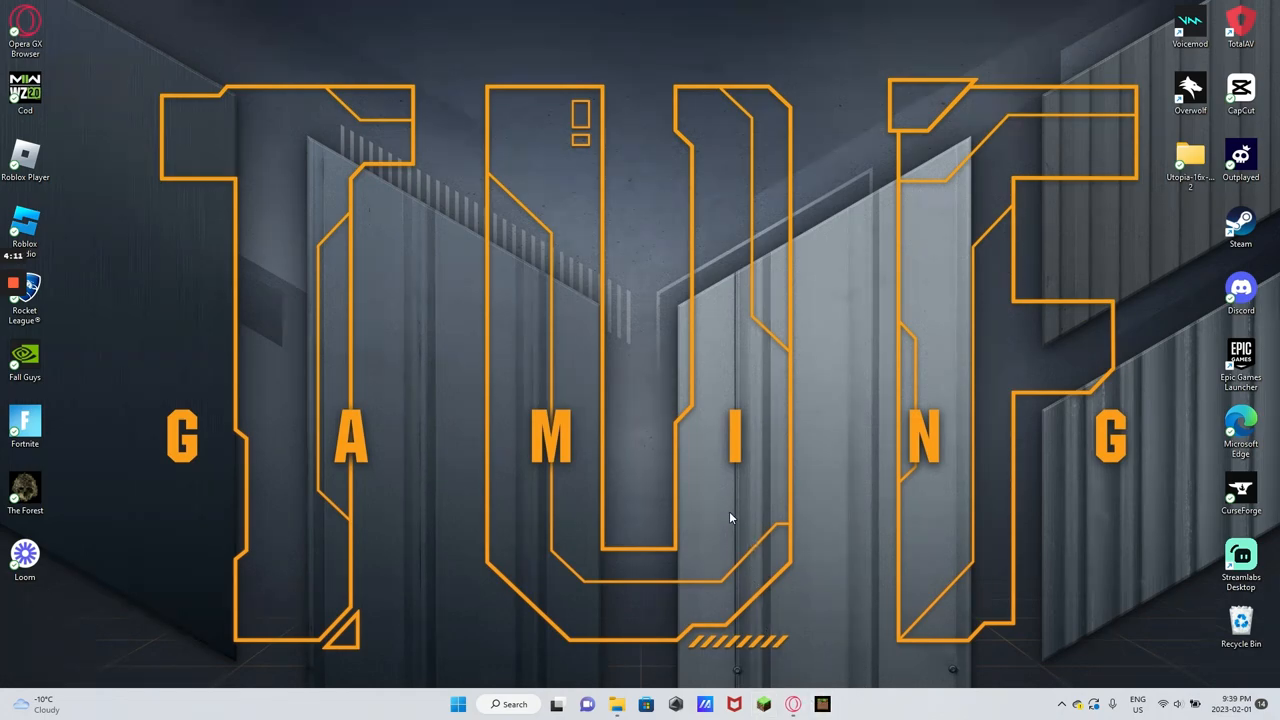
mouse_move(784, 524)
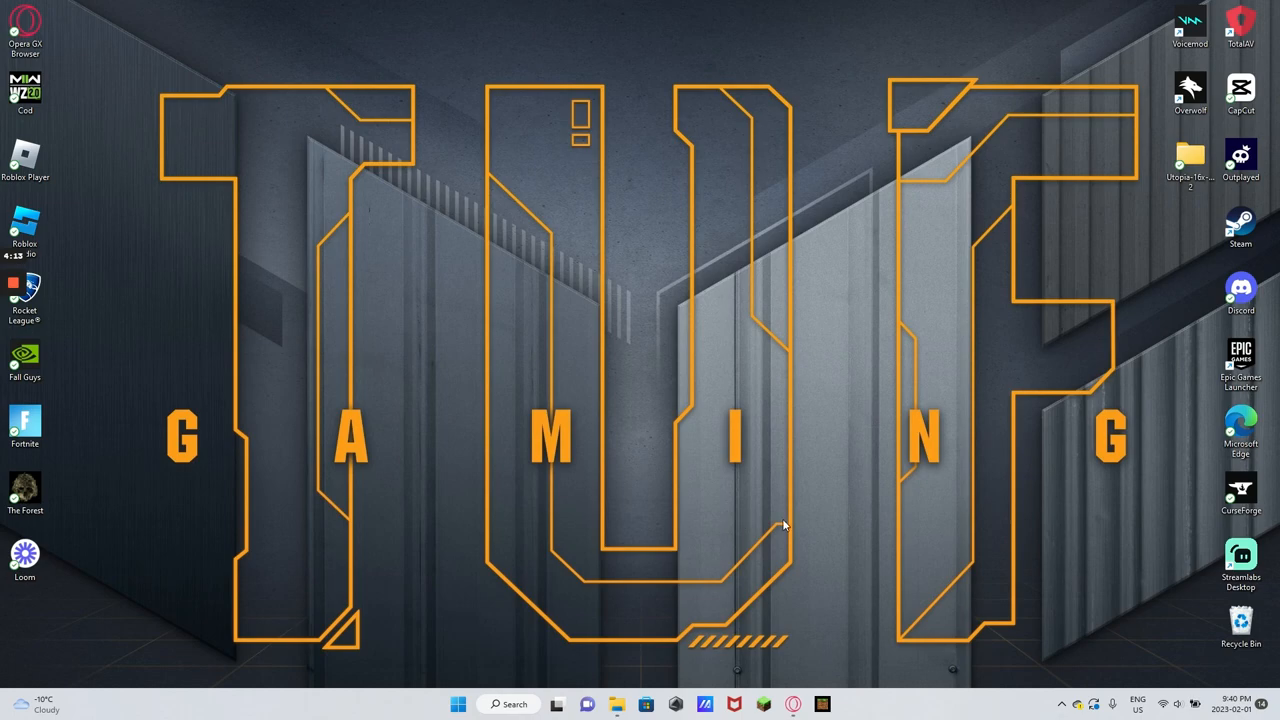
mouse_move(763, 705)
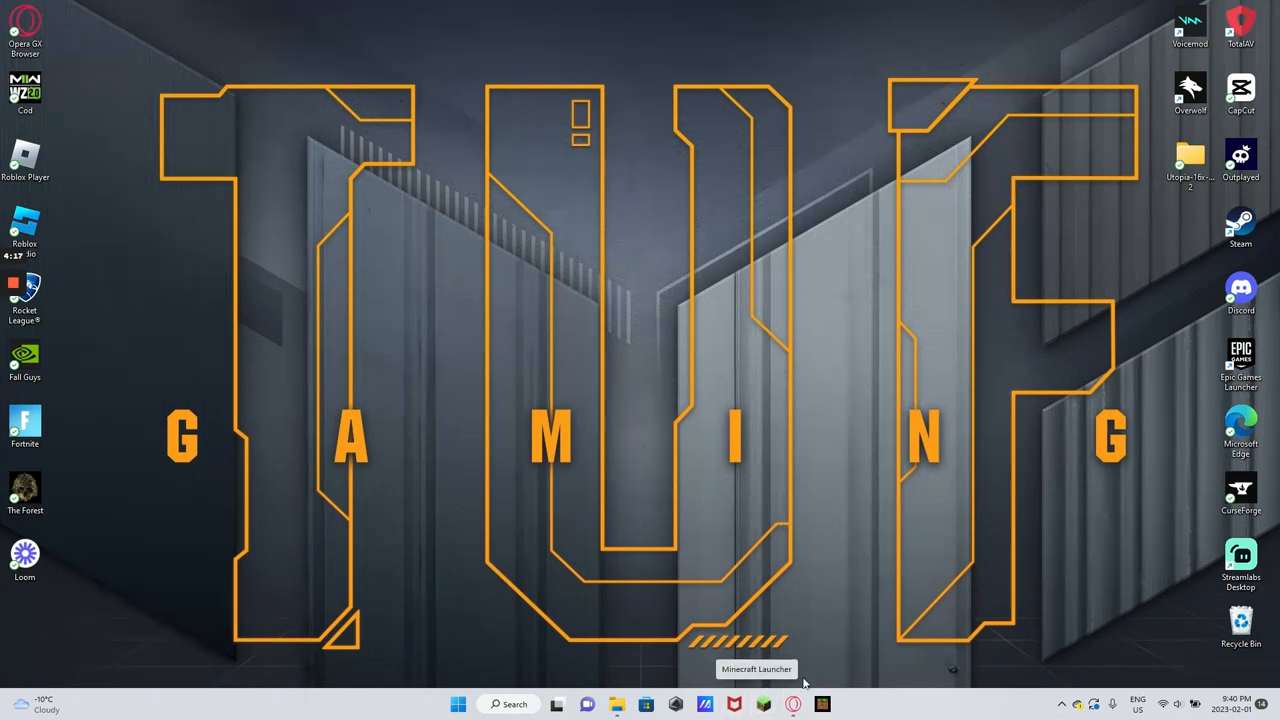
mouse_move(822, 703)
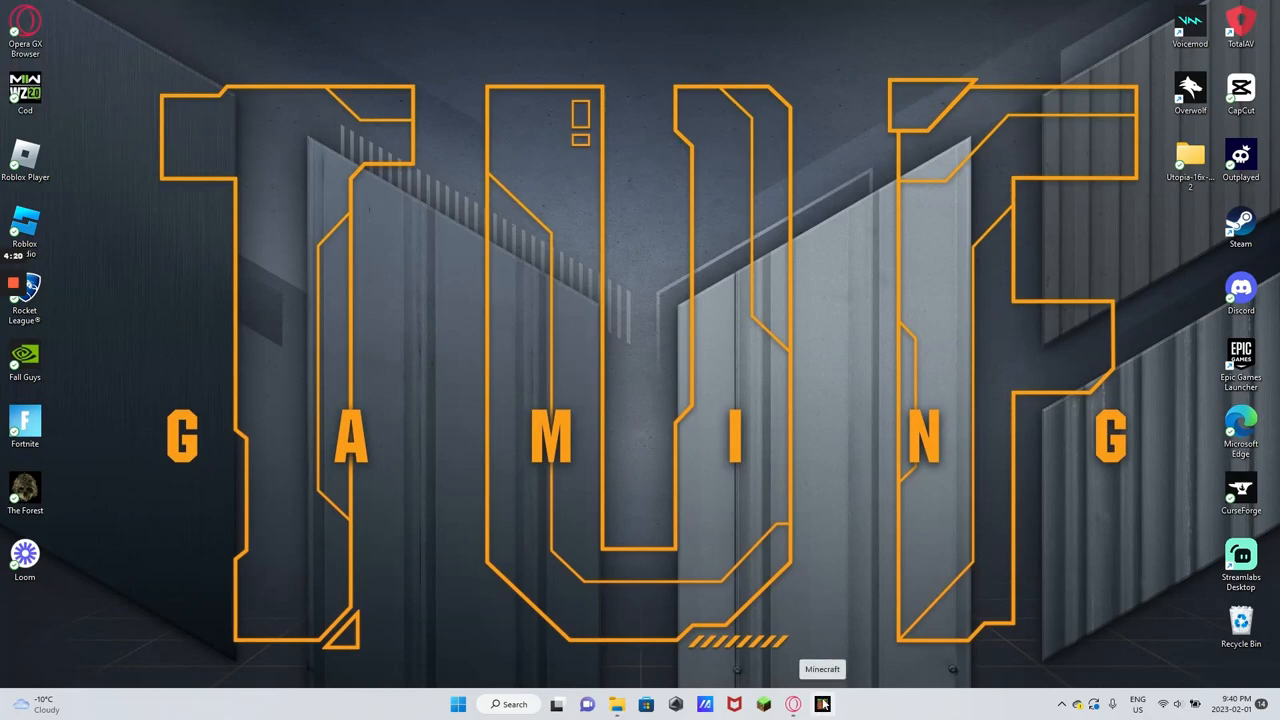
mouse_move(843, 599)
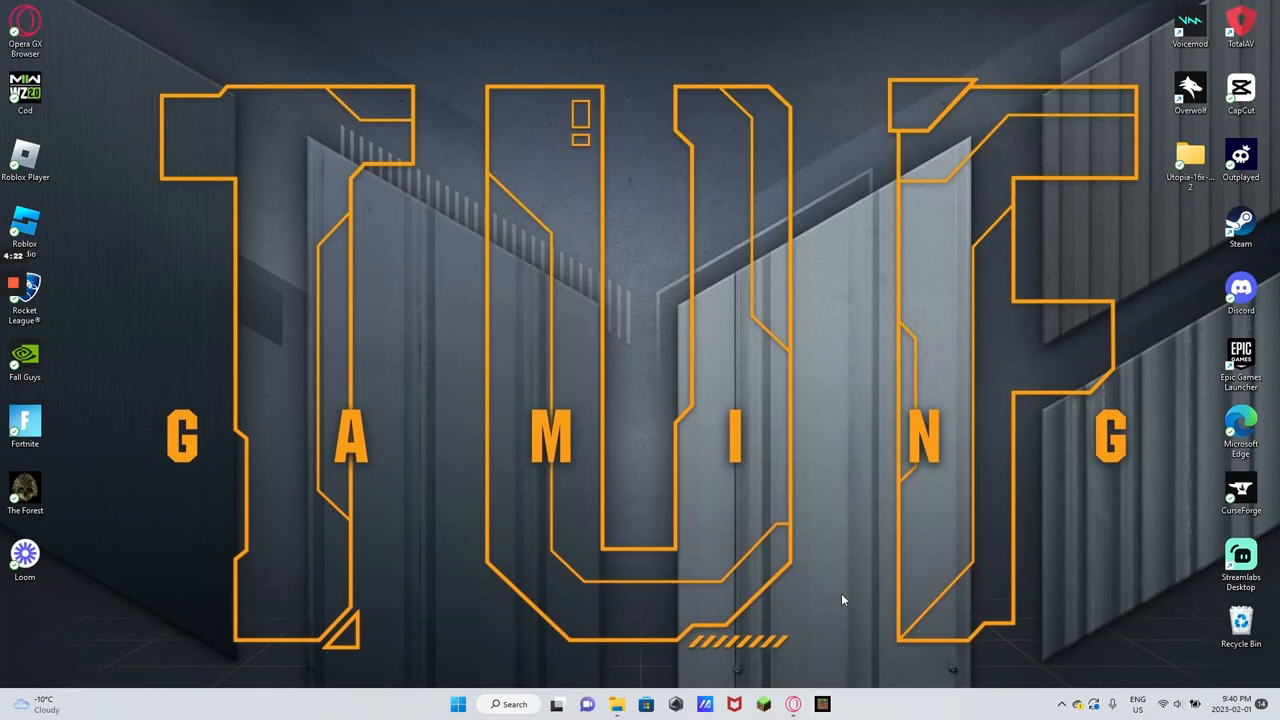
mouse_move(823, 704)
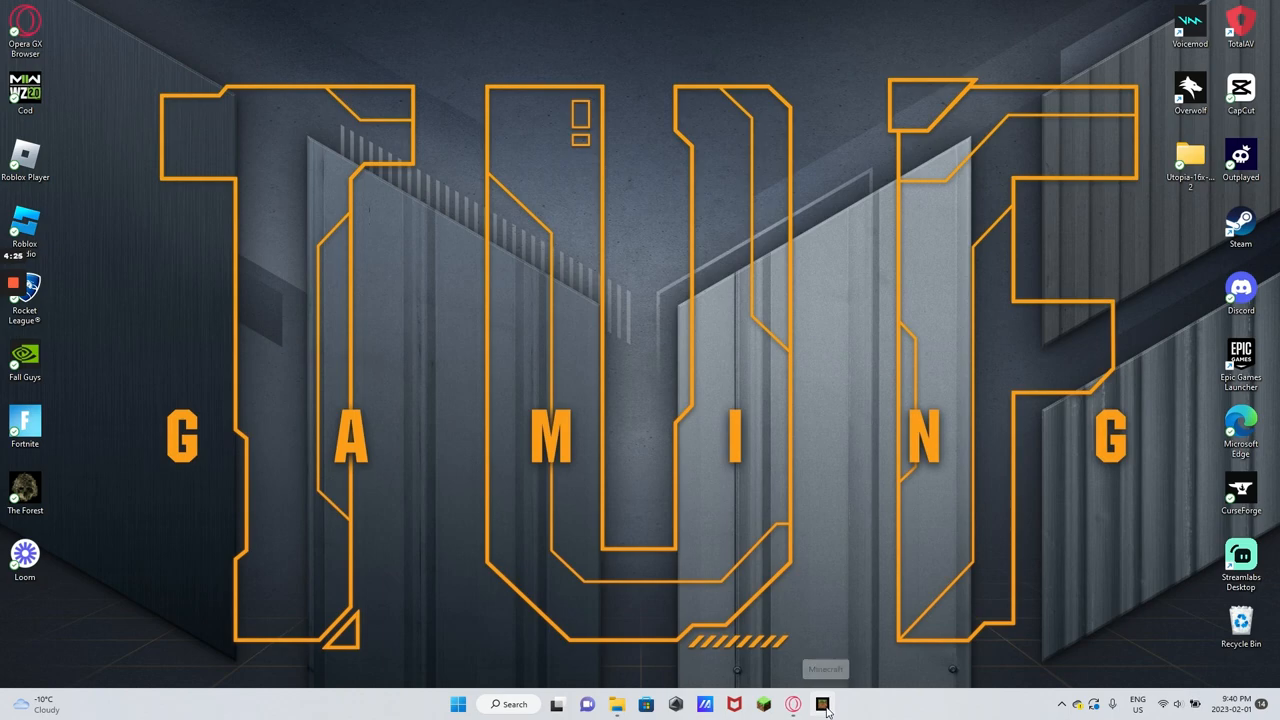
Launch Minecraft from its taskbar icon.
left_click(823, 704)
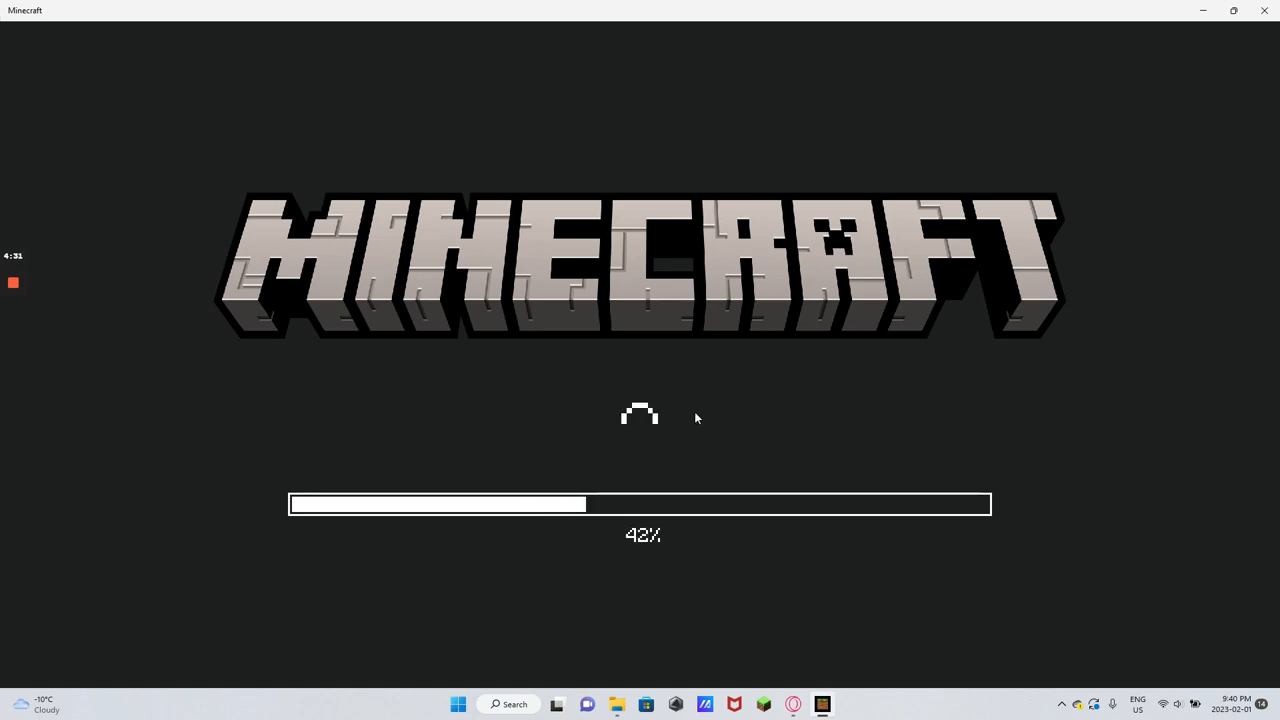
mouse_move(525, 415)
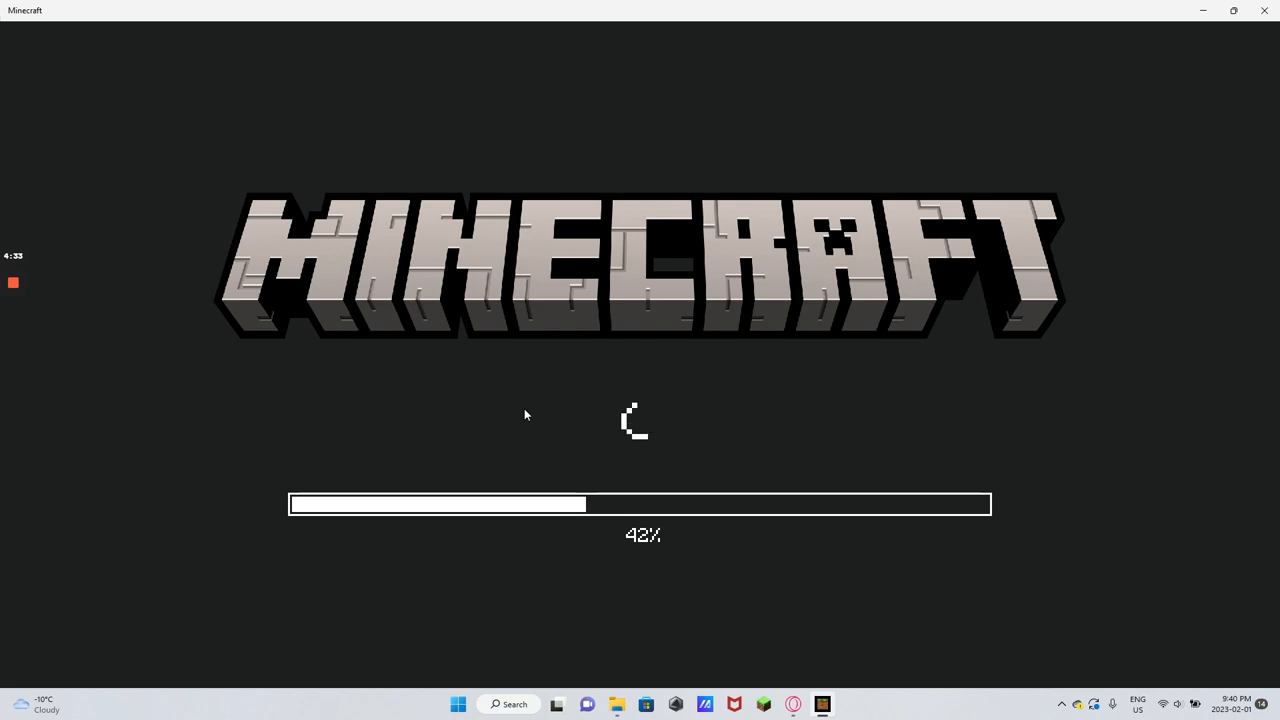
mouse_move(815, 387)
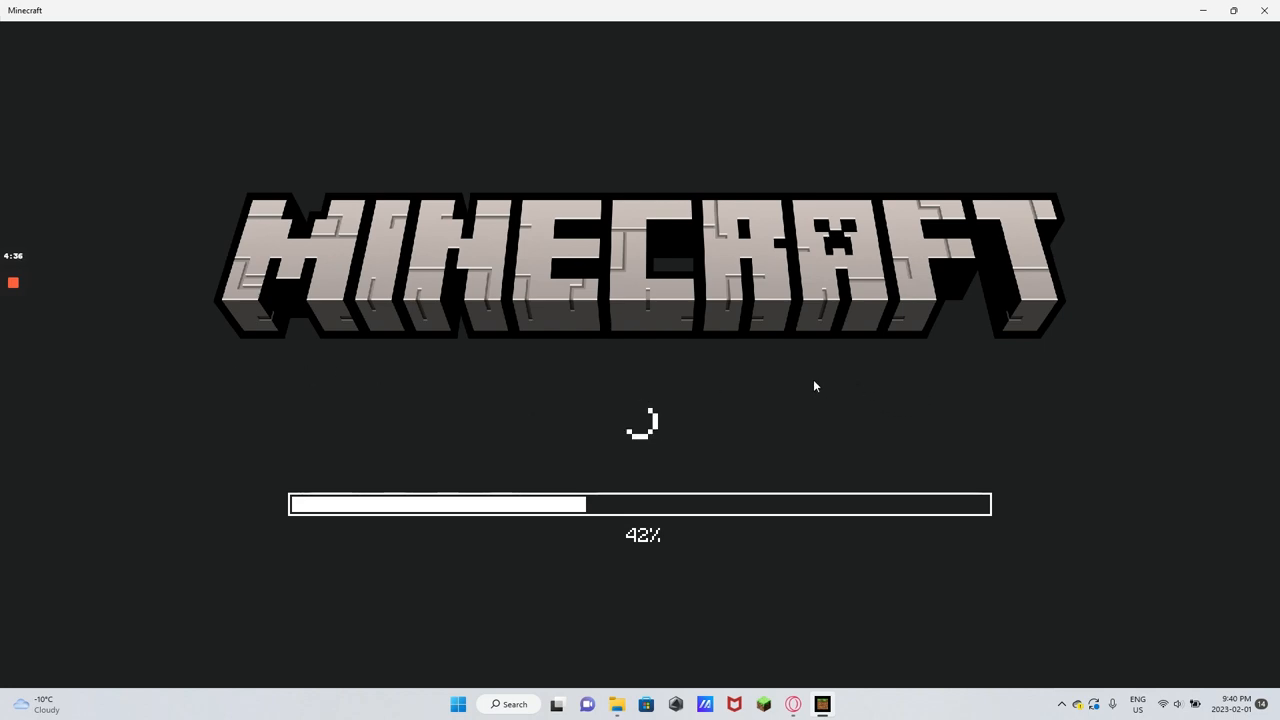
mouse_move(830, 482)
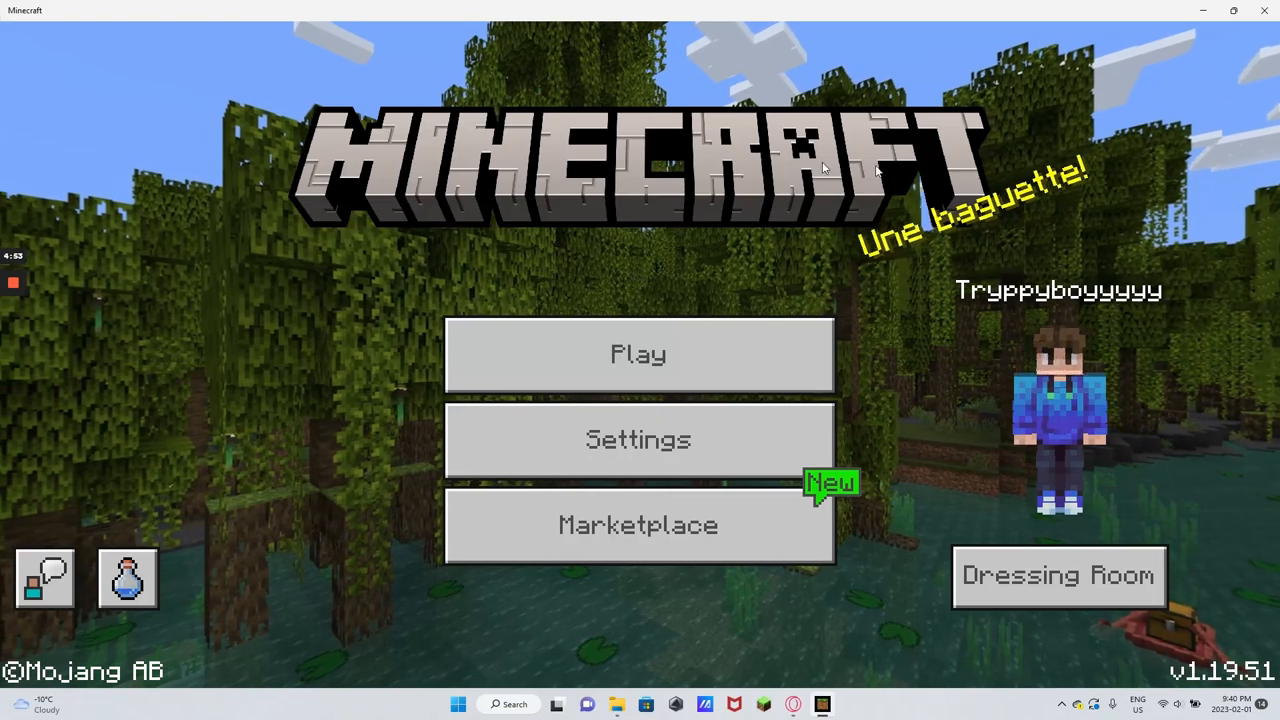
Open the saved Worlds list from Play and scroll through the worlds.
left_click(638, 353)
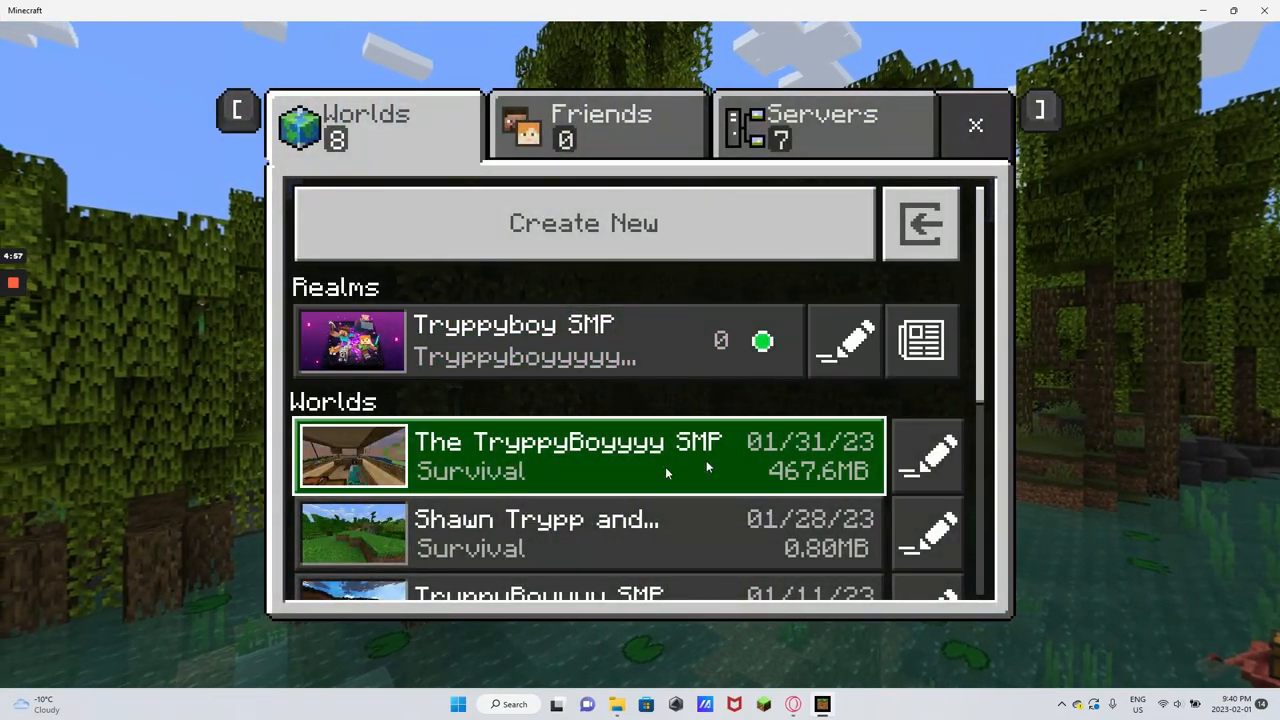
scroll("down", 3)
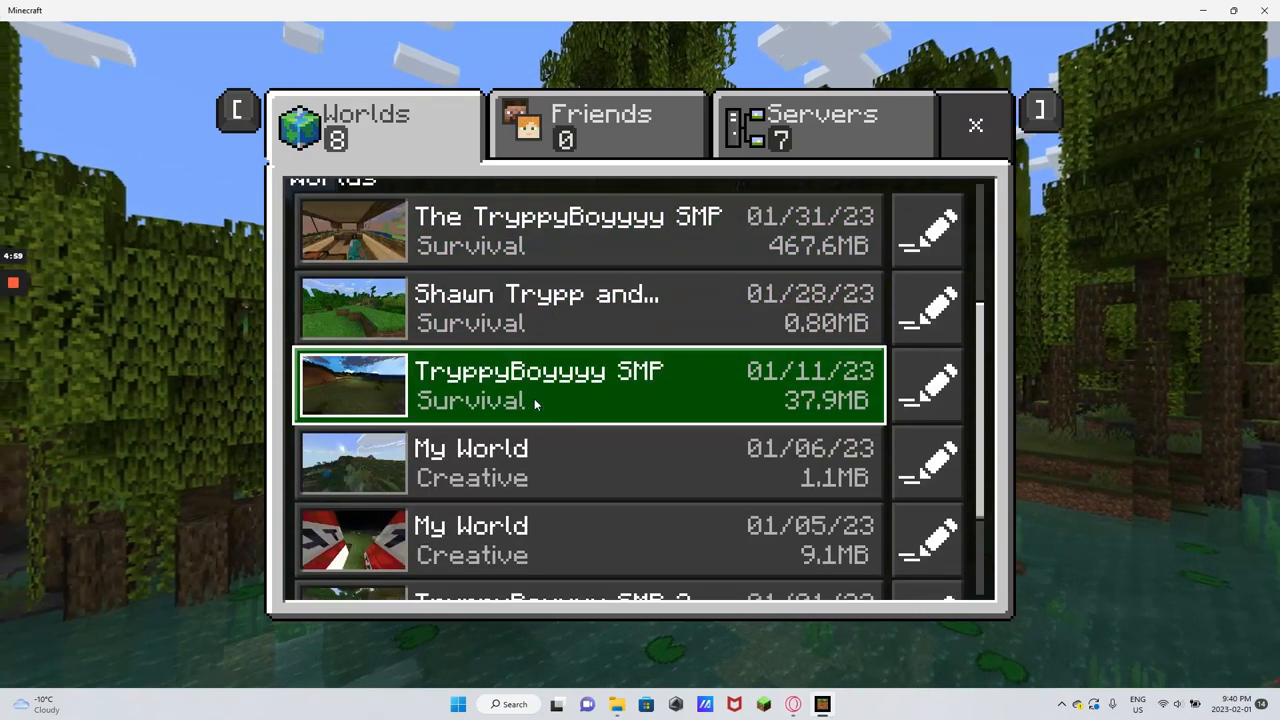
scroll("down", 3)
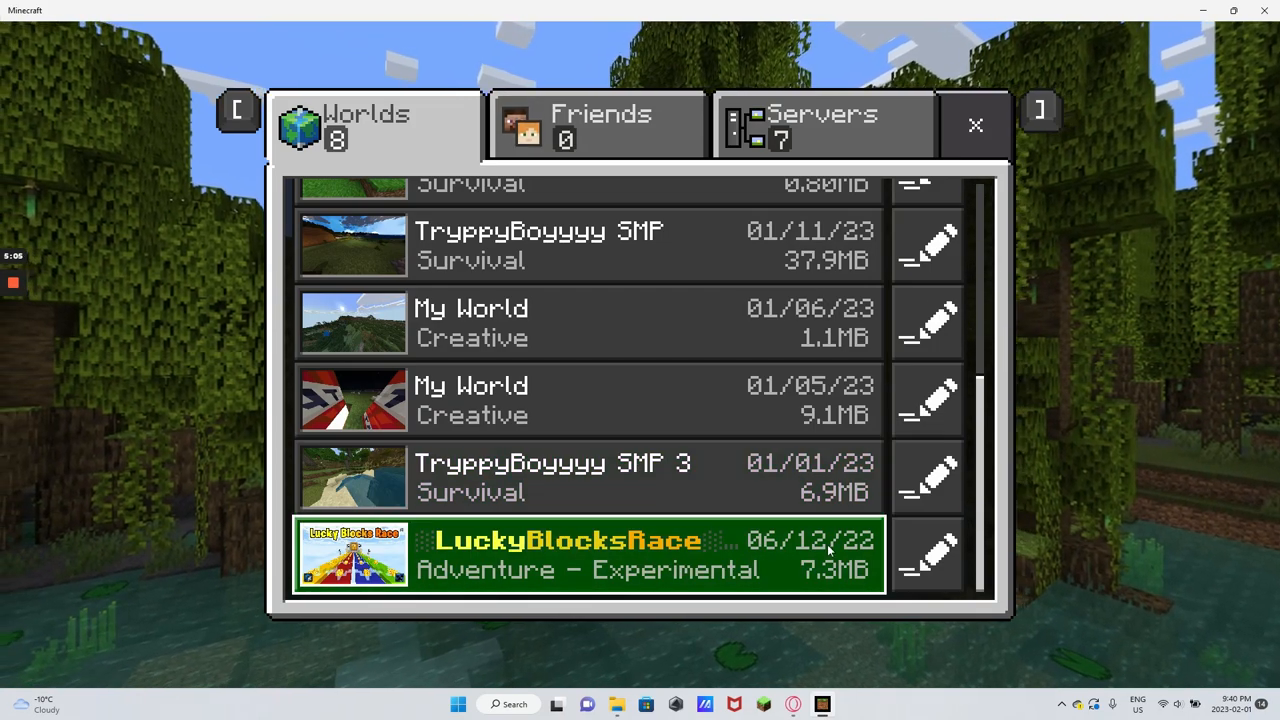
scroll("up", 3)
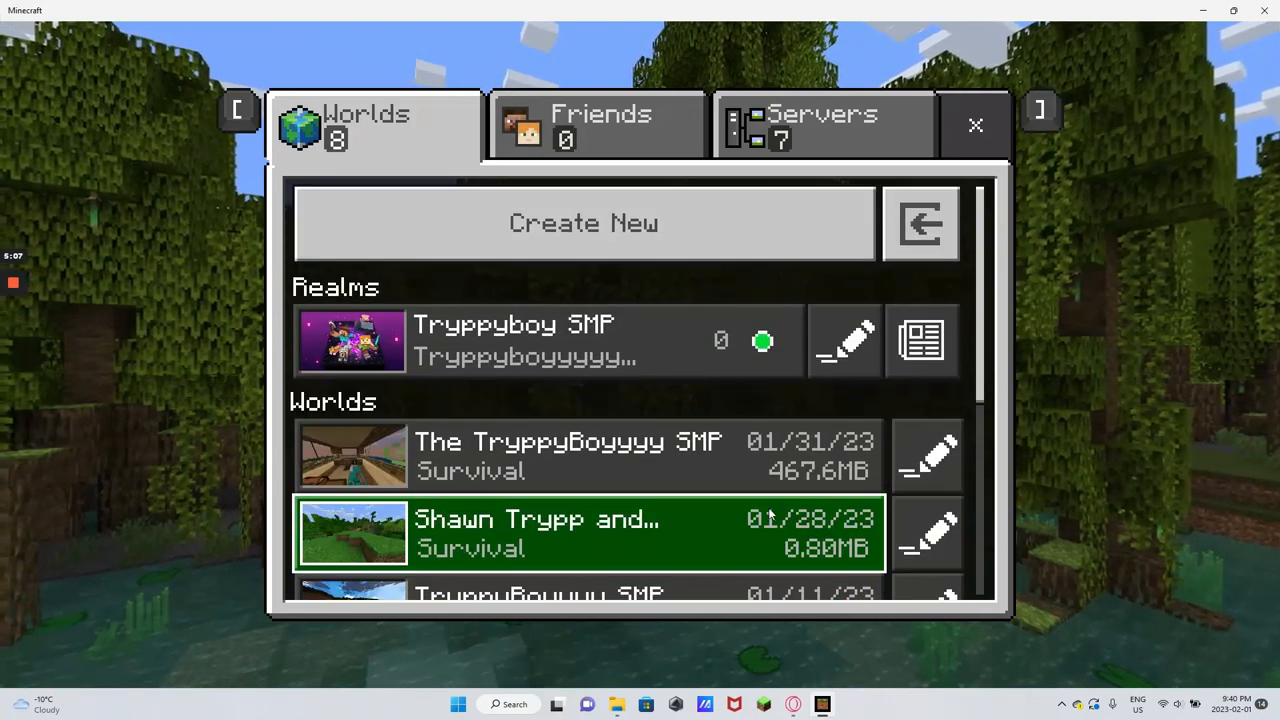
scroll("down", 3)
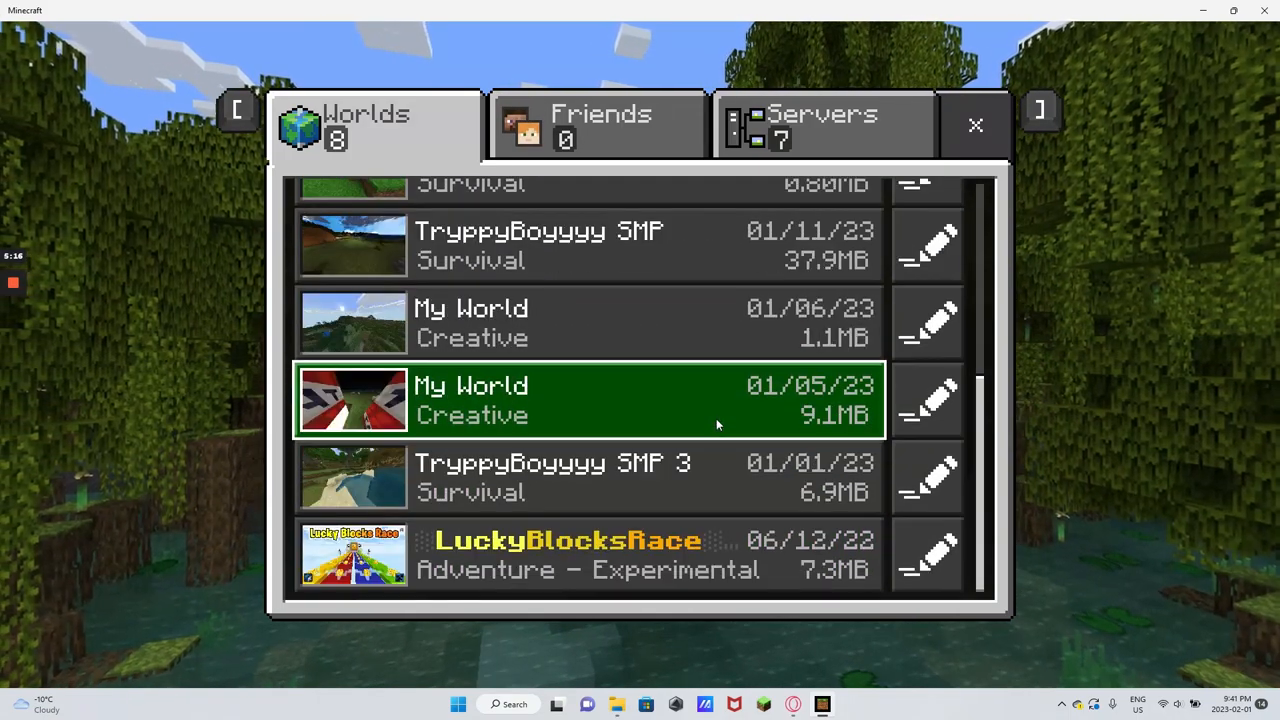
Browse to the bottom of the Worlds list to find the LuckyBlocksRace adventure world.
left_click(588, 555)
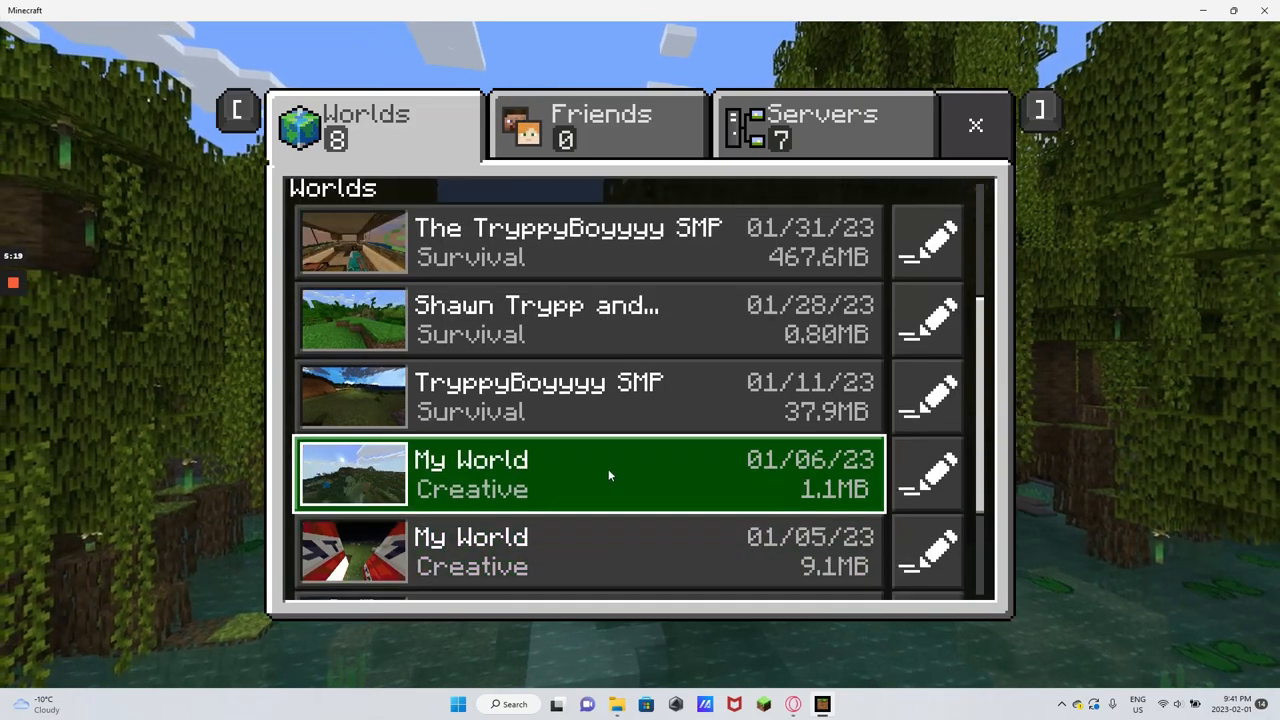
scroll("down", 3)
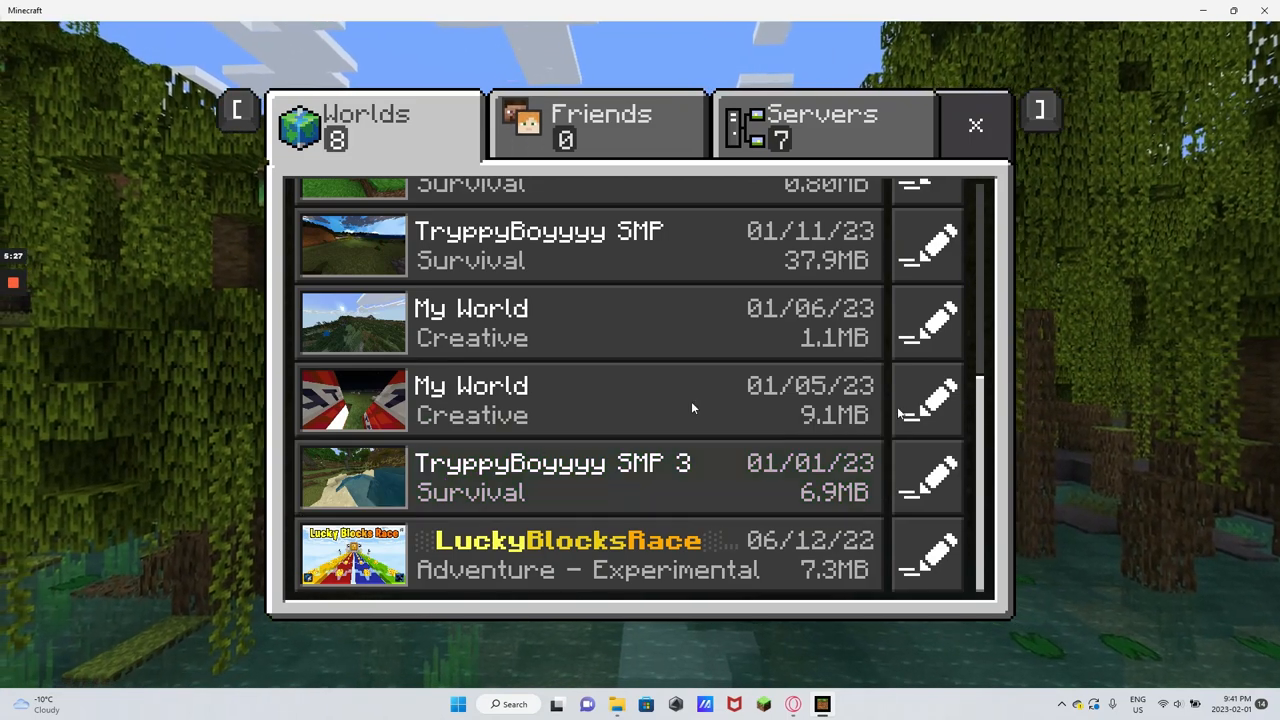
left_click(588, 322)
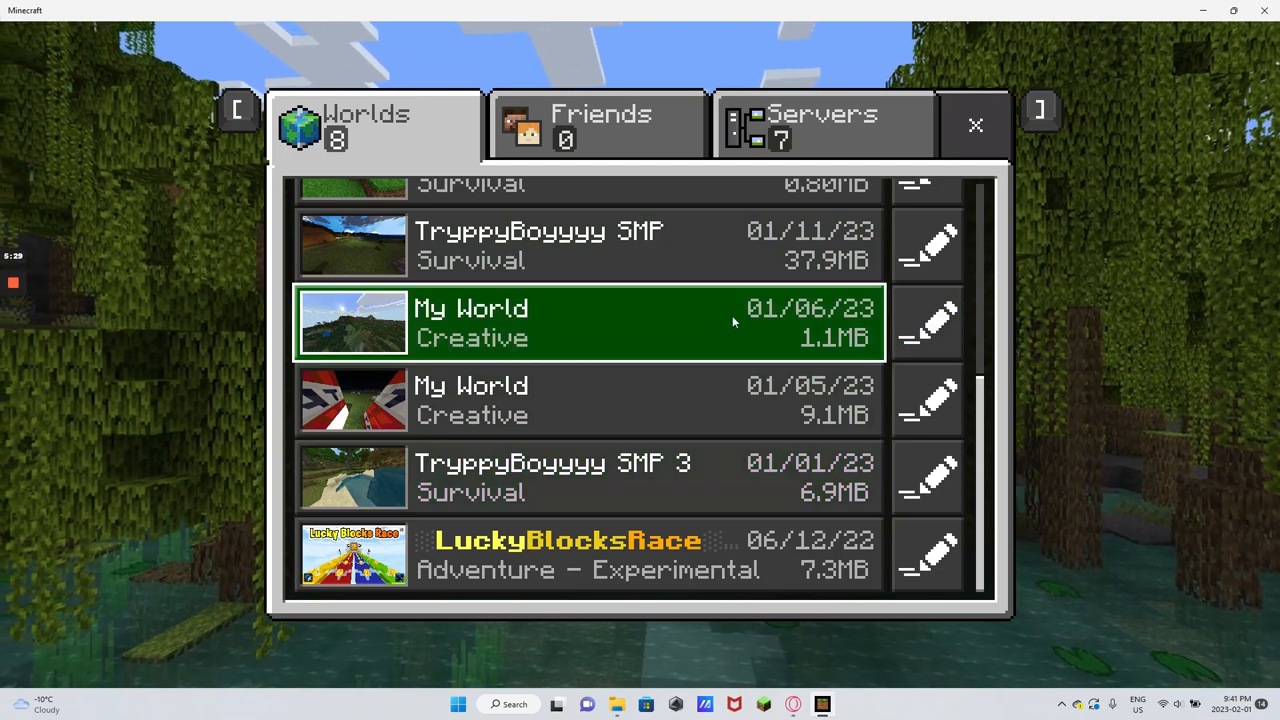
mouse_move(615, 365)
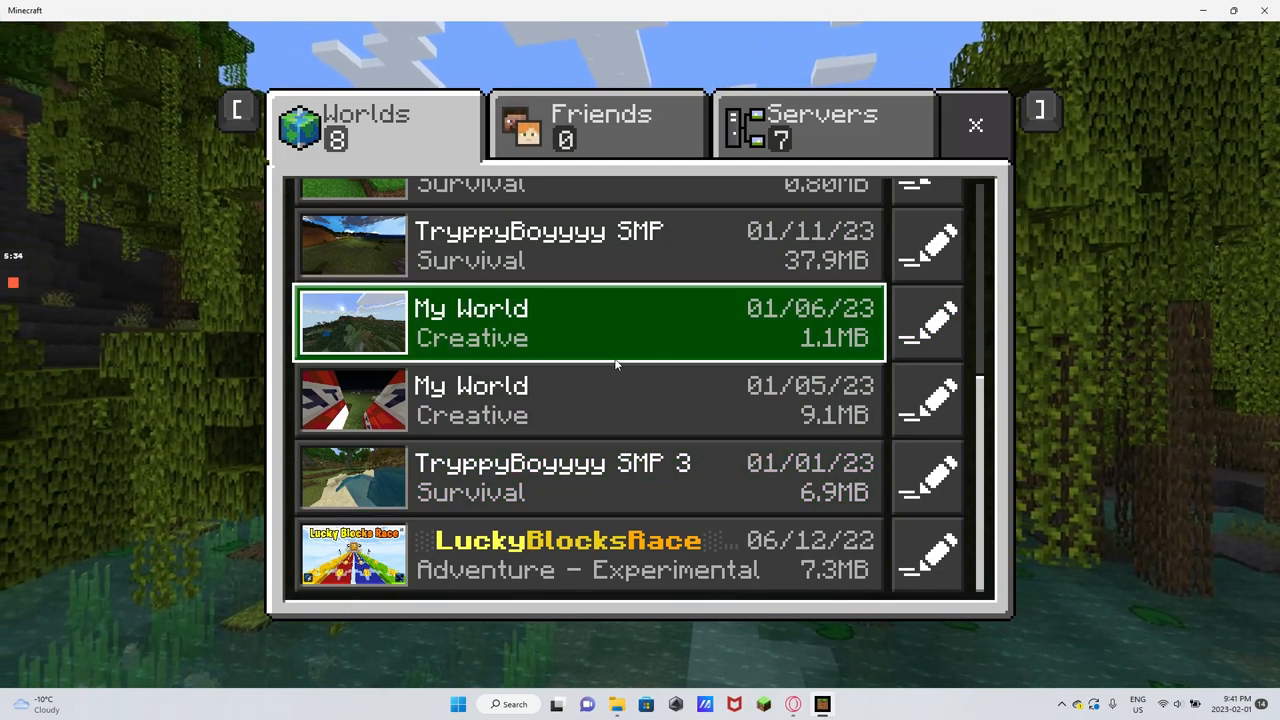
left_click(590, 245)
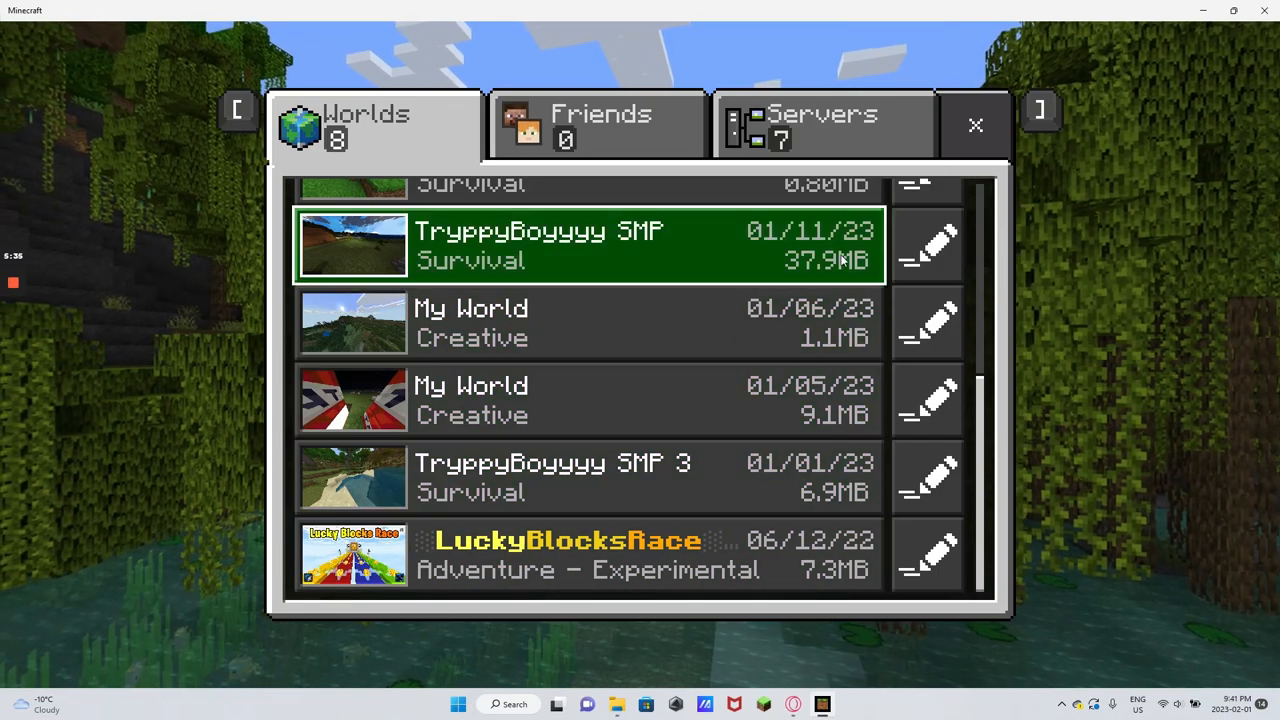
scroll("up", 3)
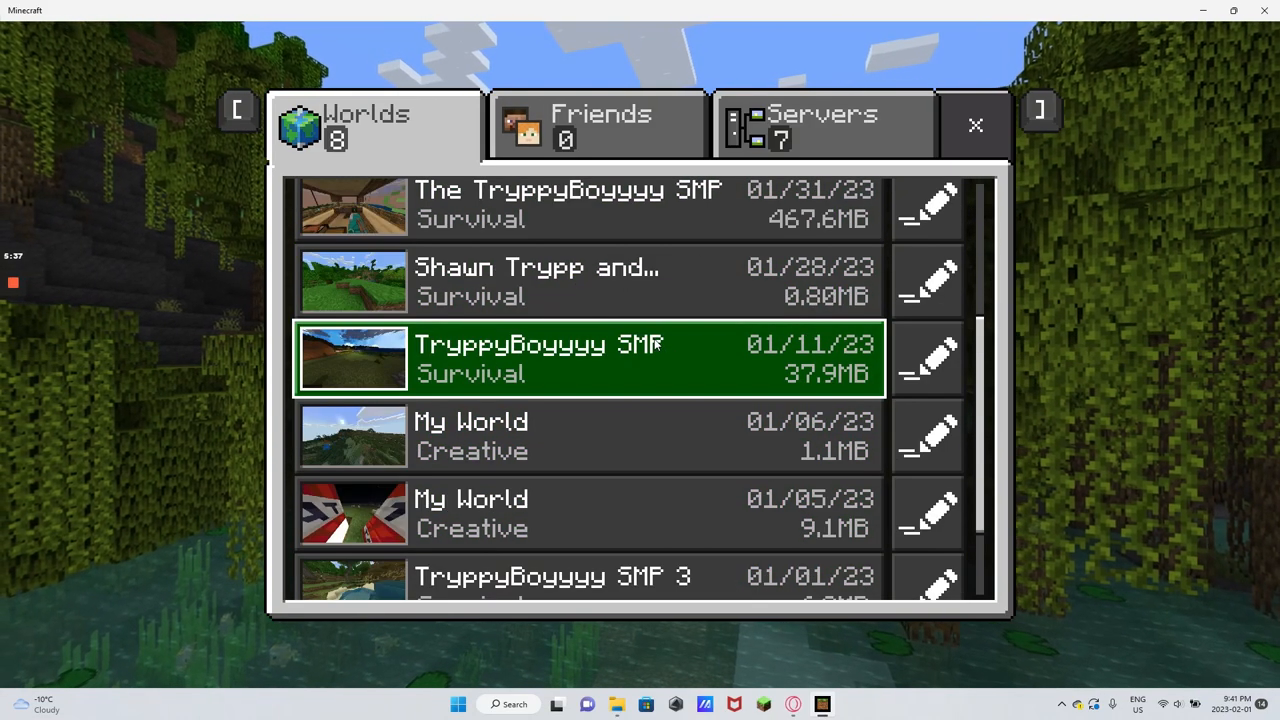
scroll("up", 3)
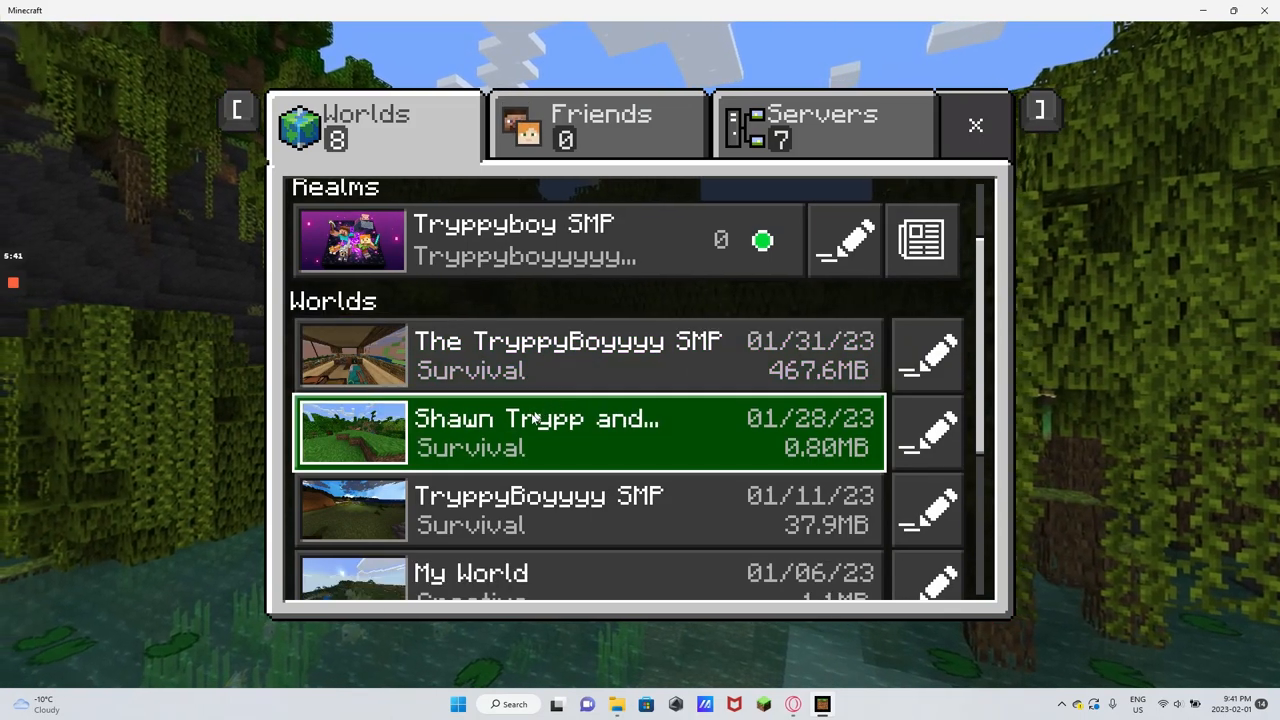
scroll("down", 3)
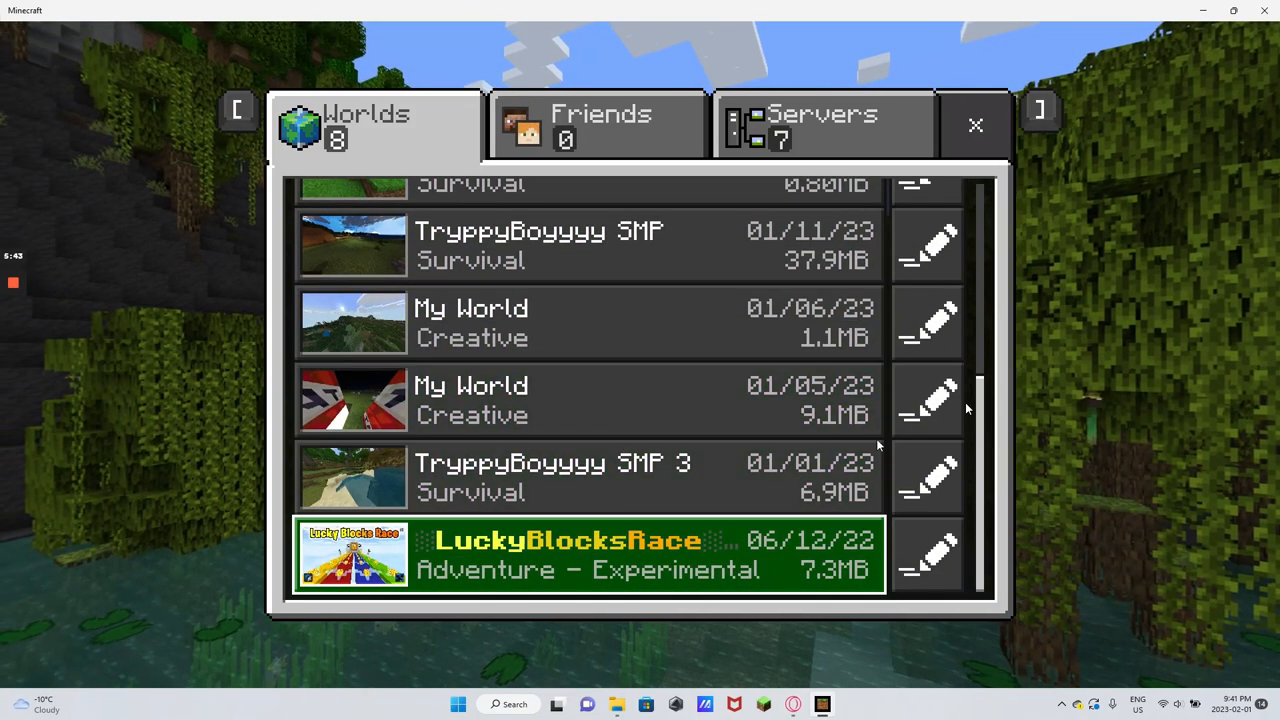
left_click(590, 477)
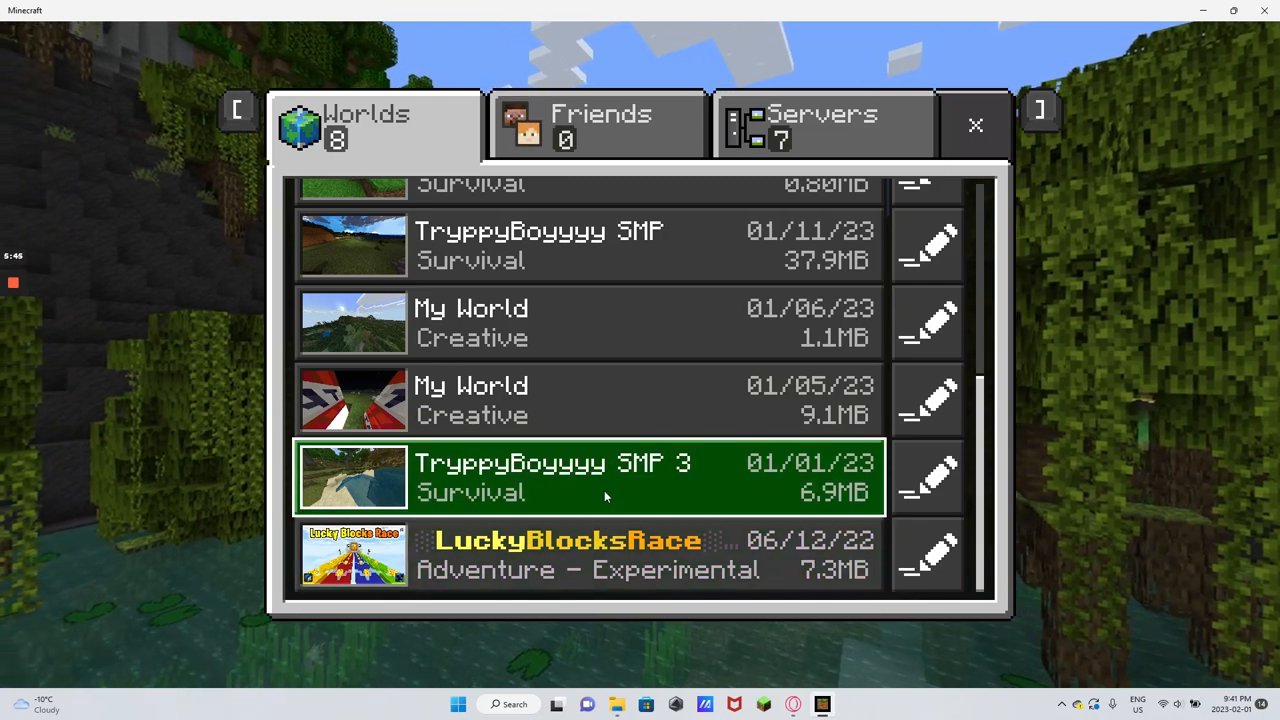